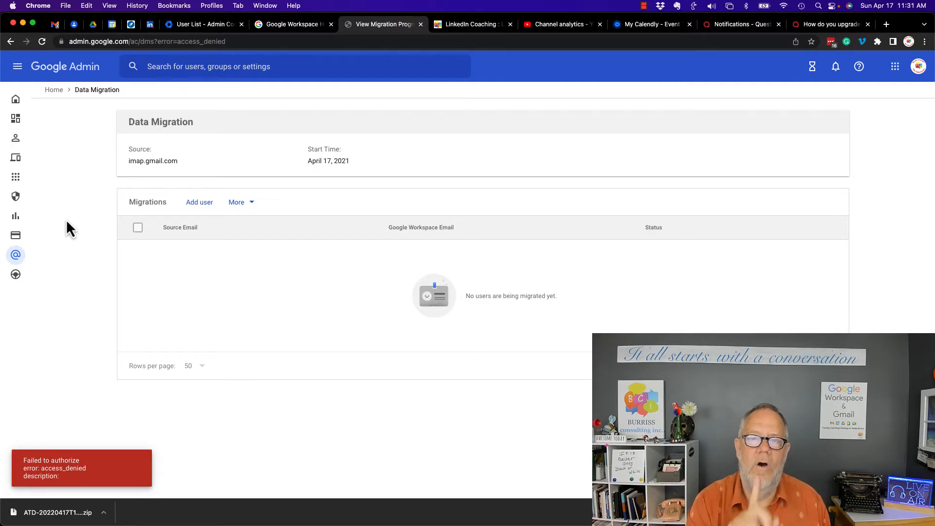
mouse_move(438, 228)
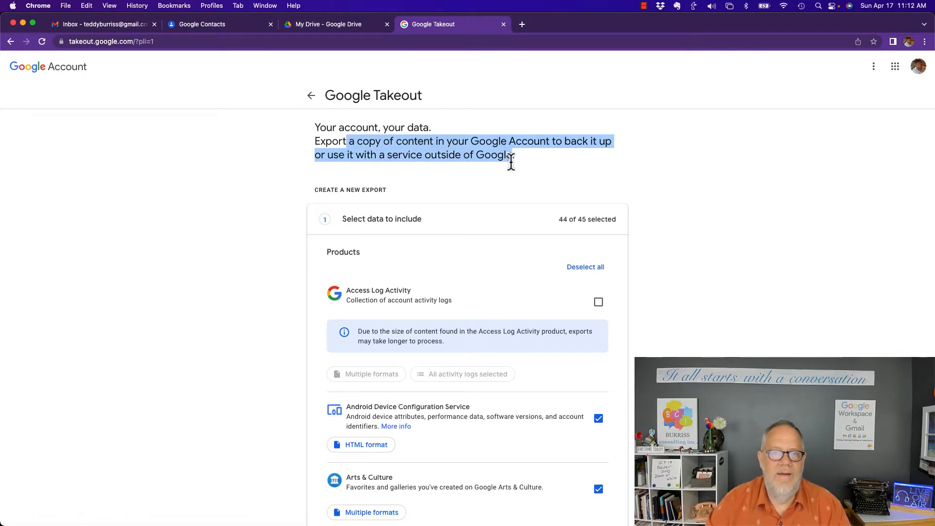
mouse_move(263, 217)
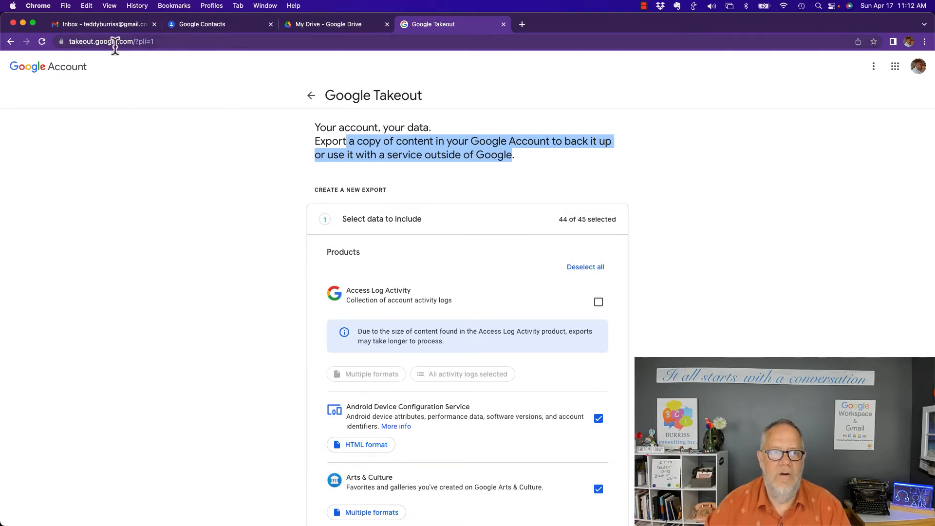
mouse_move(221, 220)
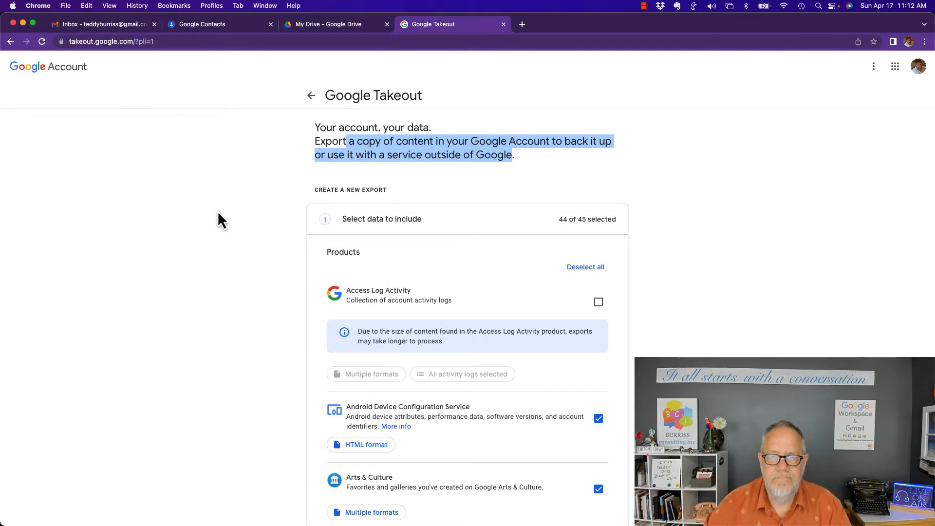
mouse_move(66, 72)
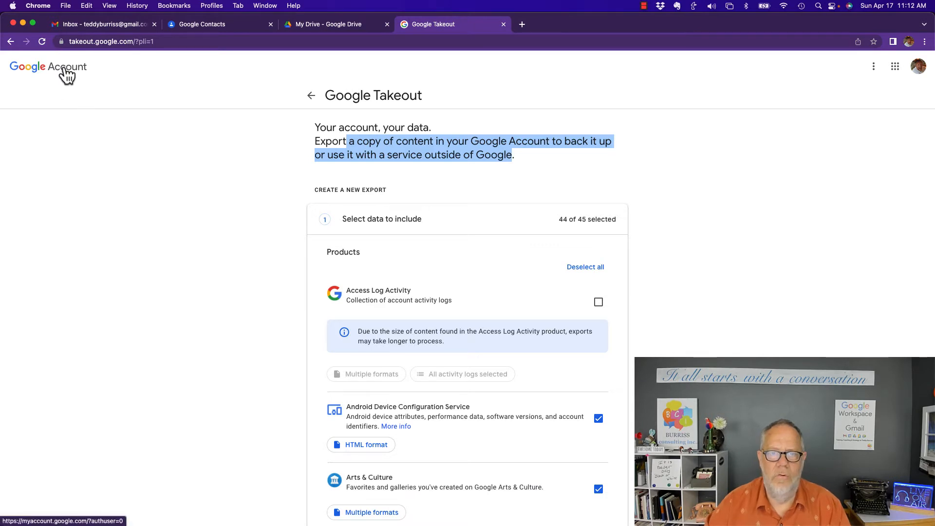
mouse_move(433, 105)
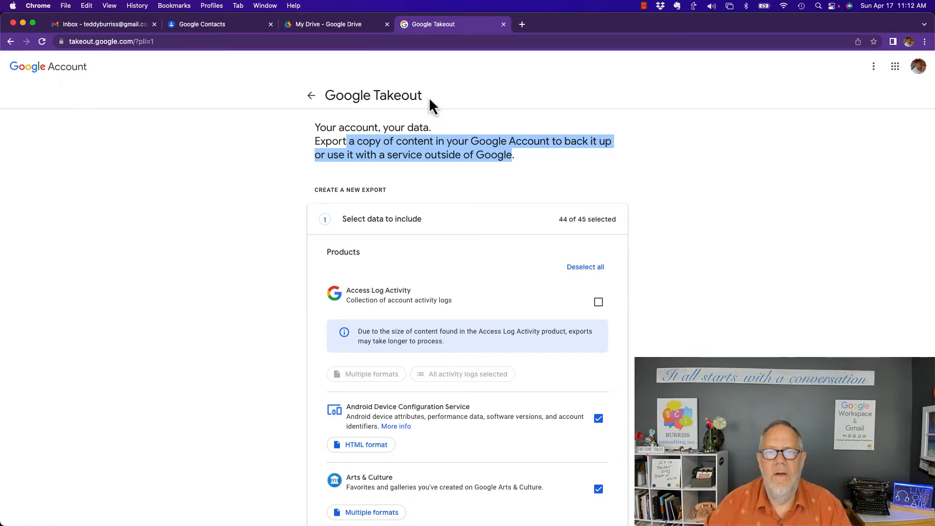
Step: Clear all products from the Takeout export list
scroll(down, 3)
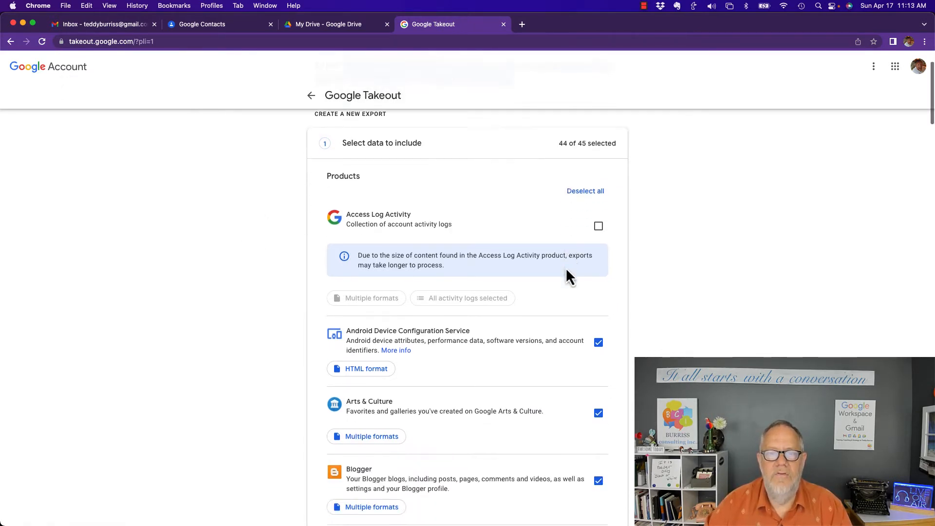
scroll(up, 3)
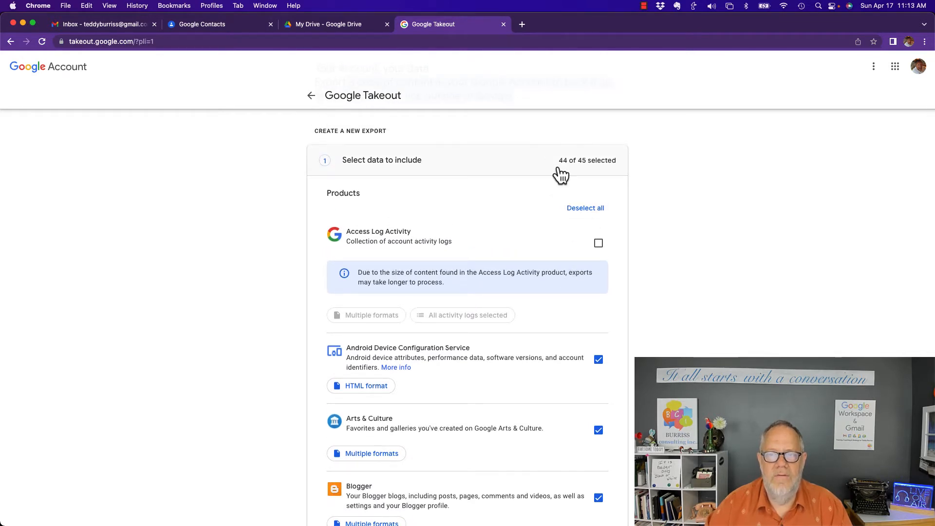
mouse_move(566, 182)
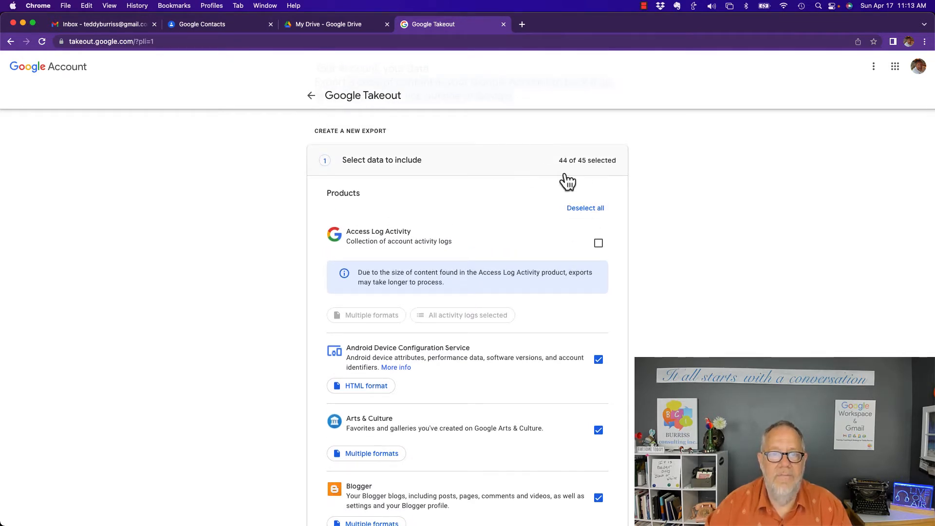
mouse_move(595, 173)
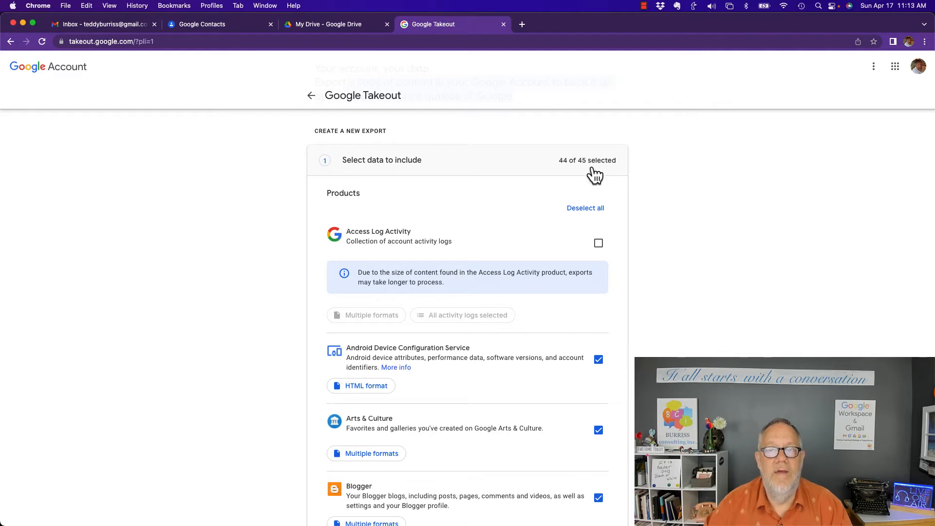
click(585, 207)
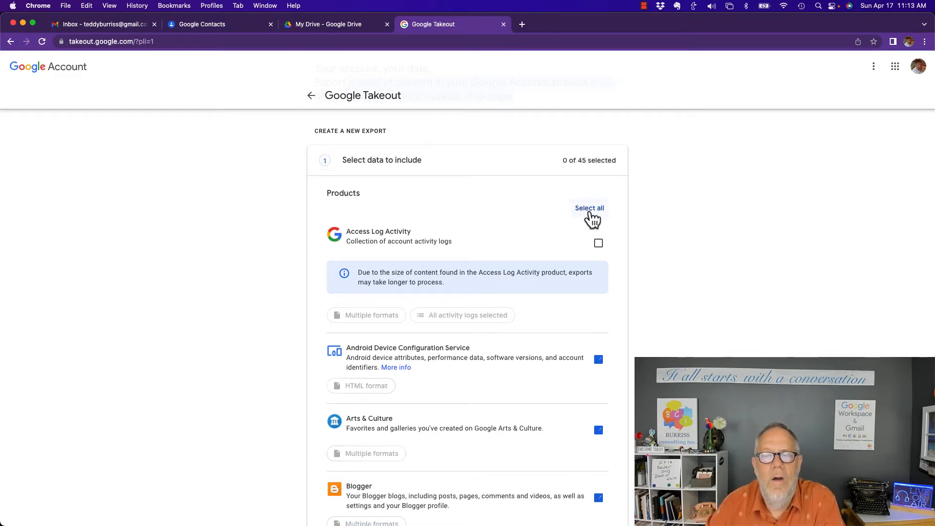
Step: Tick Calendar, Chrome, Classic Sites, Contacts and Drive for export
scroll(down, 3)
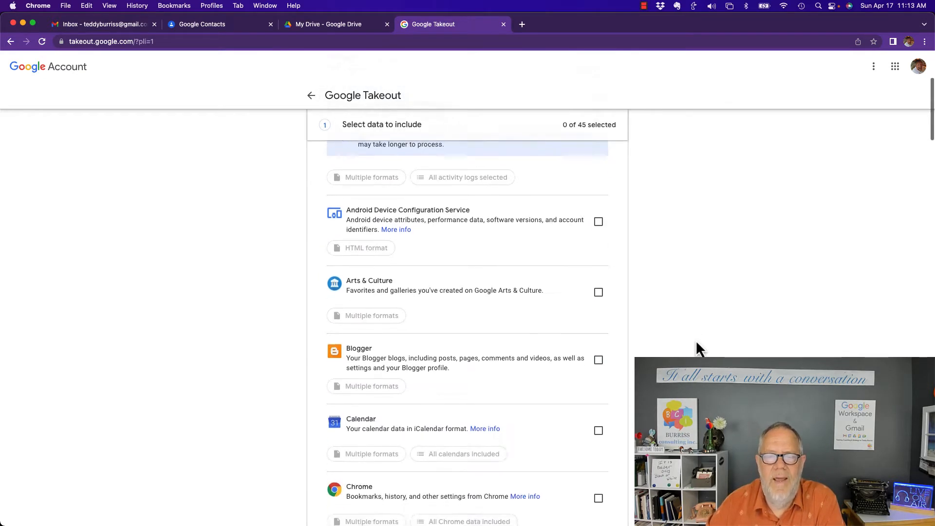
scroll(down, 3)
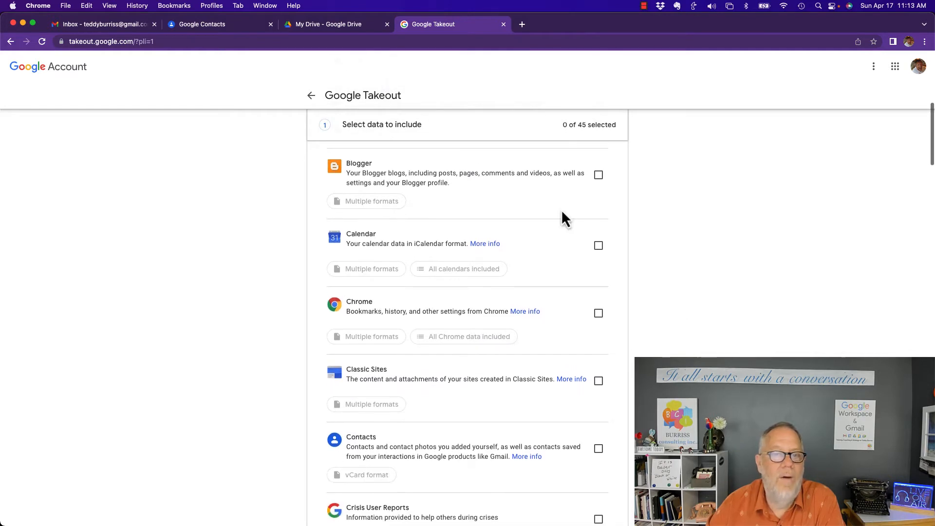
scroll(down, 3)
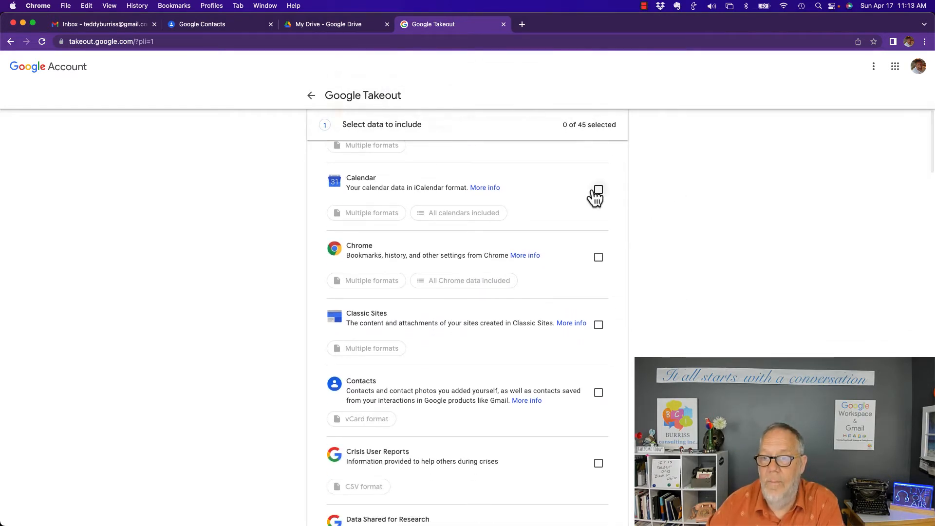
click(598, 189)
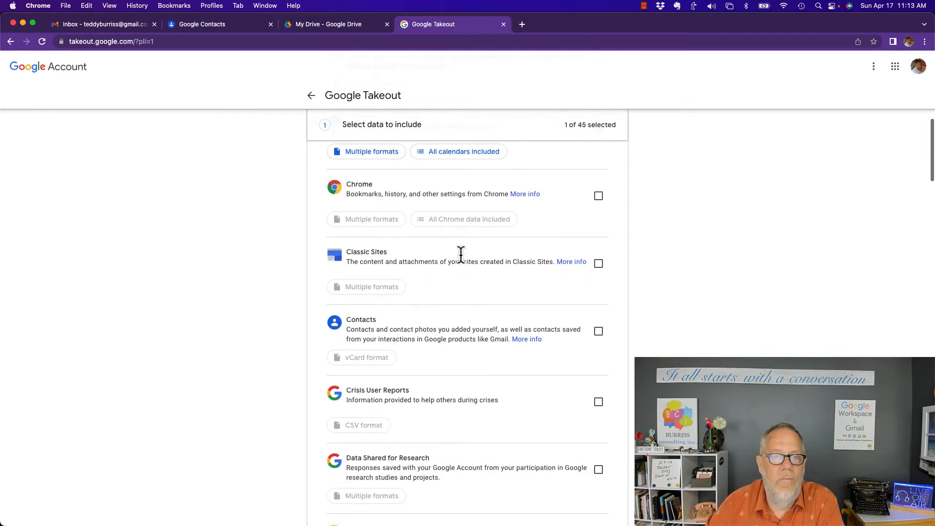
mouse_move(598, 215)
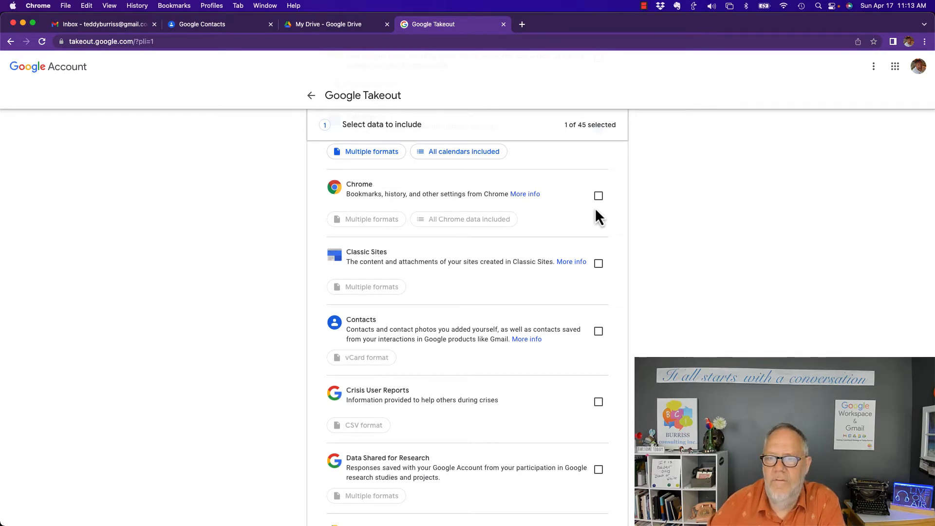
mouse_move(599, 195)
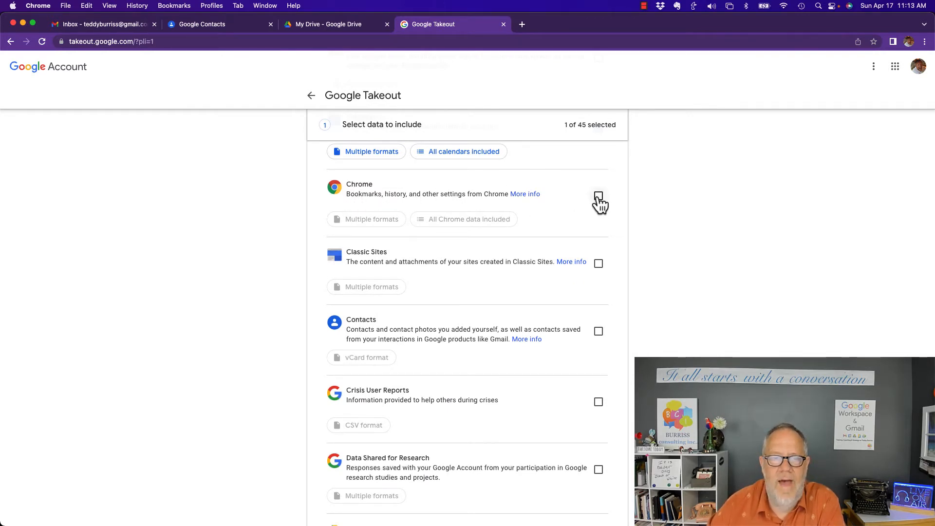
click(598, 197)
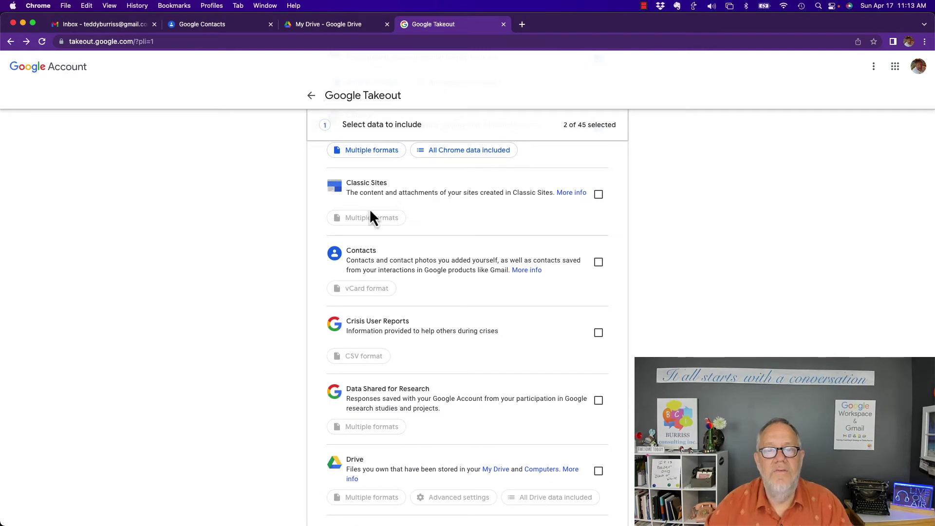
mouse_move(571, 193)
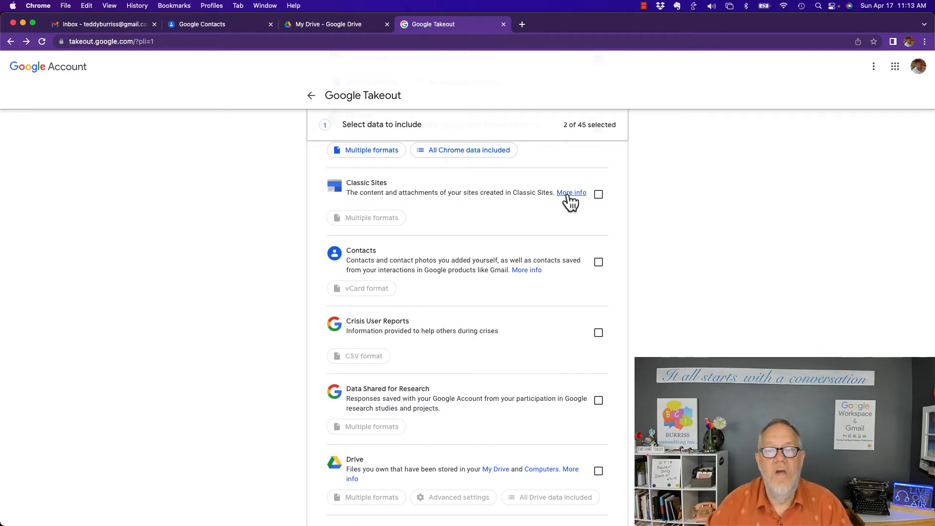
click(598, 194)
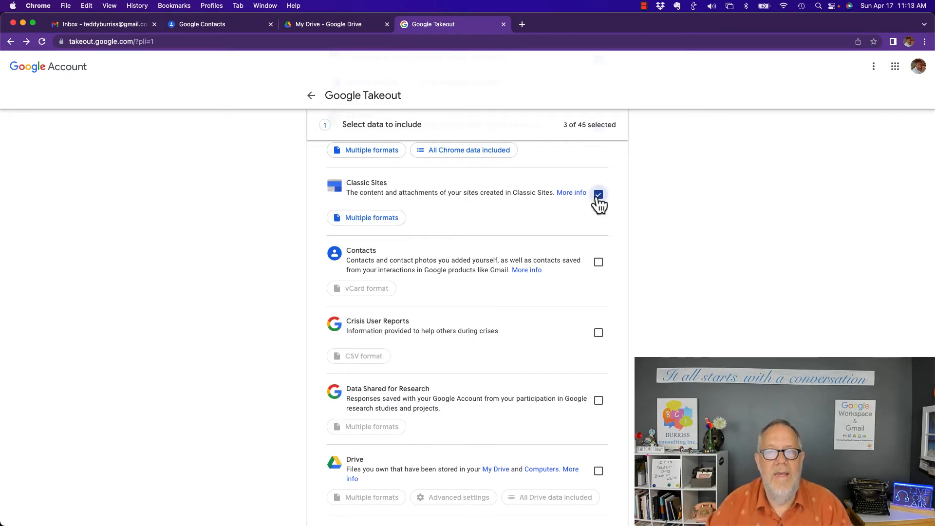
mouse_move(439, 211)
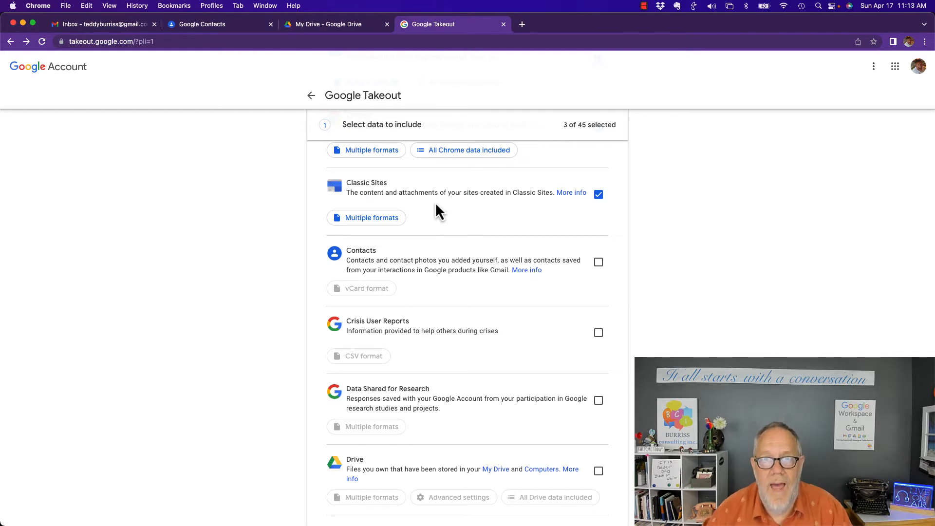
mouse_move(565, 216)
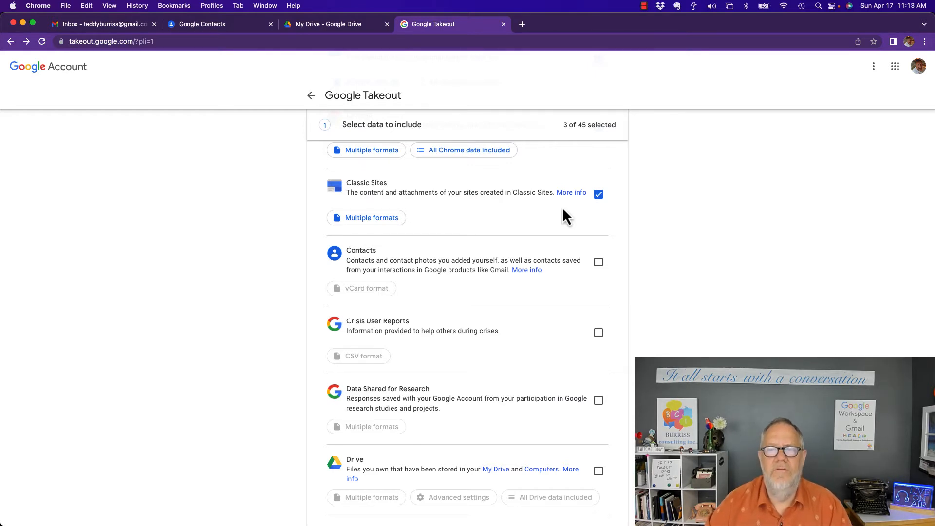
scroll(down, 3)
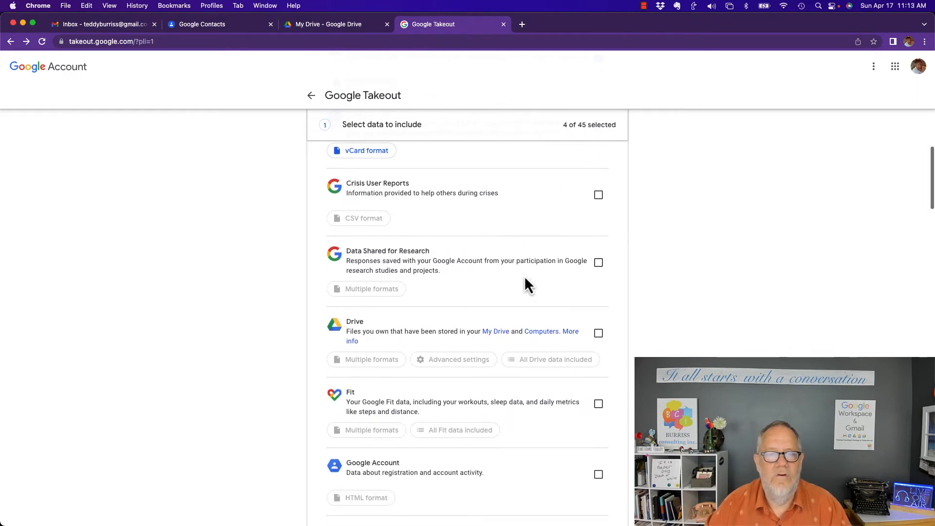
scroll(down, 3)
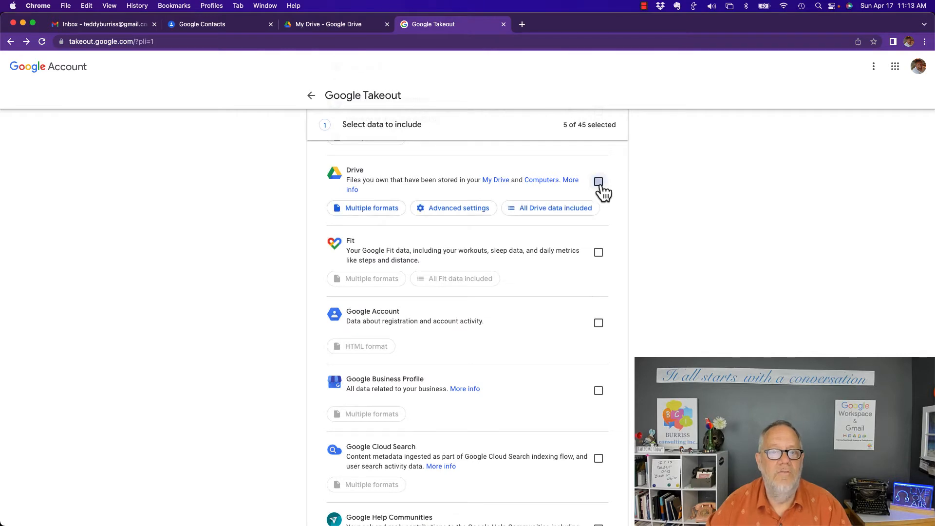
Step: Confirm Drive export formats stay DOCX, XLSX and PPTX
click(372, 207)
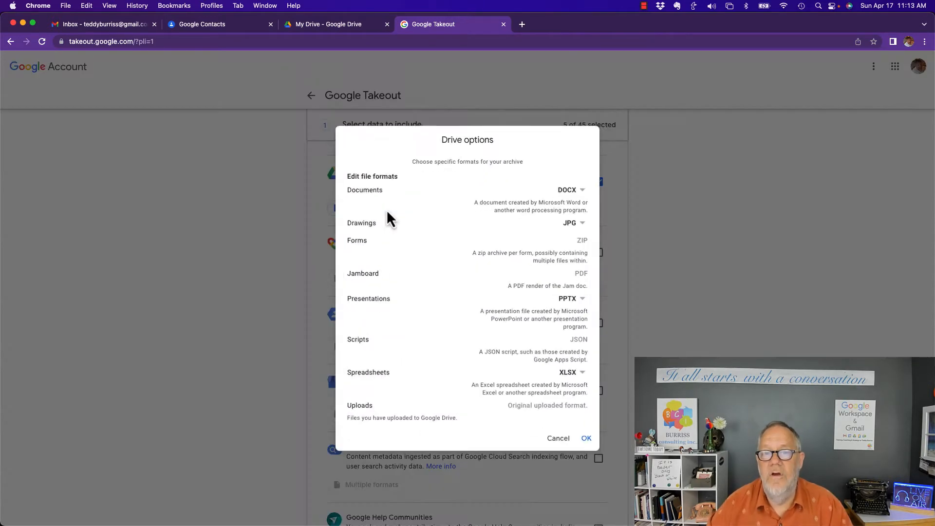
mouse_move(566, 193)
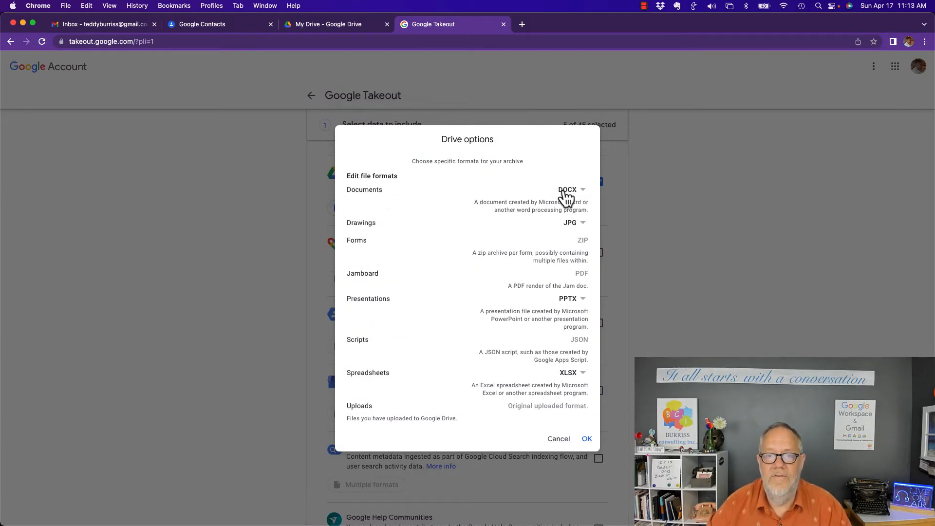
mouse_move(383, 258)
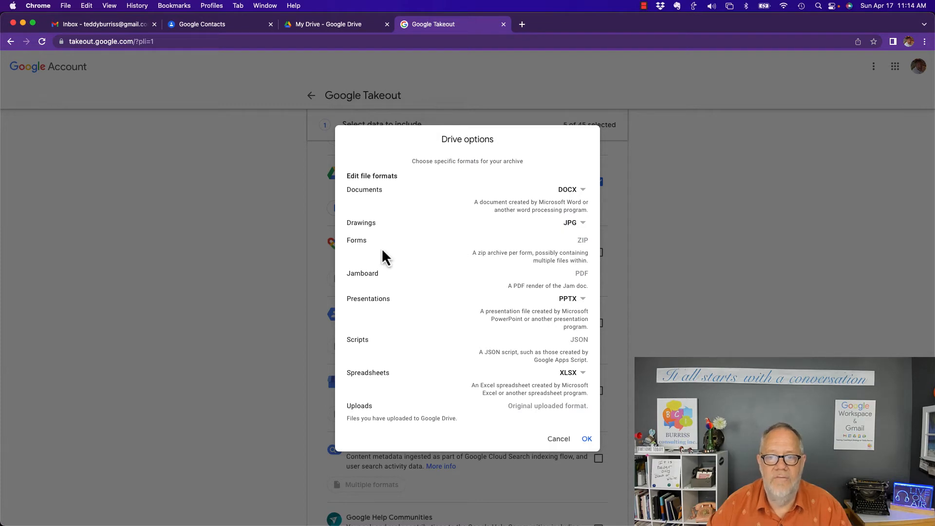
mouse_move(556, 257)
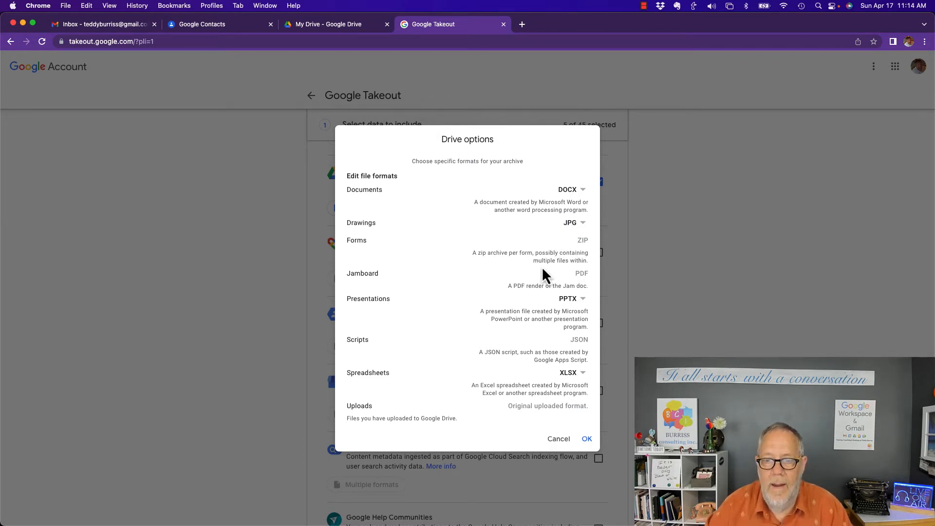
mouse_move(544, 263)
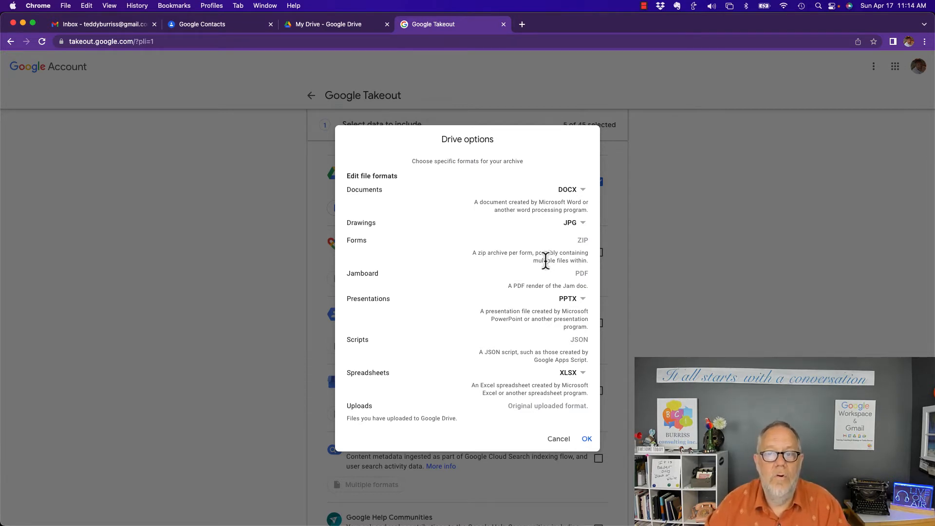
mouse_move(374, 300)
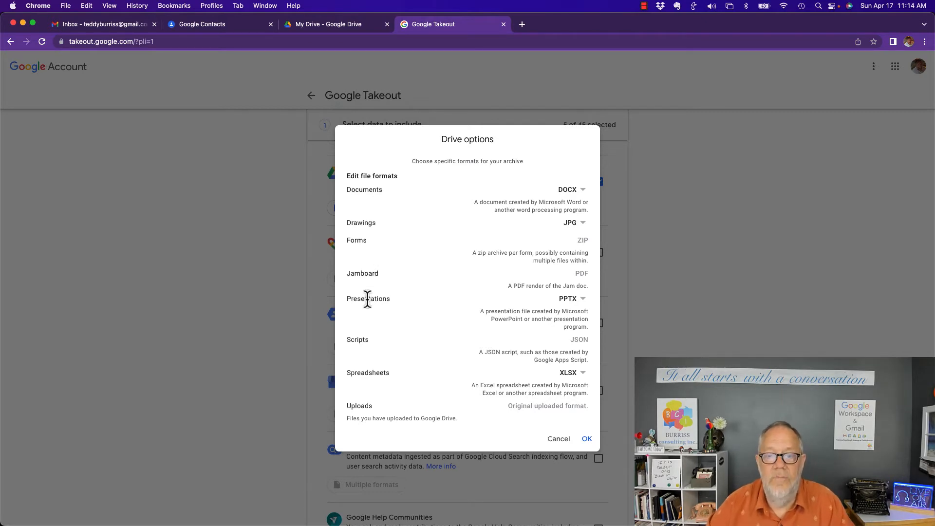
mouse_move(571, 381)
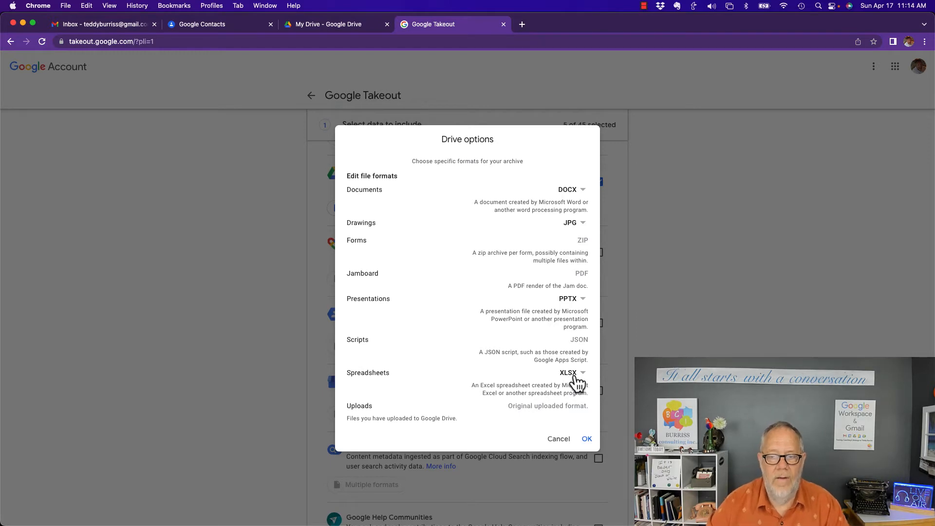
mouse_move(586, 444)
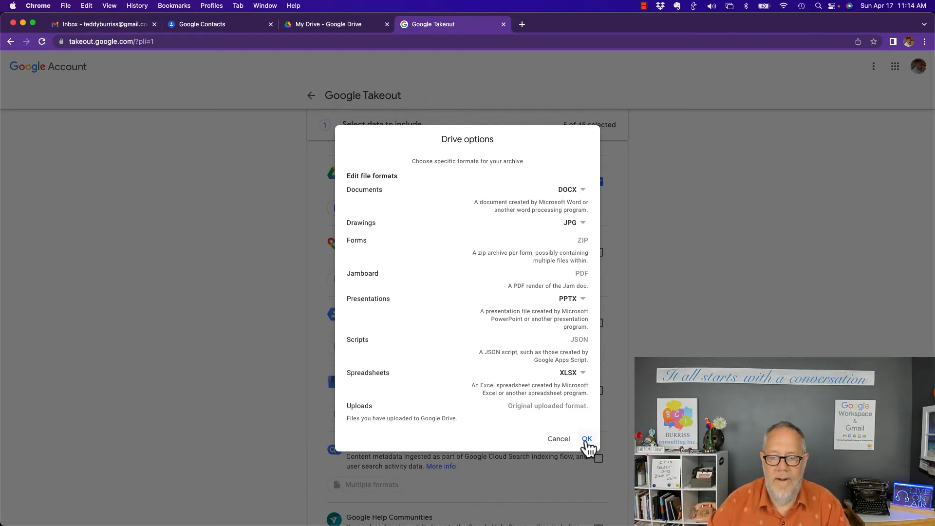
click(587, 439)
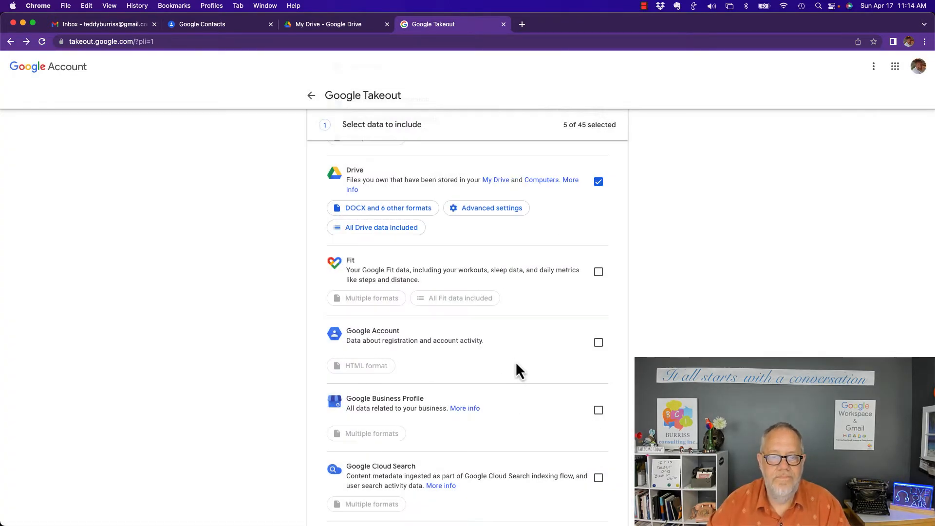
Step: Add Google Photos and Groups to the export
scroll(down, 3)
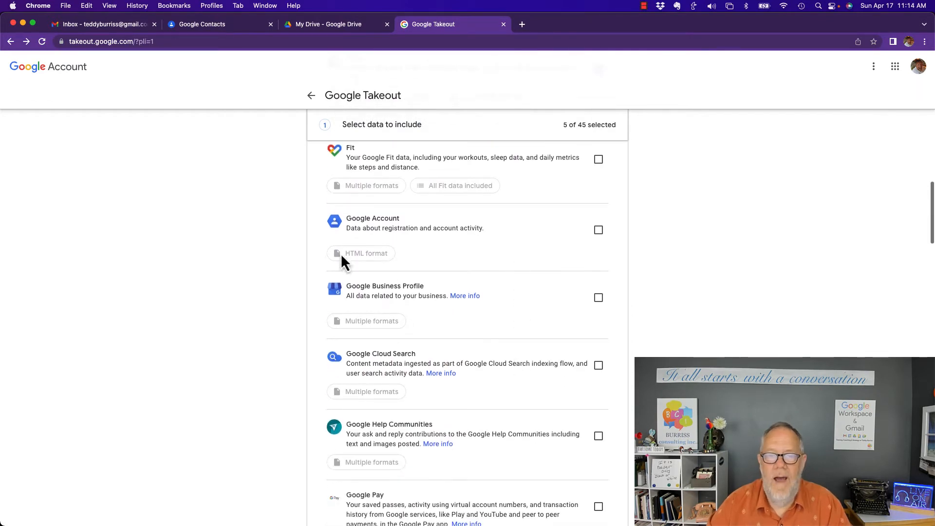
mouse_move(422, 231)
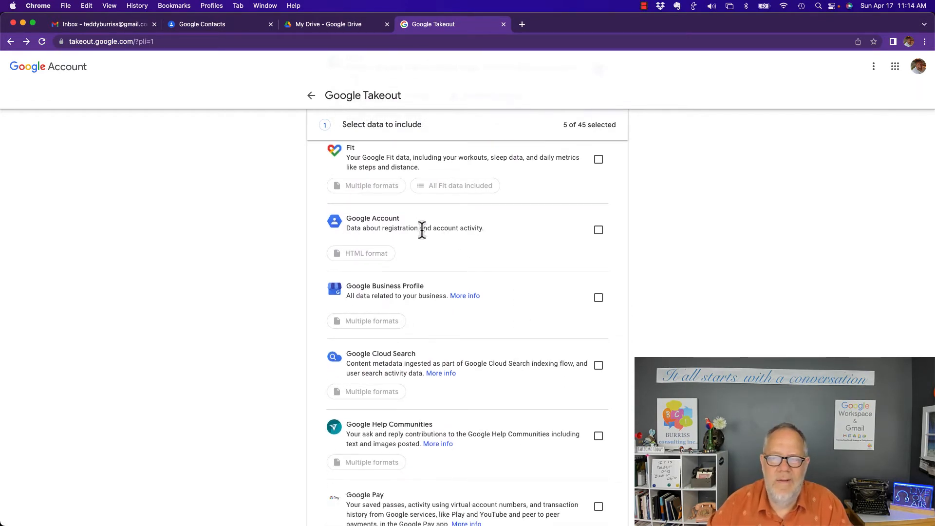
mouse_move(435, 231)
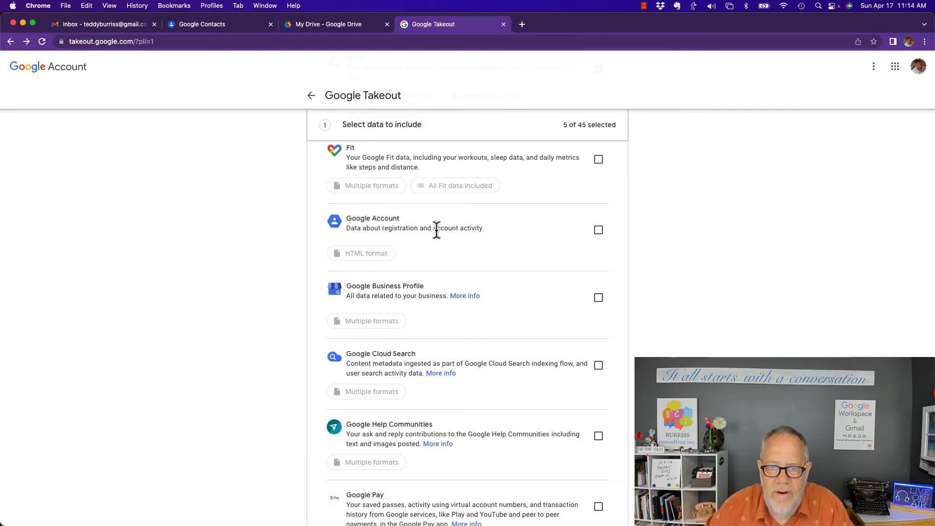
scroll(down, 3)
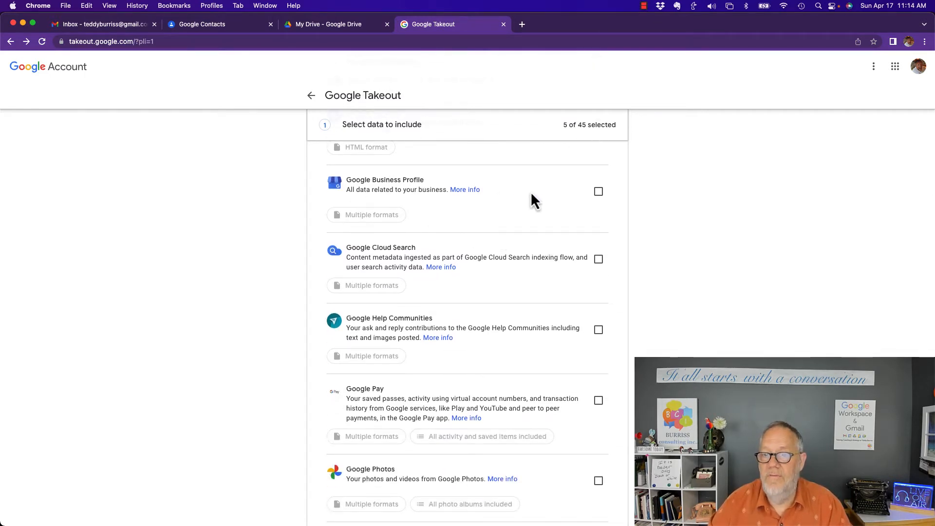
mouse_move(465, 190)
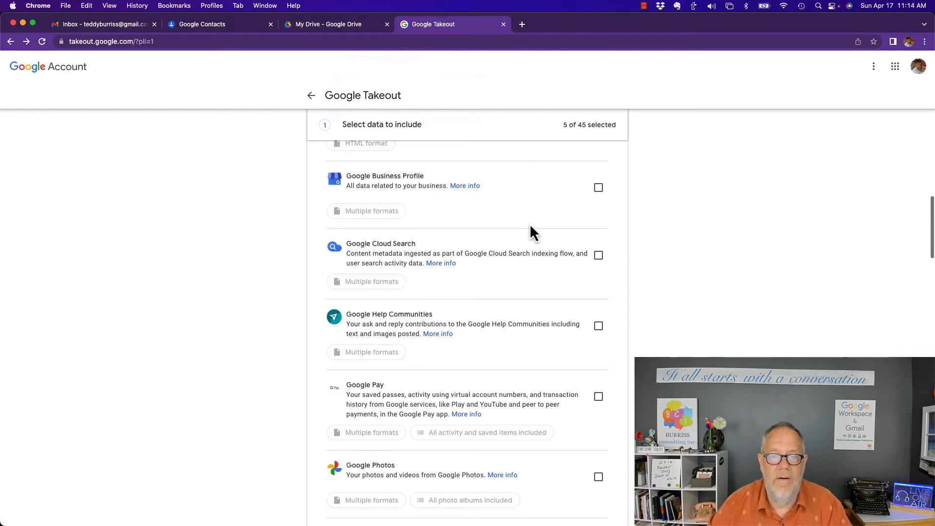
scroll(down, 3)
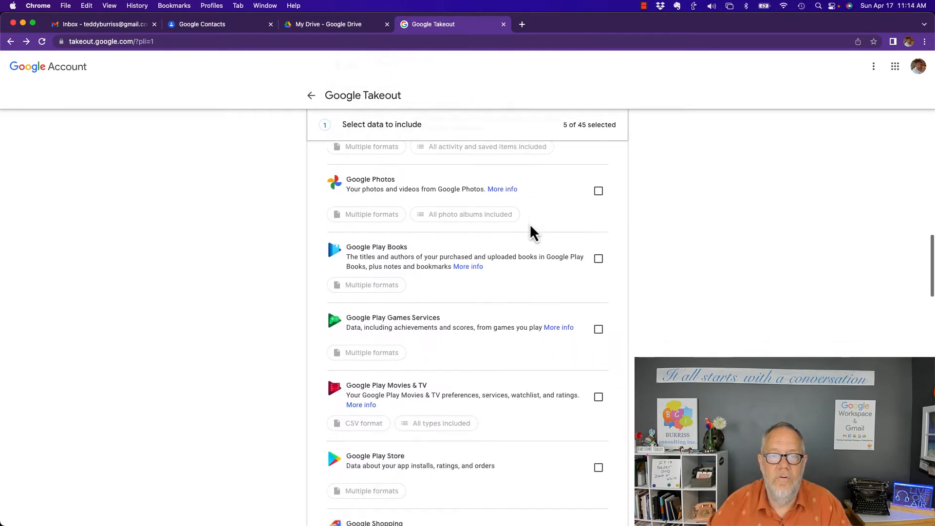
click(598, 191)
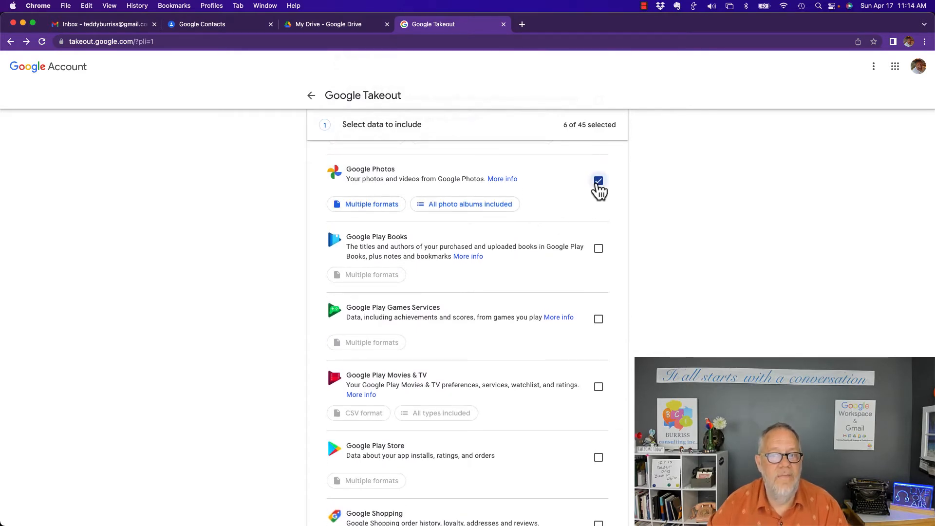
scroll(down, 3)
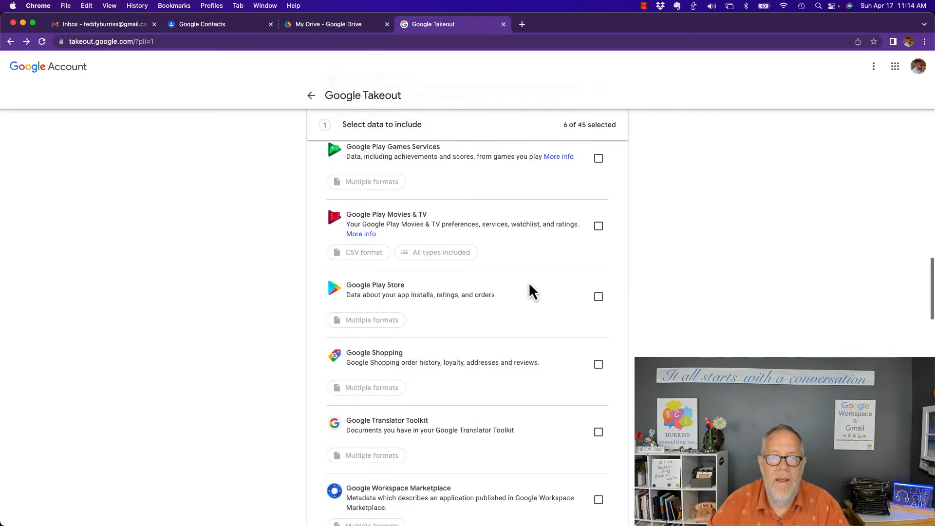
scroll(down, 3)
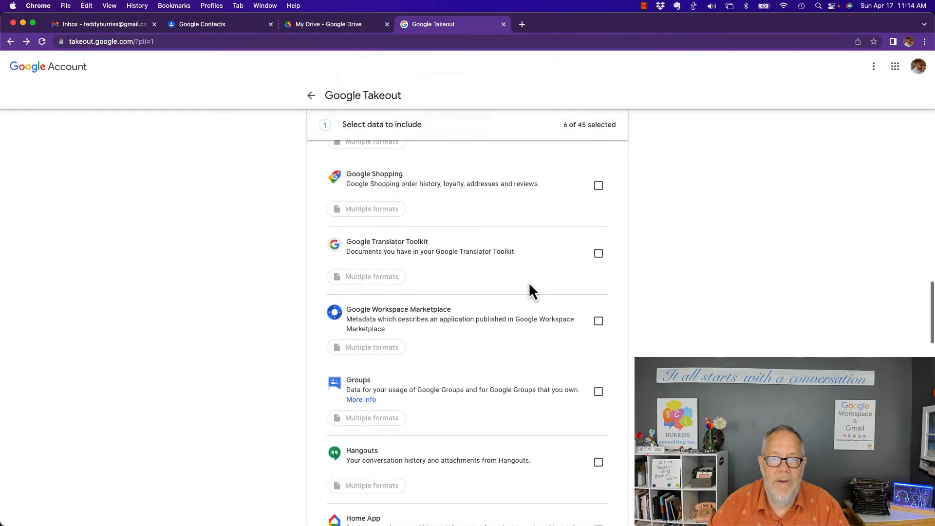
scroll(down, 3)
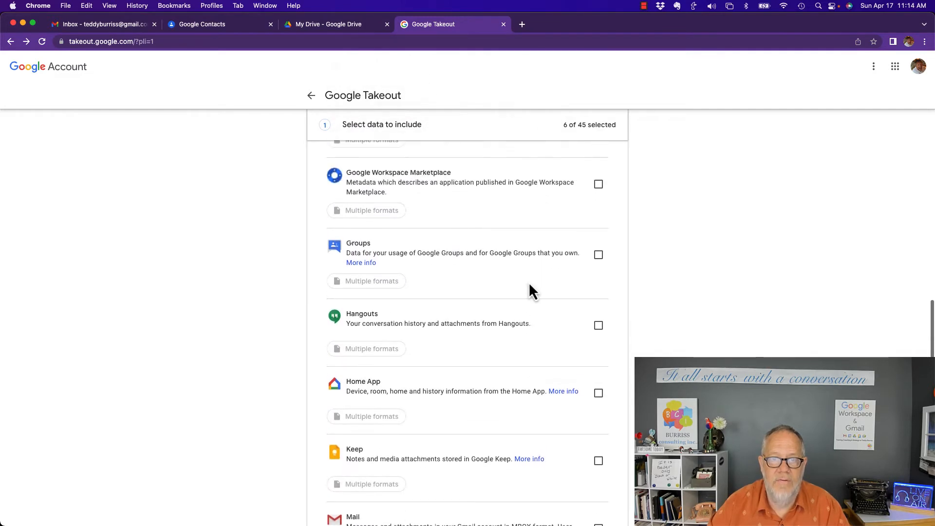
scroll(down, 3)
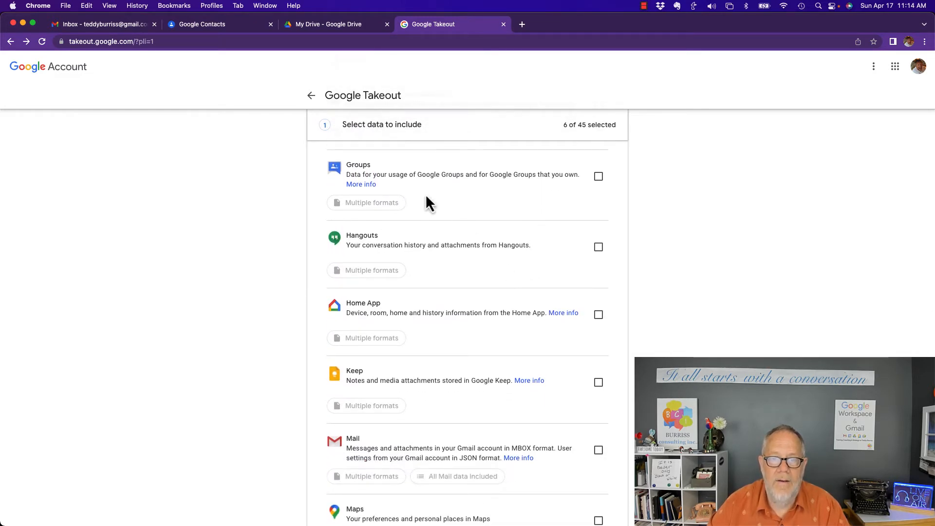
click(599, 176)
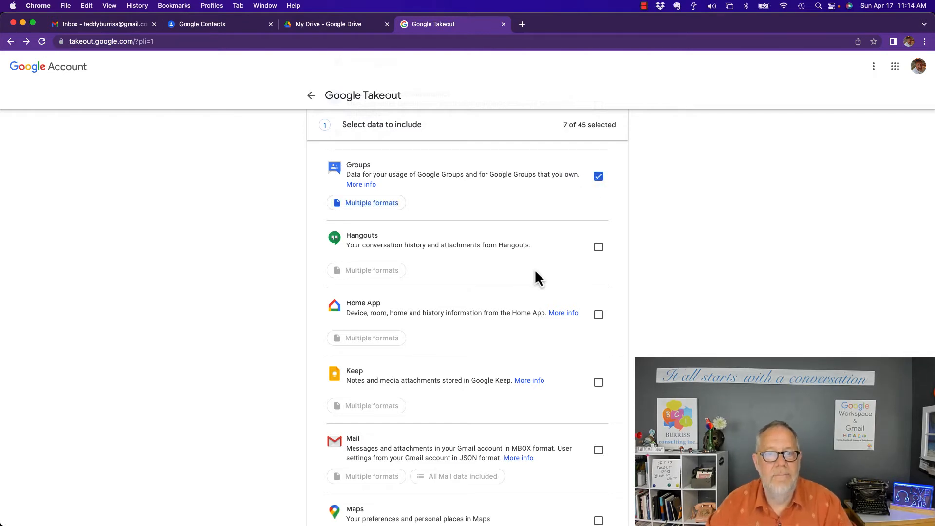
Step: Add Mail to the export and review the rest of the list
scroll(down, 3)
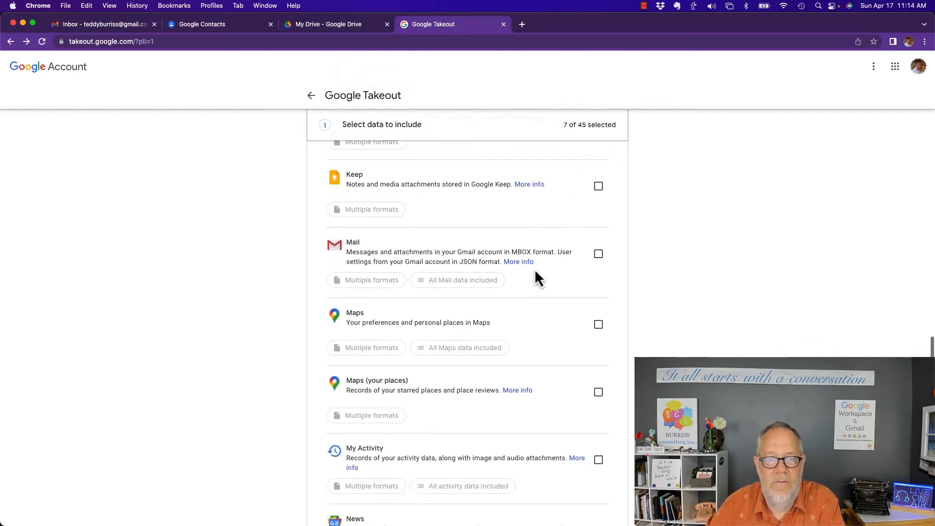
scroll(down, 3)
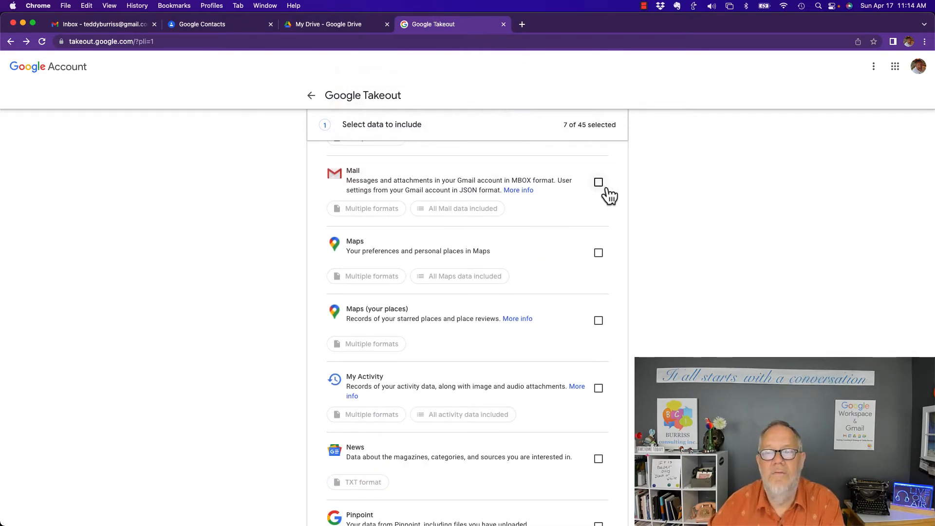
click(598, 181)
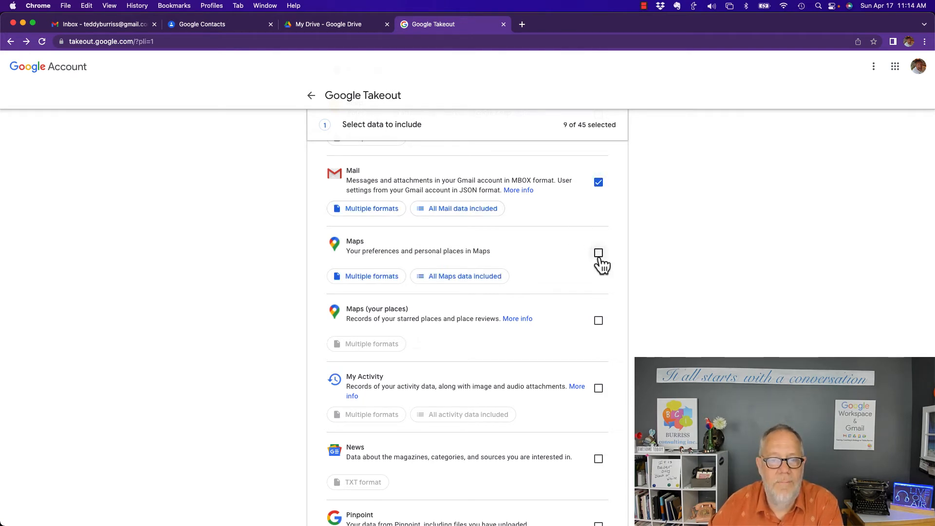
scroll(down, 3)
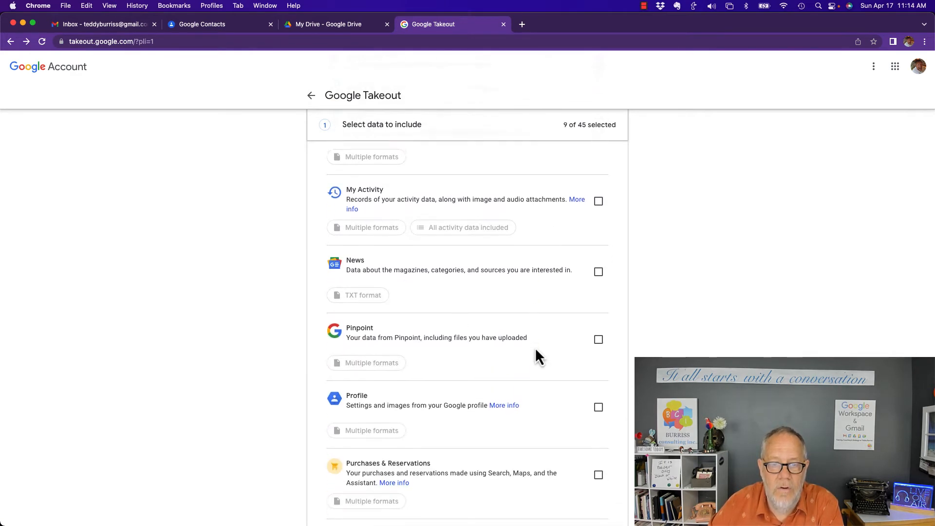
scroll(down, 3)
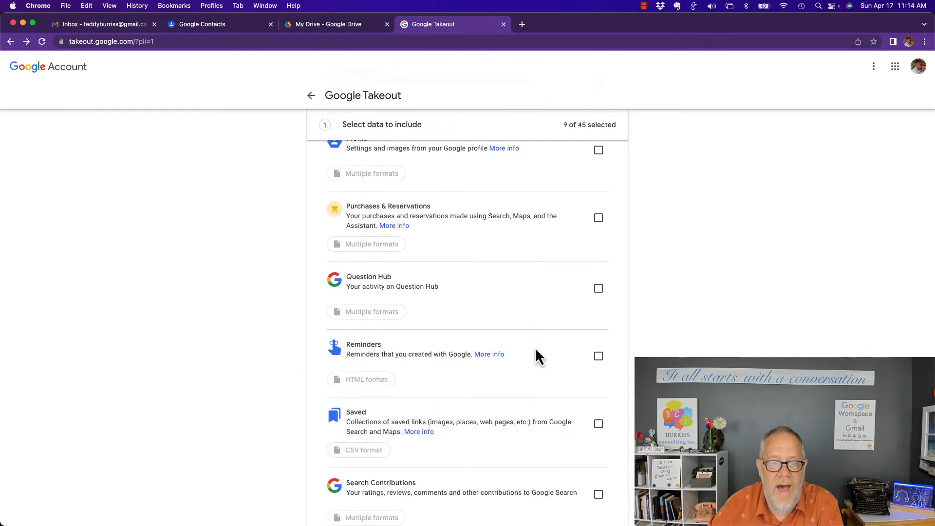
scroll(down, 3)
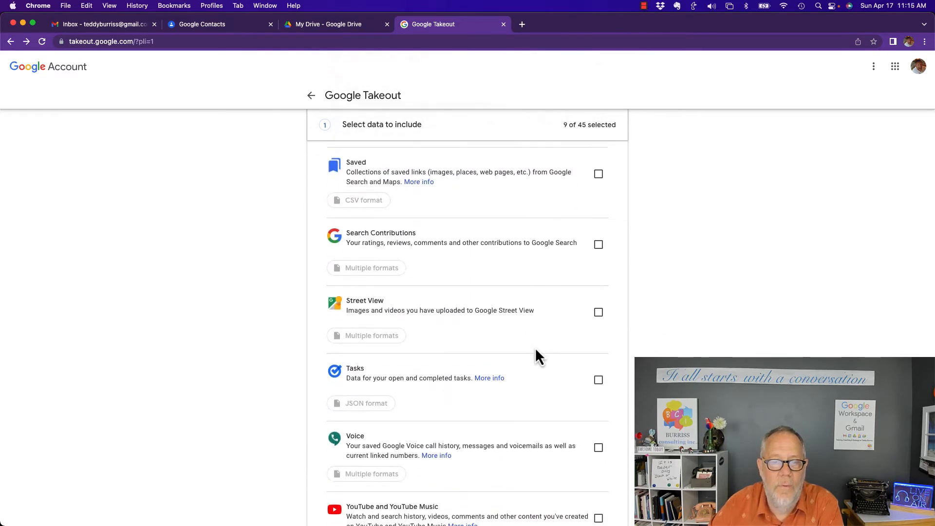
scroll(down, 3)
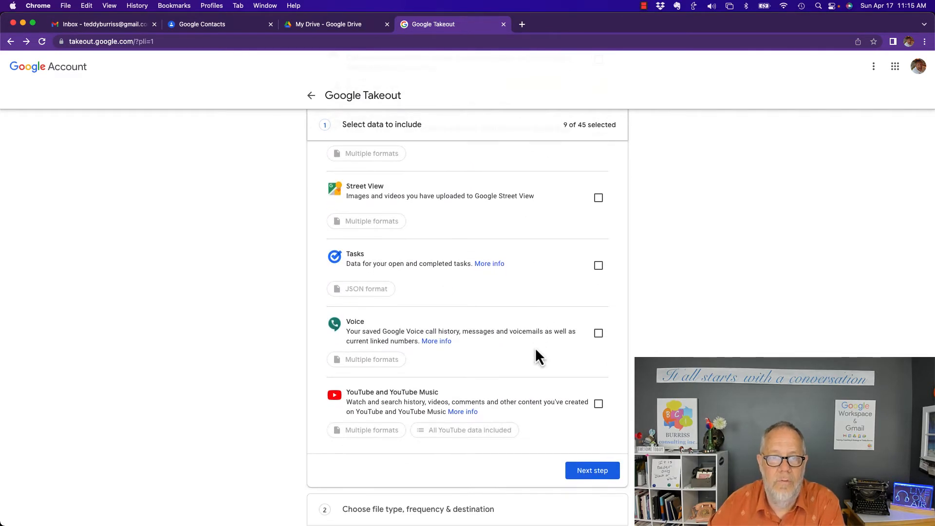
scroll(down, 3)
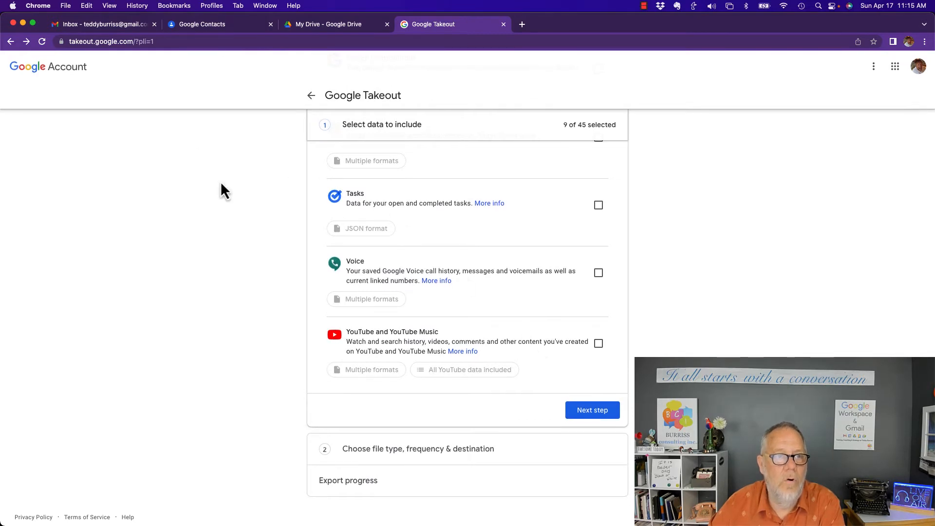
mouse_move(357, 193)
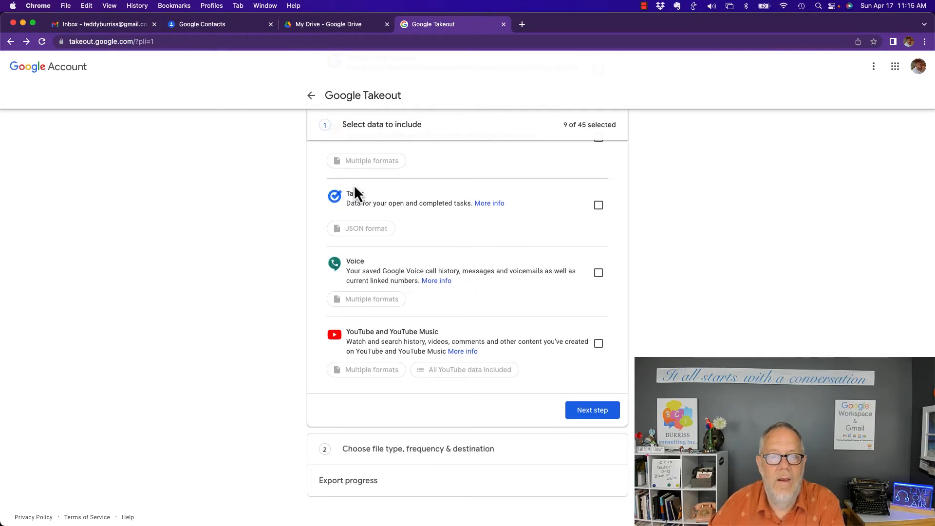
mouse_move(494, 180)
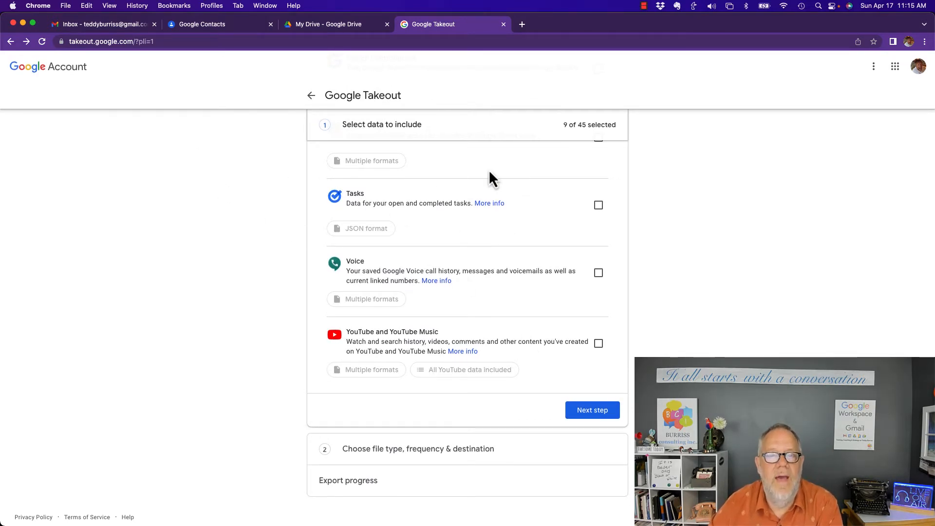
mouse_move(592, 410)
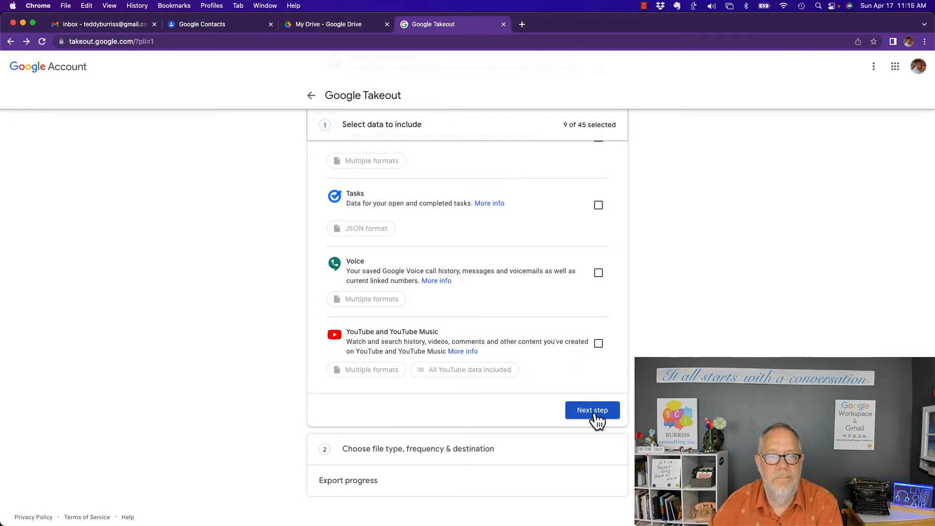
Step: Advance to delivery settings, keeping Send download link via email
click(592, 410)
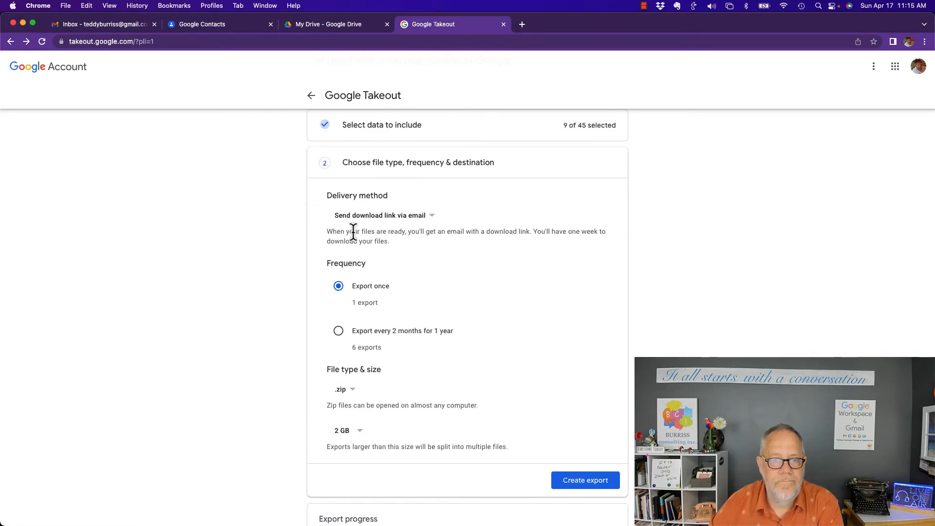
mouse_move(330, 196)
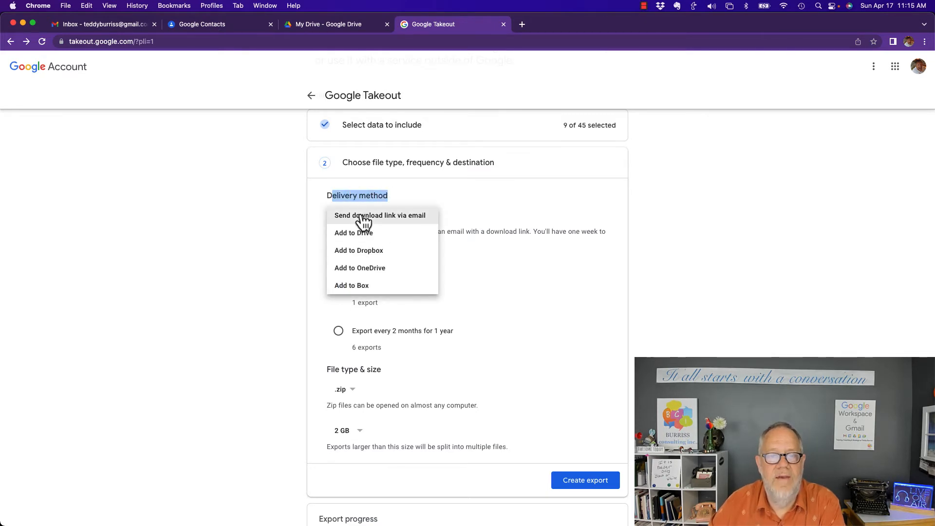
mouse_move(364, 236)
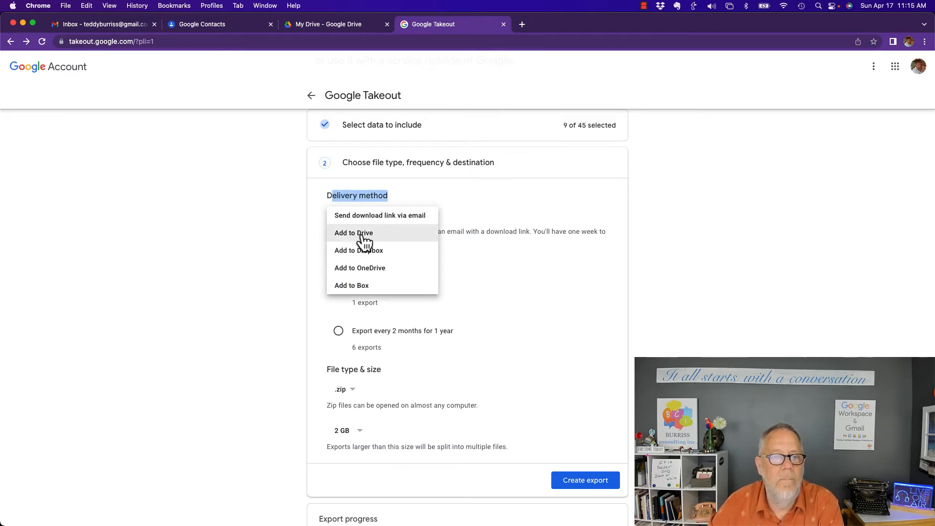
mouse_move(364, 295)
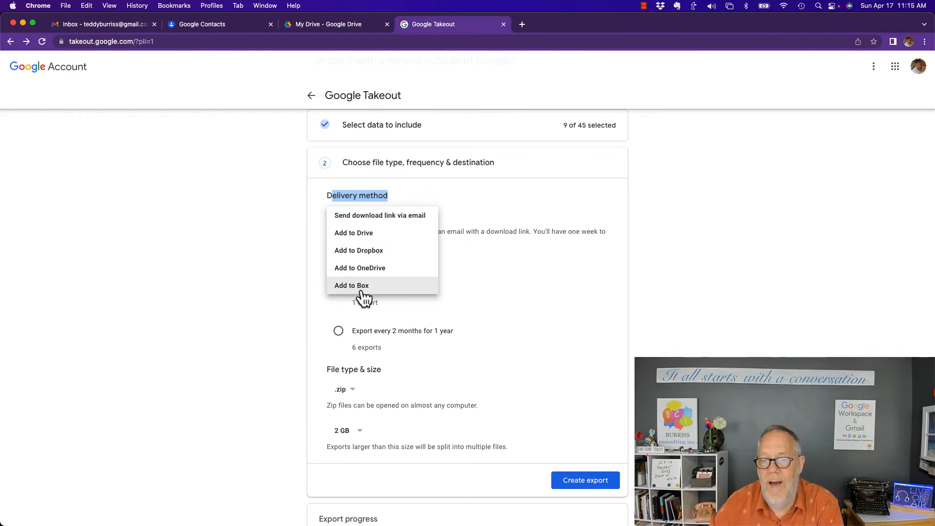
mouse_move(372, 292)
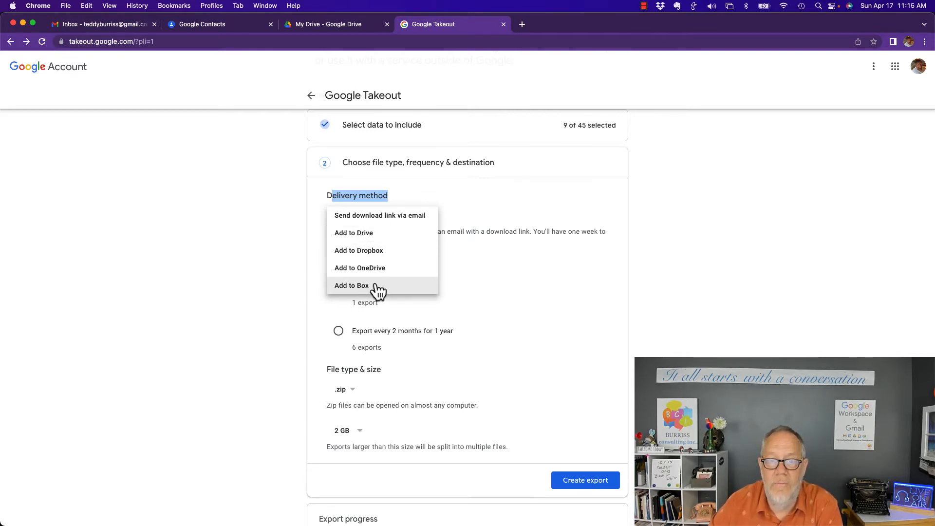
mouse_move(358, 233)
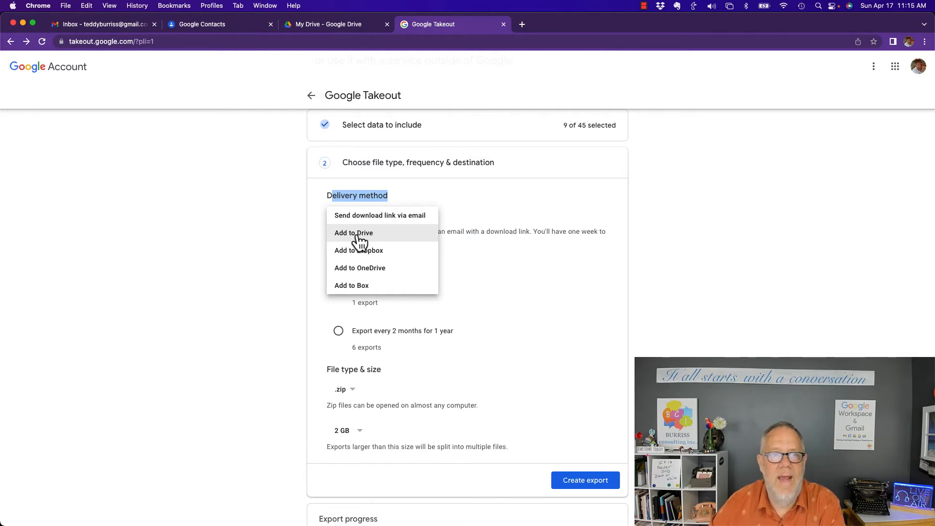
mouse_move(290, 257)
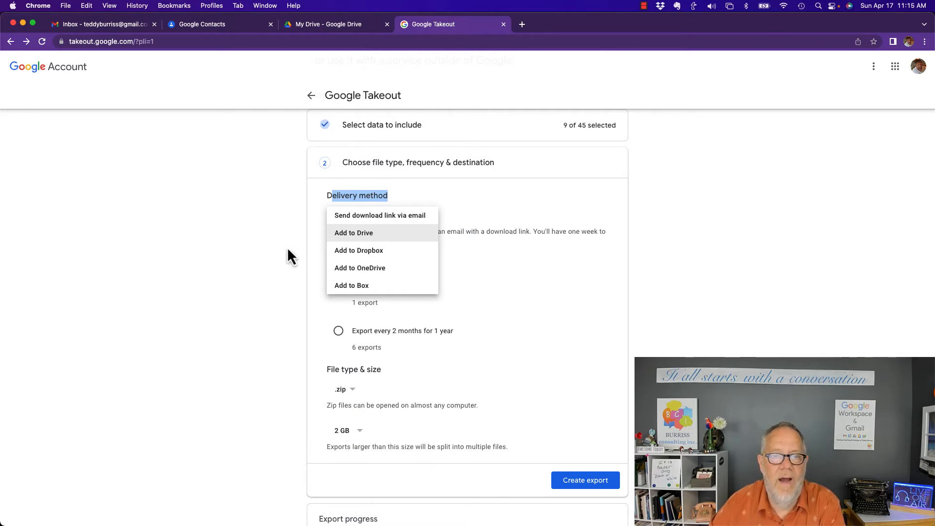
click(379, 215)
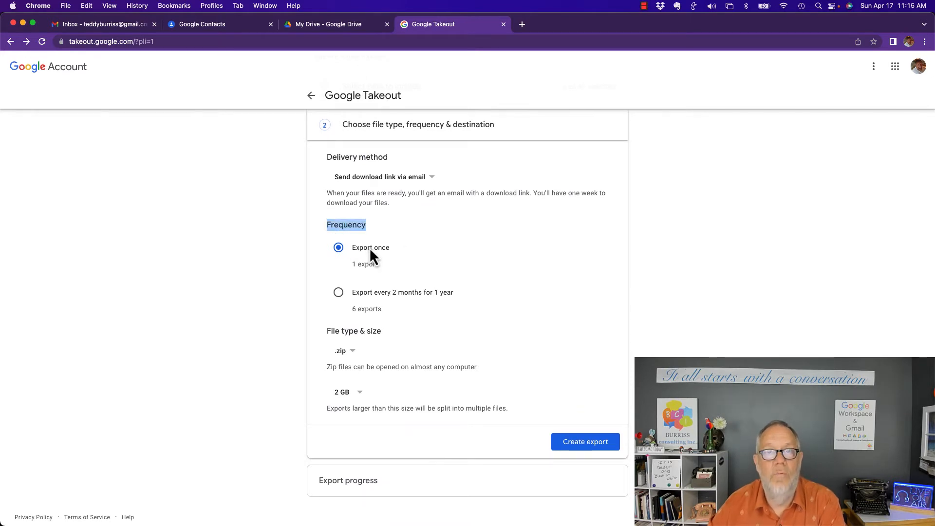
mouse_move(341, 296)
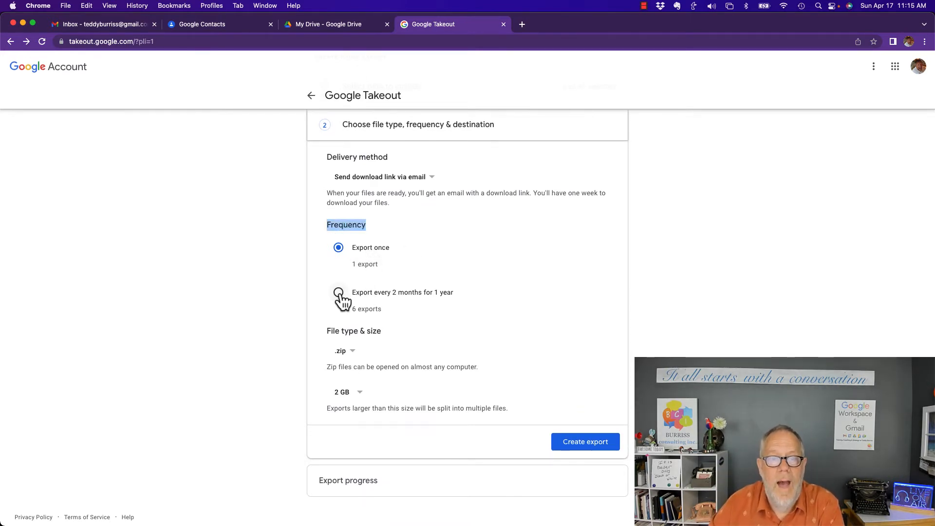
mouse_move(447, 303)
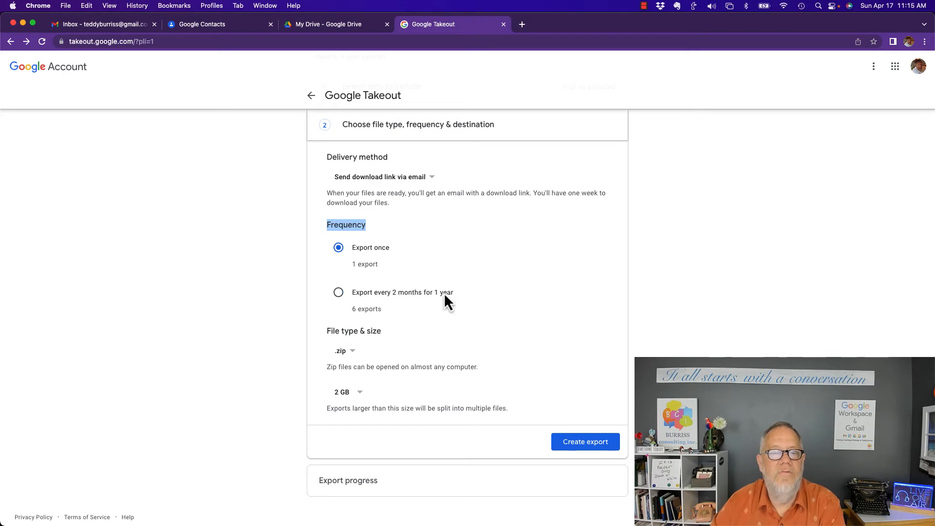
mouse_move(331, 334)
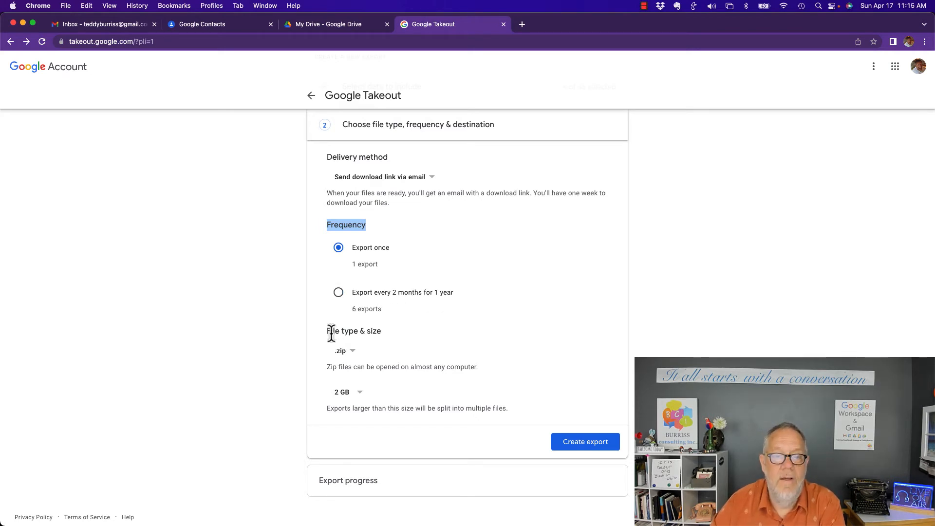
Step: Keep the .zip archive type and change the split size, trying 1 GB first
click(343, 351)
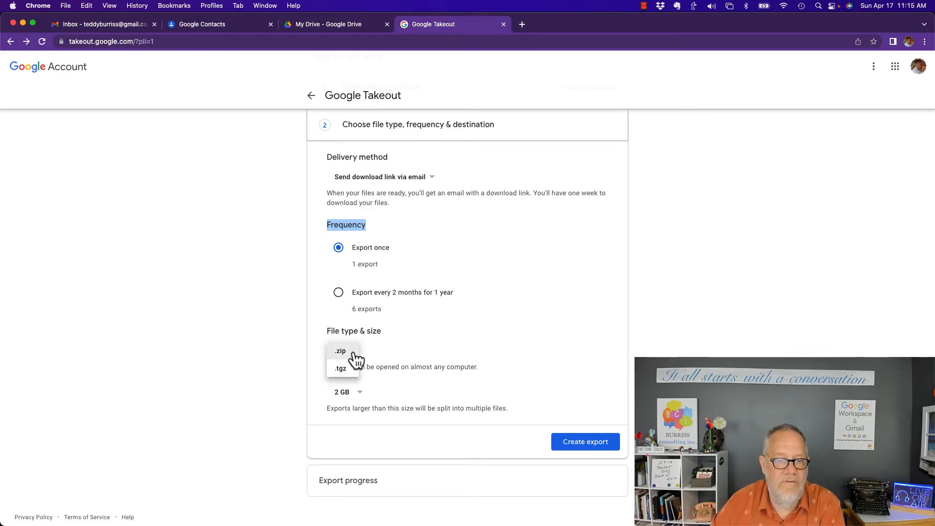
click(340, 351)
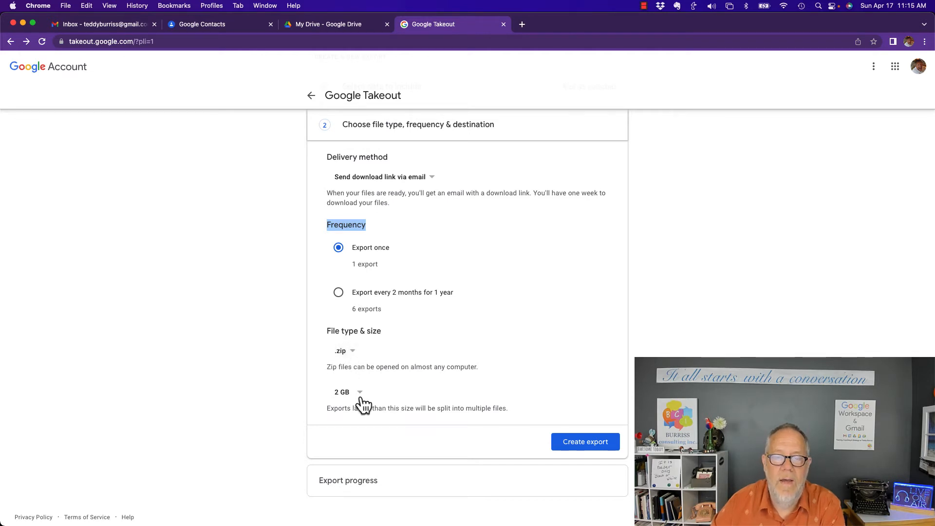
click(345, 391)
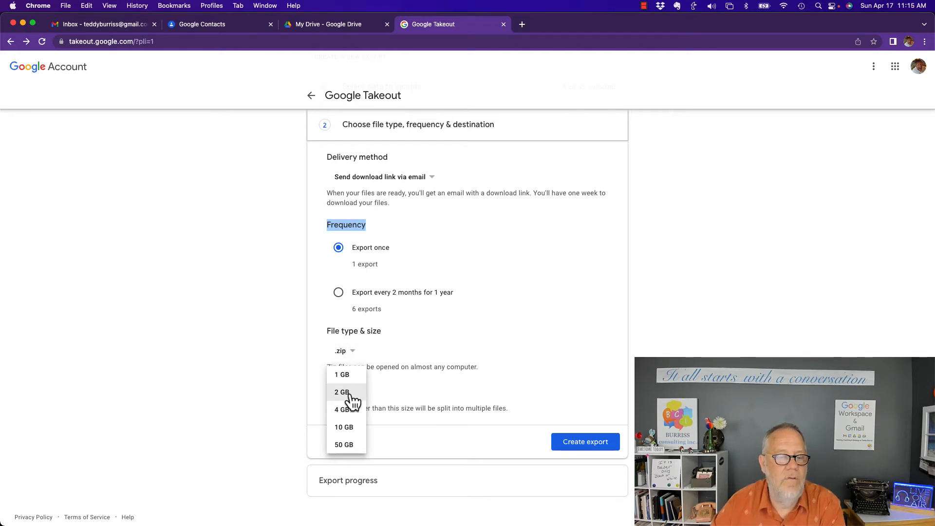
click(342, 374)
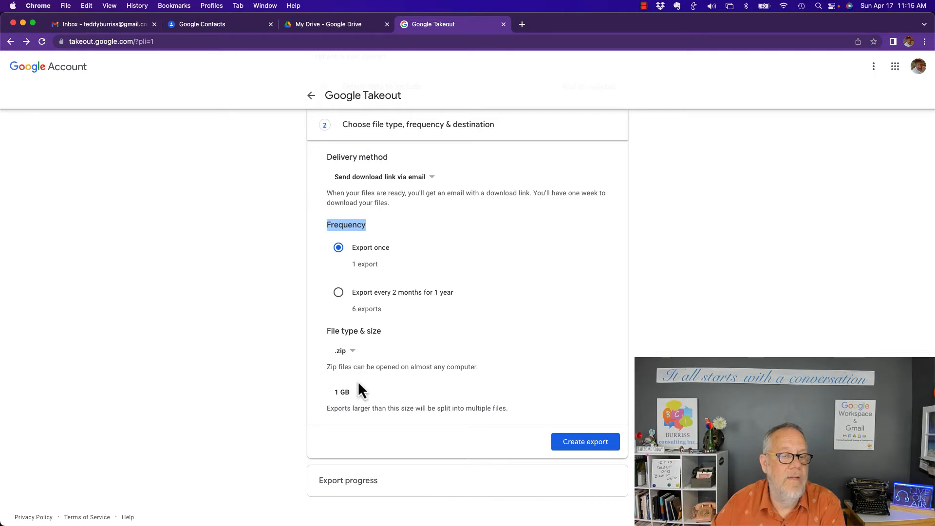
click(342, 392)
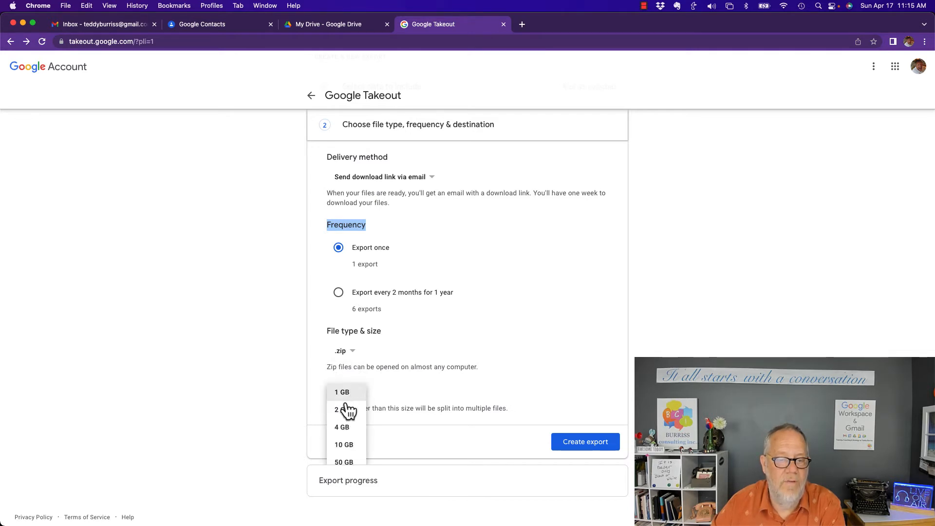
click(342, 391)
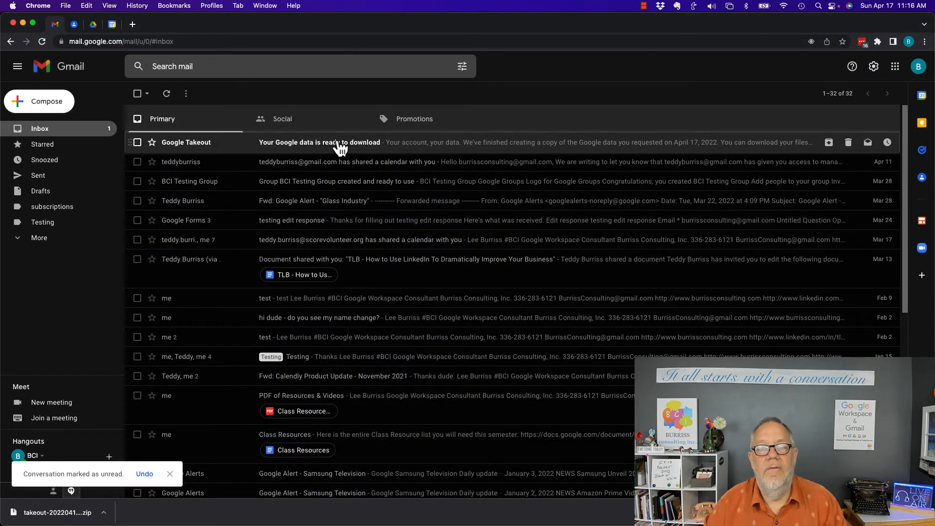
mouse_move(292, 153)
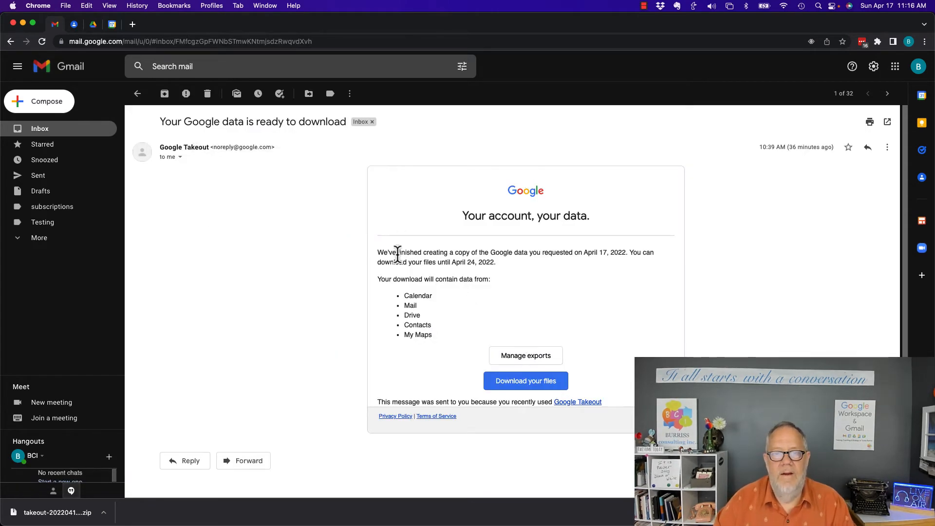
mouse_move(471, 280)
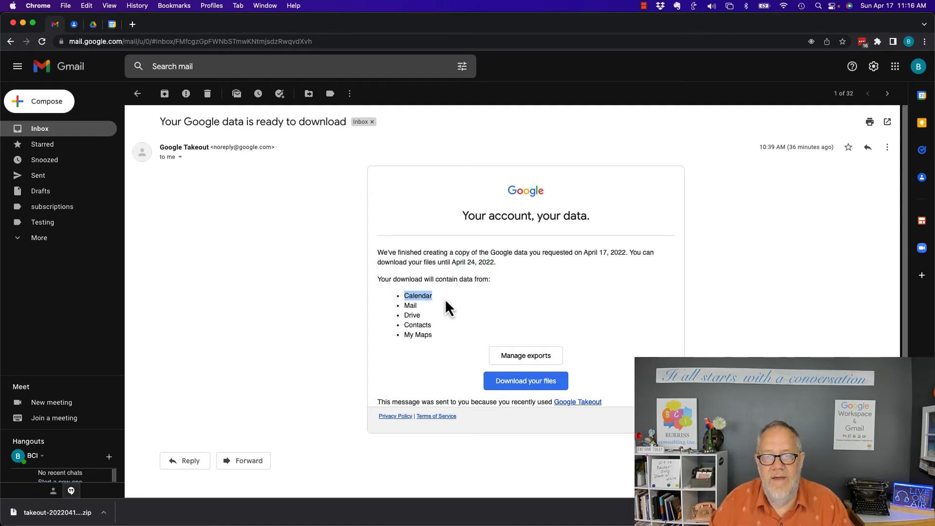
mouse_move(430, 351)
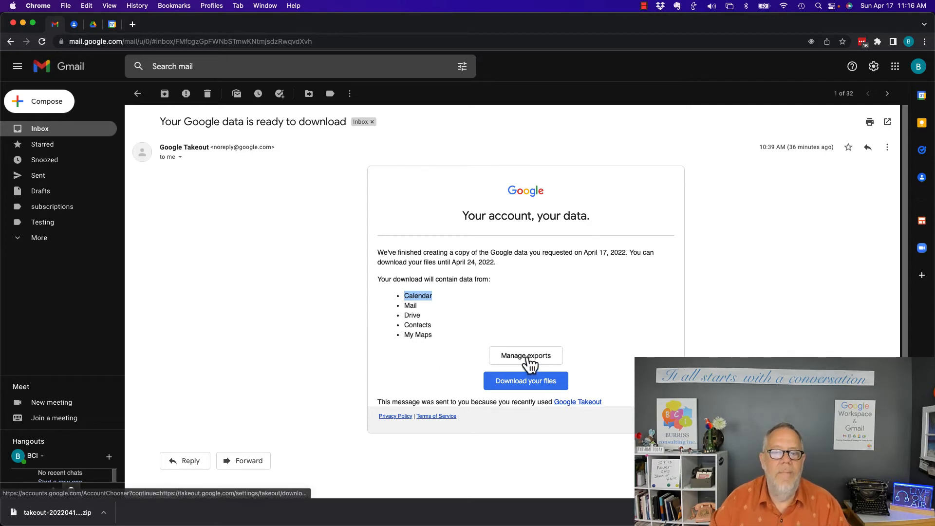
Step: From Manage exports, download the 5-product, 766.3 MB export
click(524, 356)
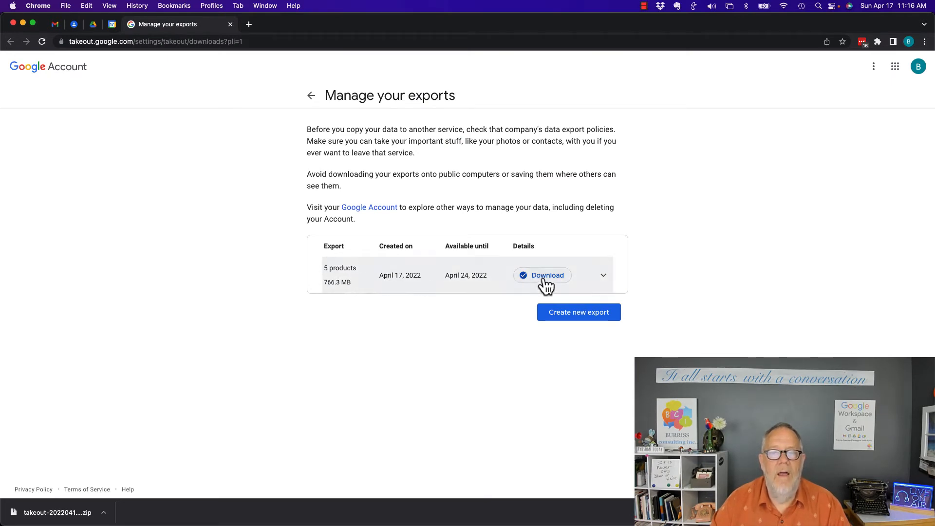
click(603, 275)
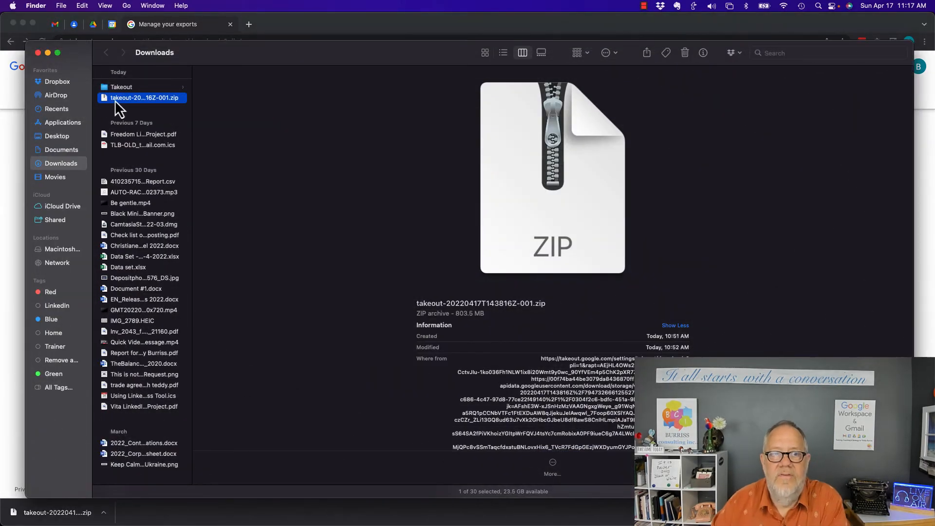
mouse_move(191, 99)
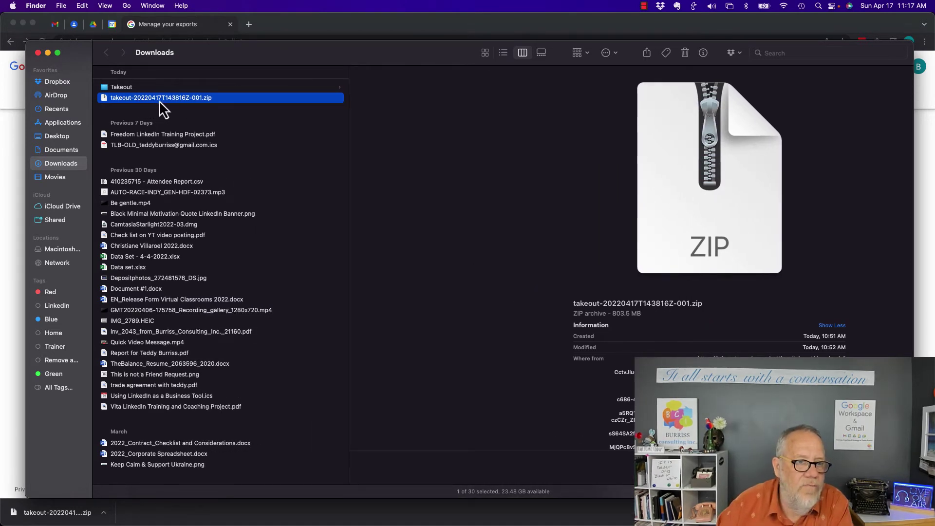
mouse_move(205, 107)
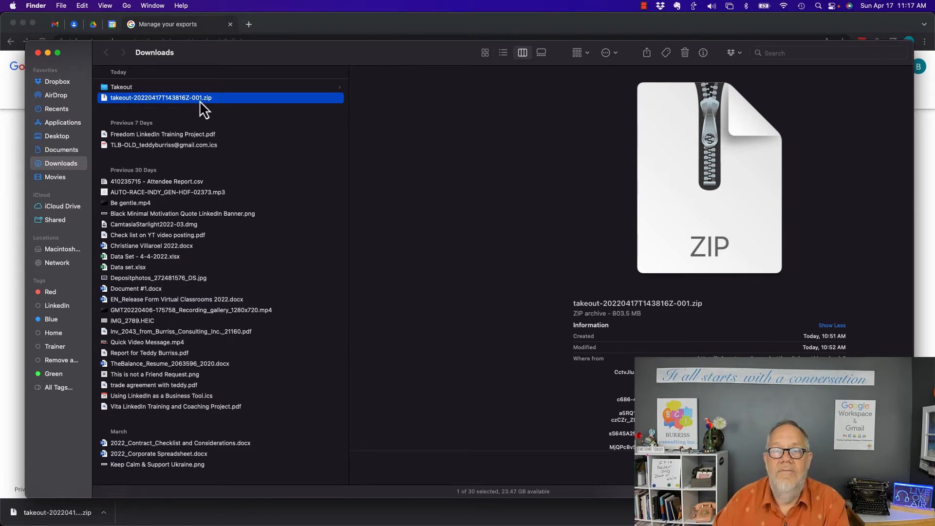
Step: Browse the Takeout folder's Calendar .ics files and the Contacts folder
click(122, 87)
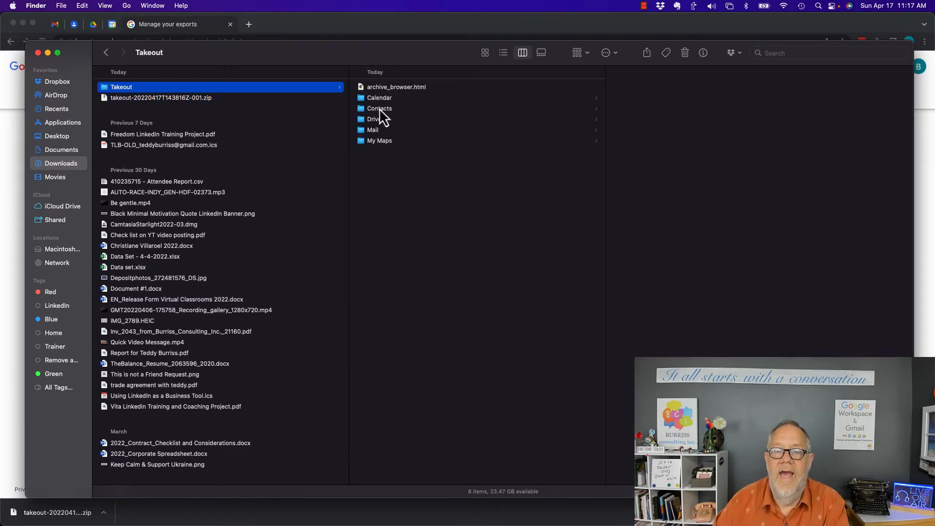
click(380, 98)
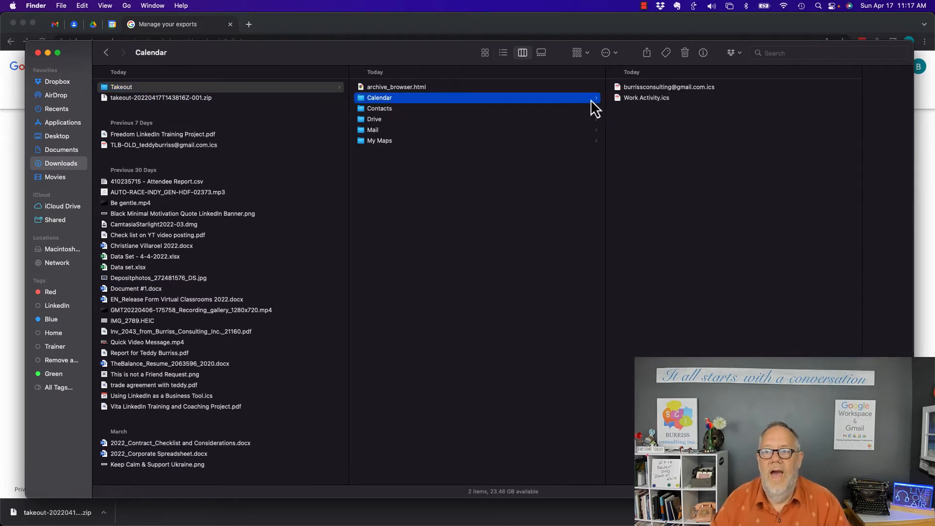
mouse_move(673, 107)
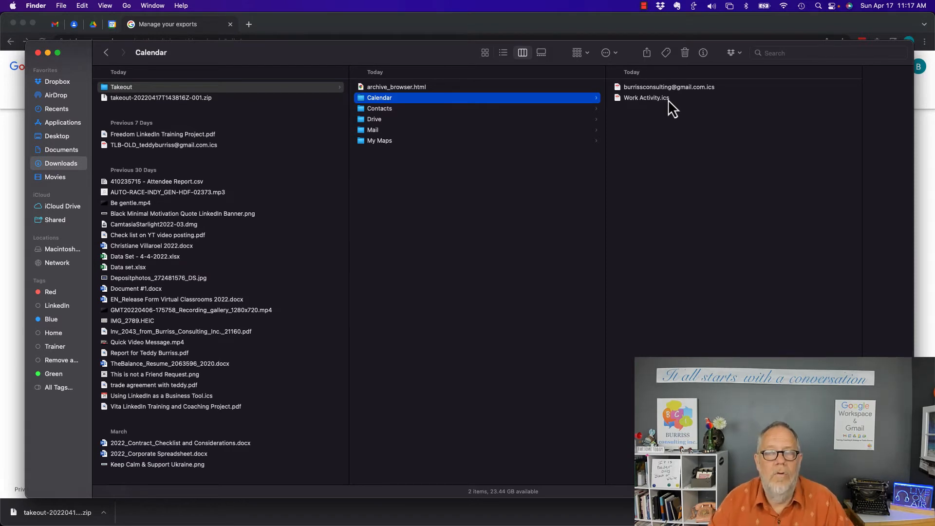
mouse_move(393, 119)
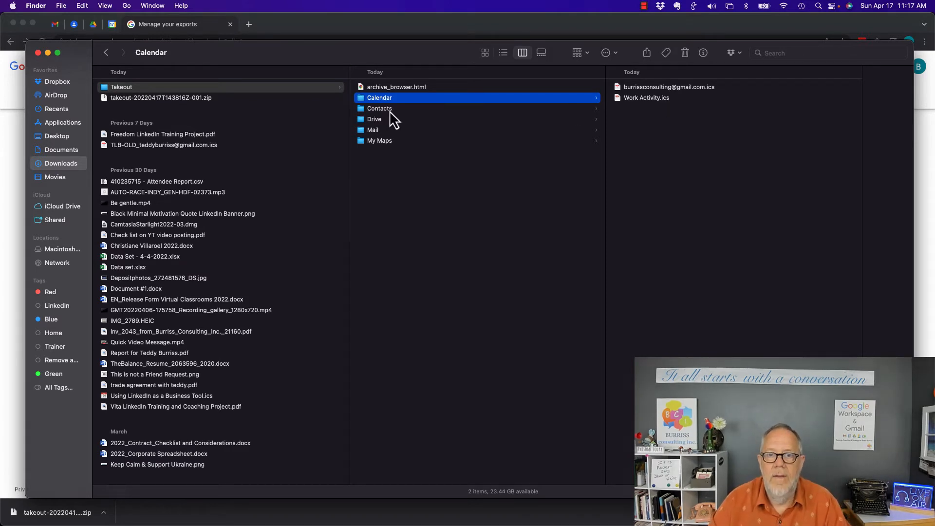
click(379, 108)
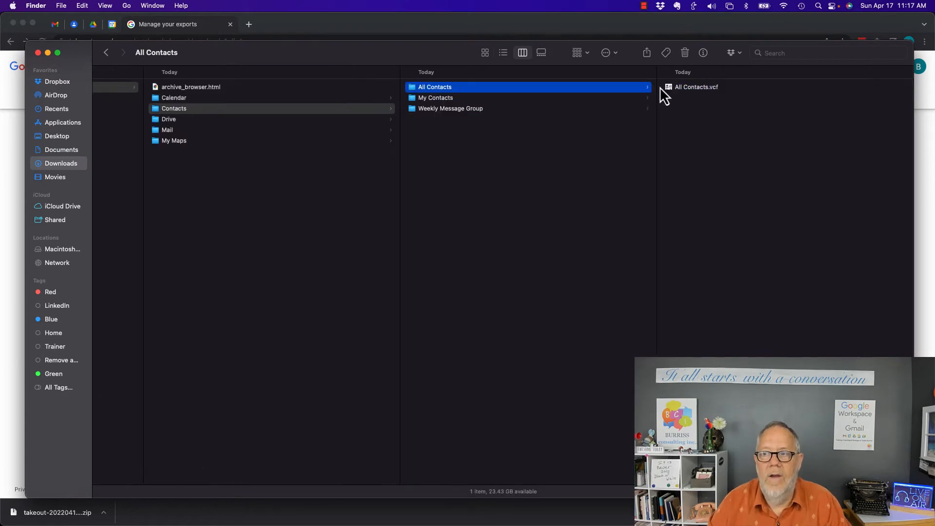
mouse_move(715, 100)
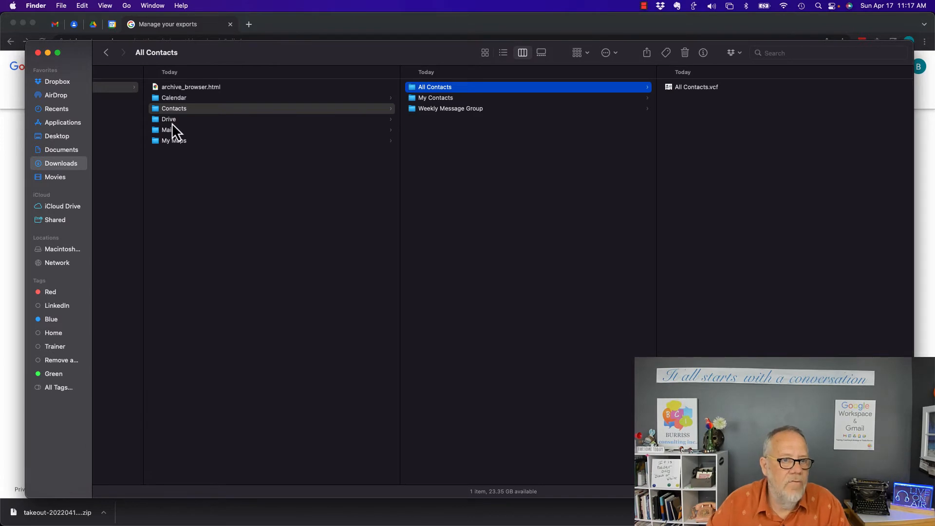
Step: List the 33 exported items in the Takeout Drive folder
click(169, 119)
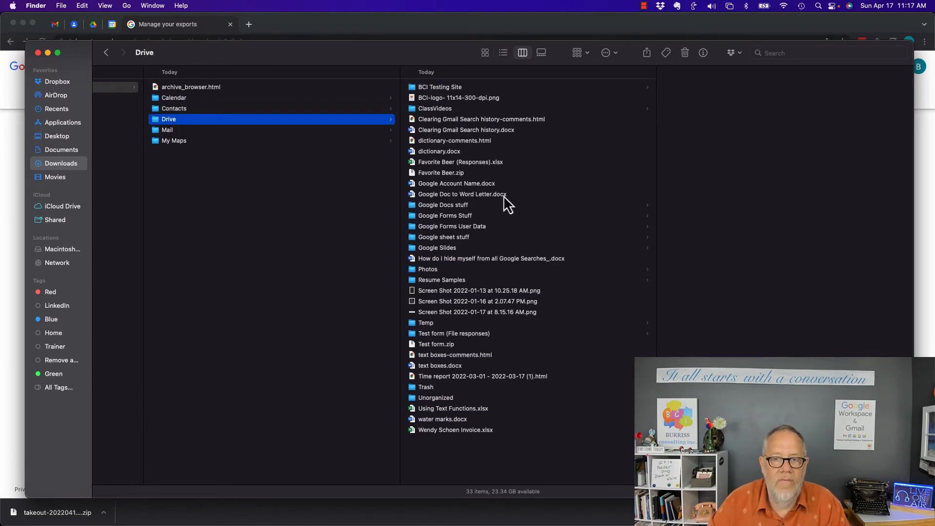
mouse_move(468, 143)
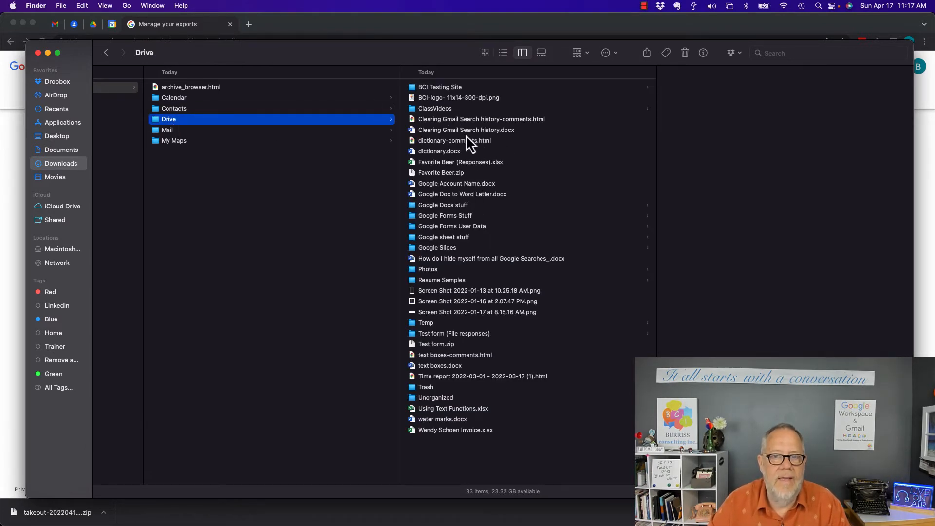
mouse_move(498, 141)
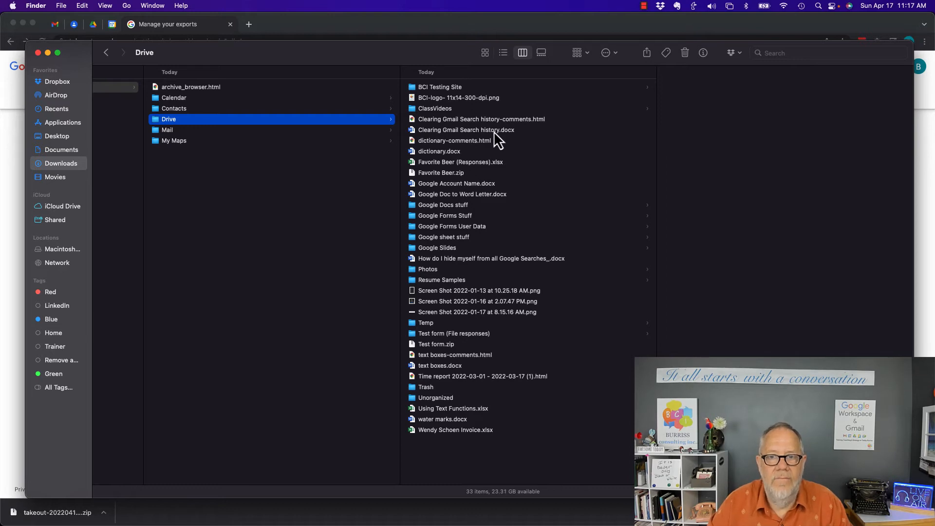
mouse_move(512, 141)
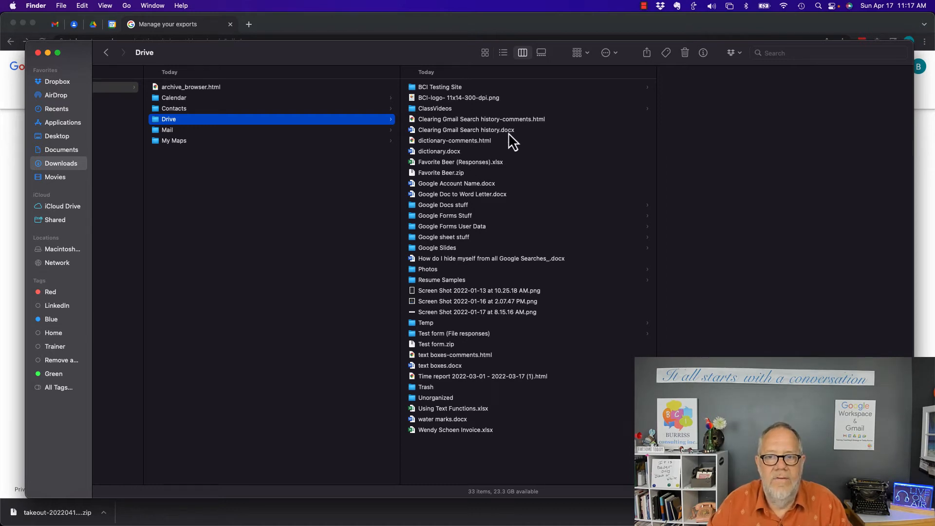
mouse_move(547, 415)
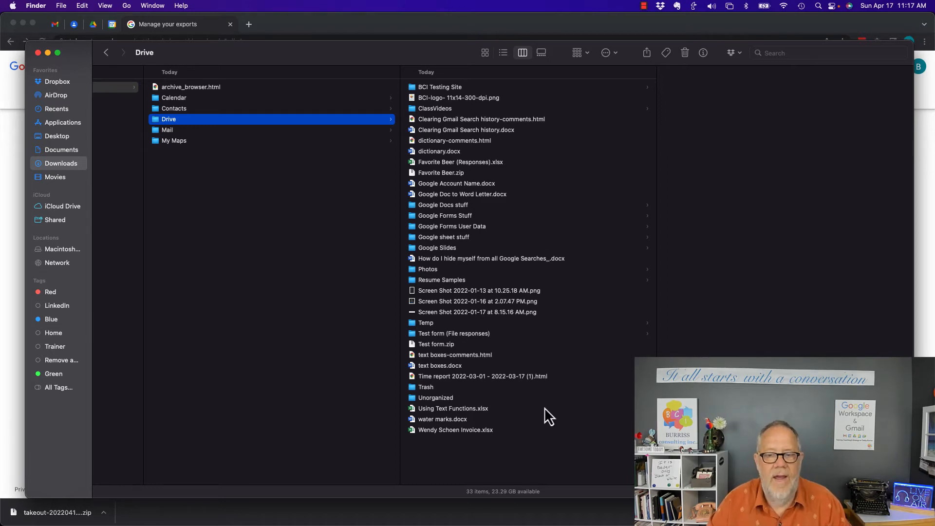
mouse_move(450, 146)
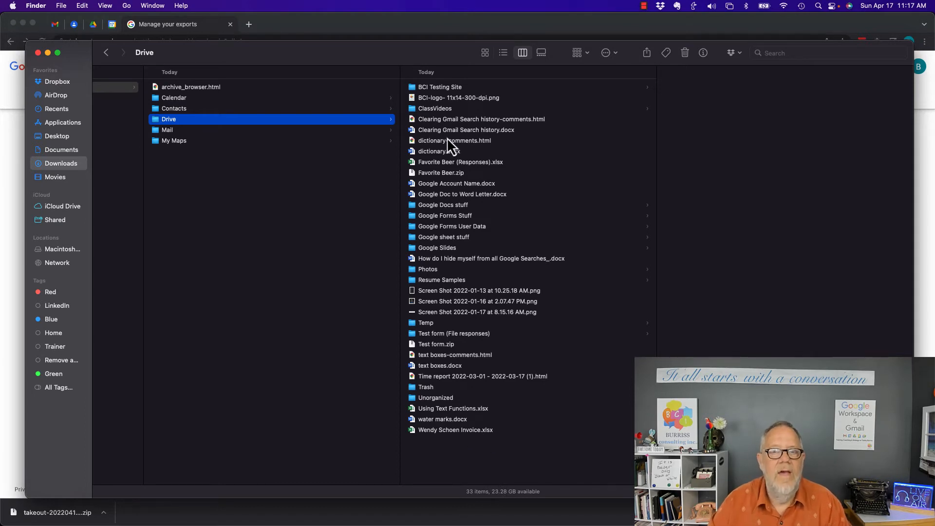
mouse_move(558, 271)
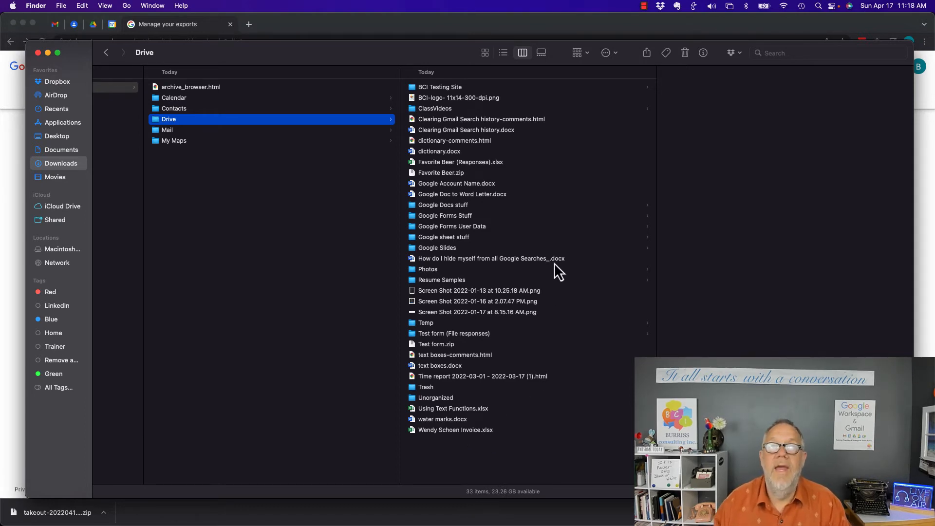
mouse_move(483, 265)
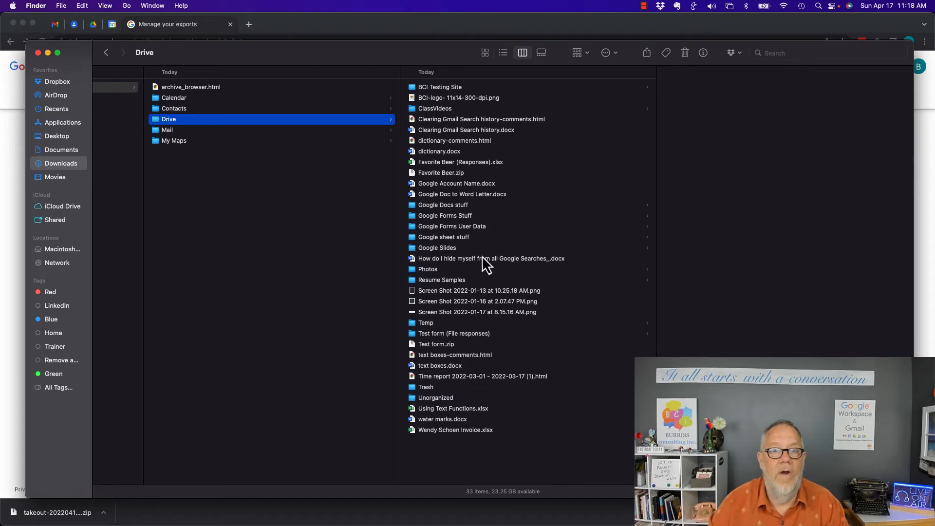
Step: Open the Mail folder and check the Inbox and Archived mailbox sizes
click(167, 130)
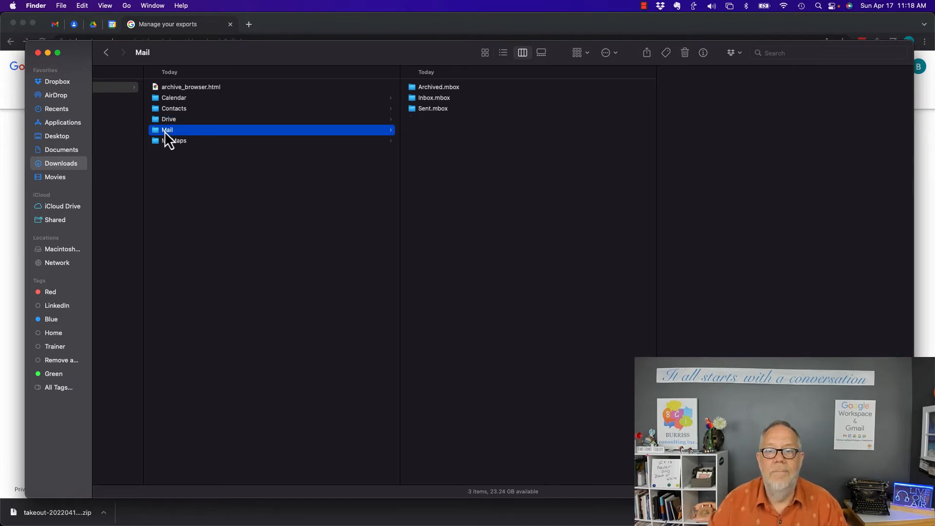
click(434, 97)
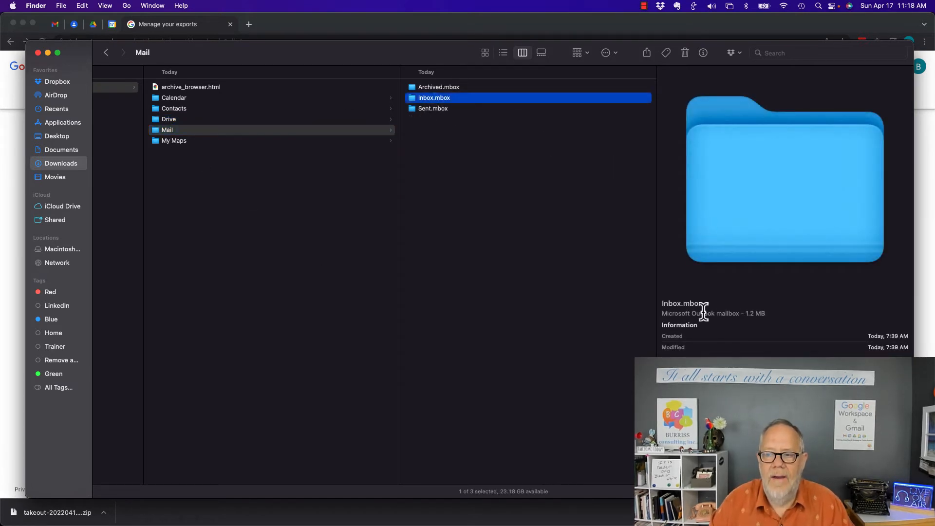
mouse_move(697, 301)
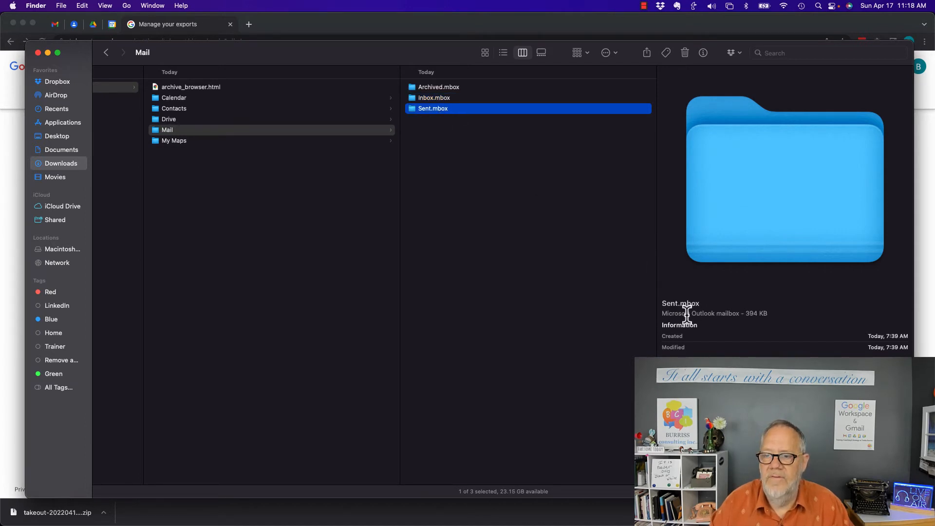
mouse_move(464, 99)
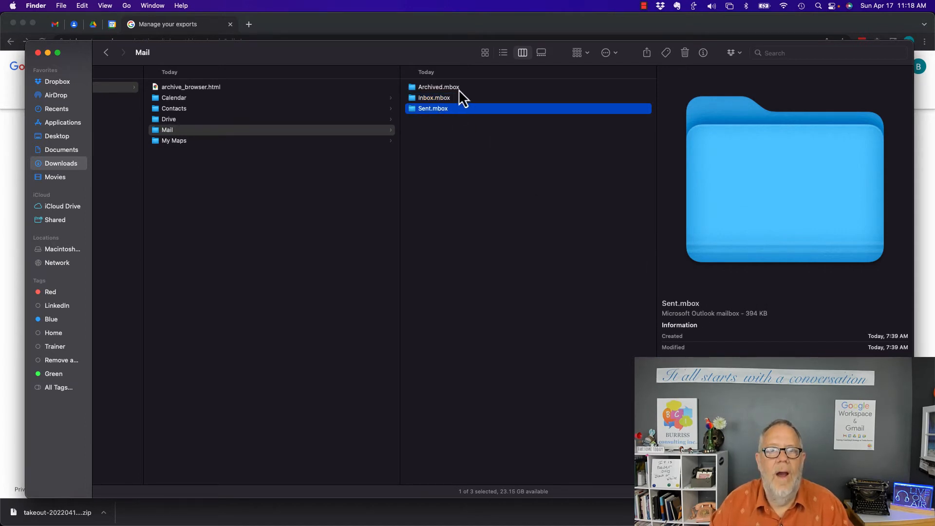
click(438, 87)
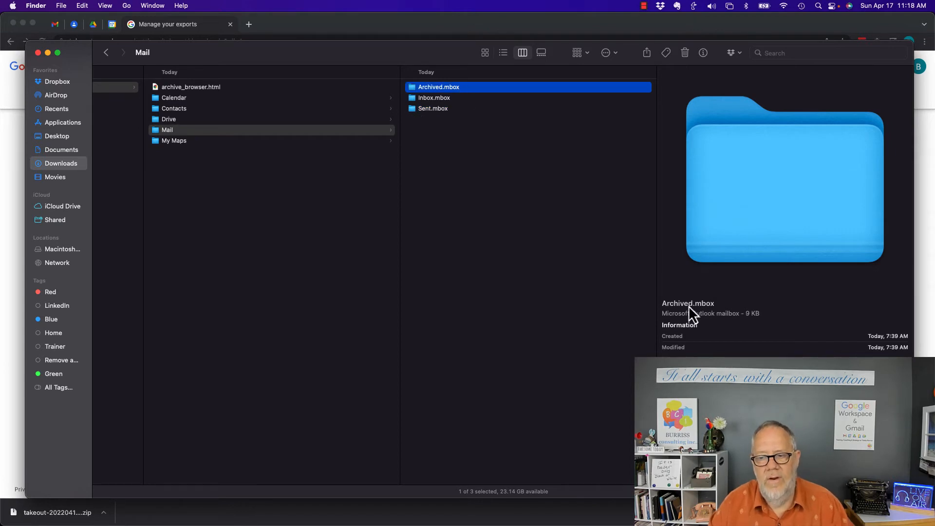
mouse_move(747, 317)
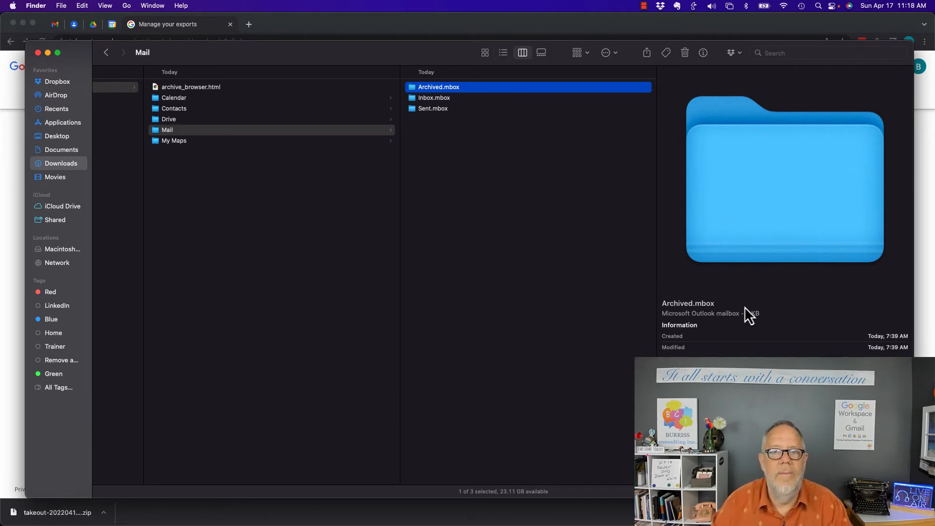
Step: Show My First Google map.kmz inside the My Maps folder
click(174, 140)
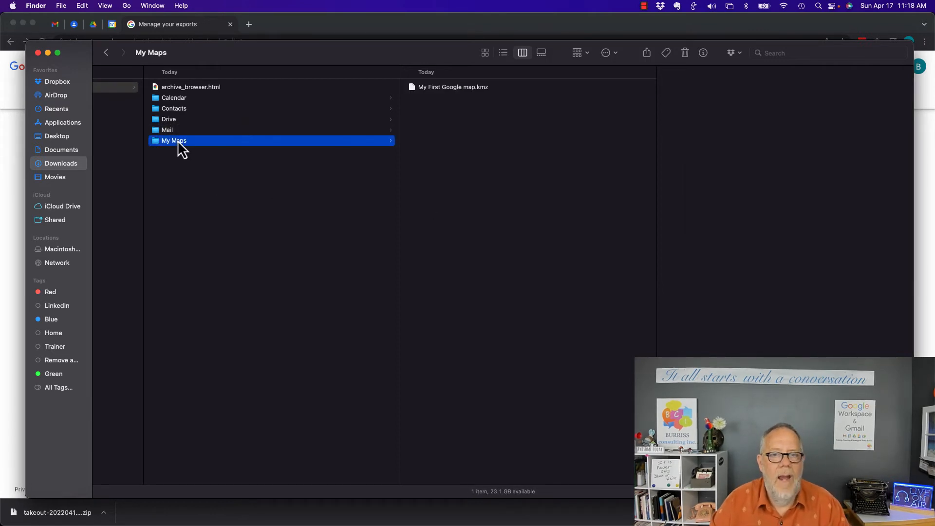
mouse_move(489, 96)
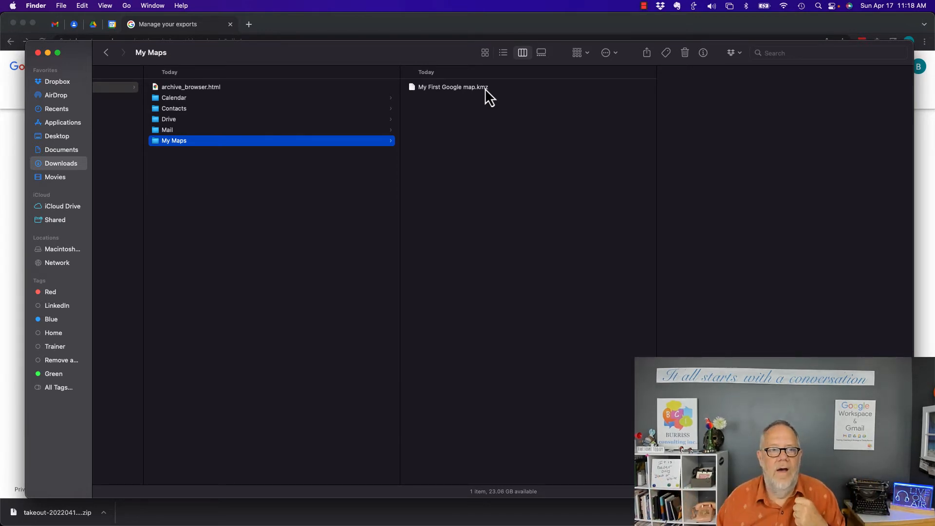
mouse_move(143, 42)
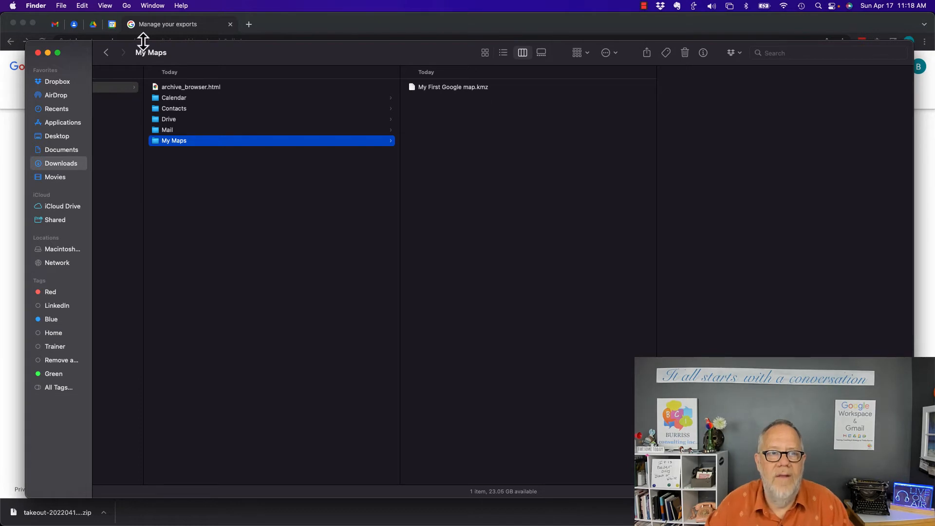
mouse_move(83, 63)
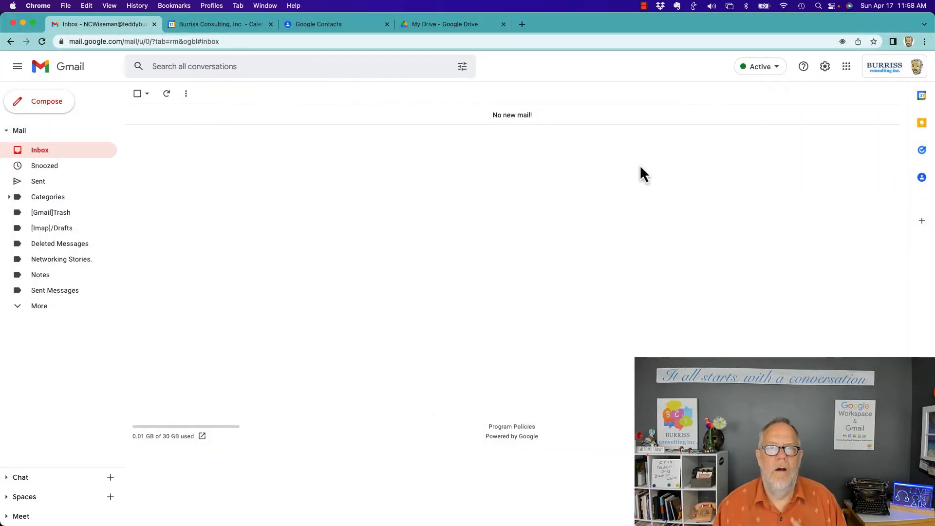
mouse_move(561, 151)
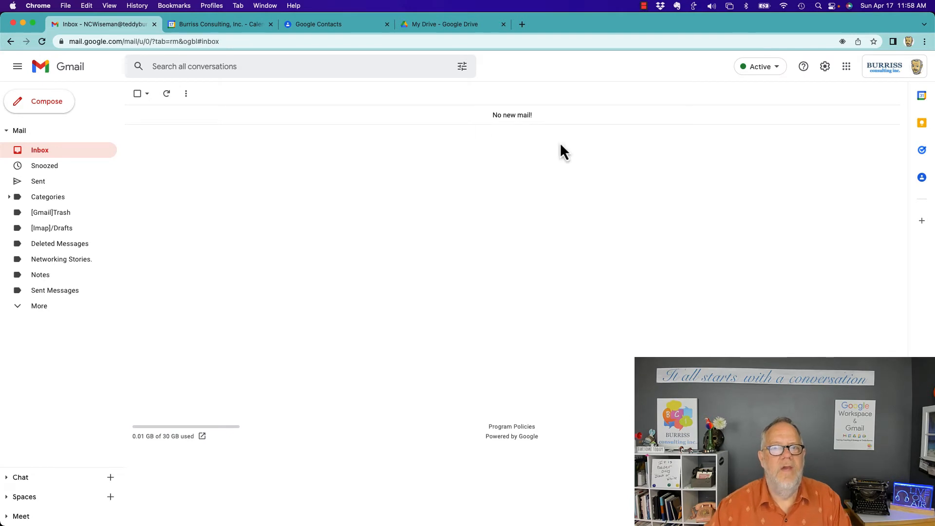
mouse_move(681, 78)
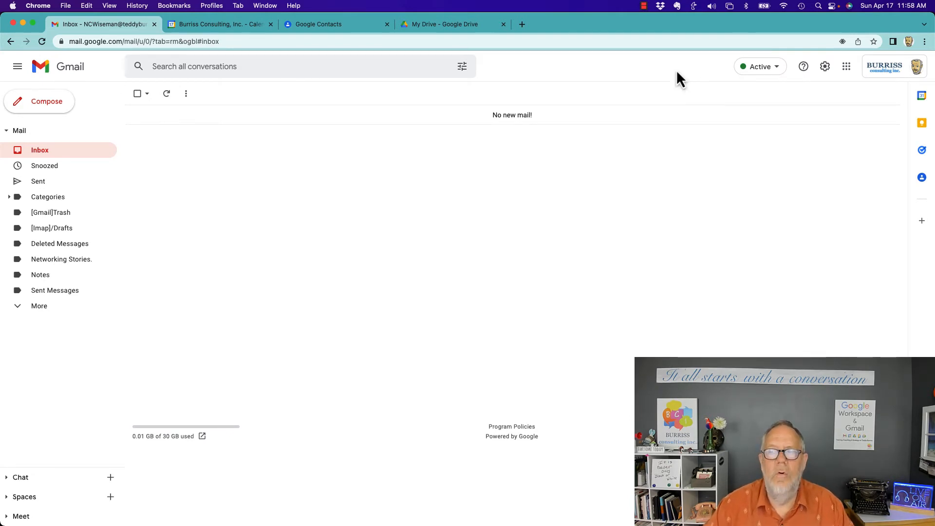
mouse_move(214, 85)
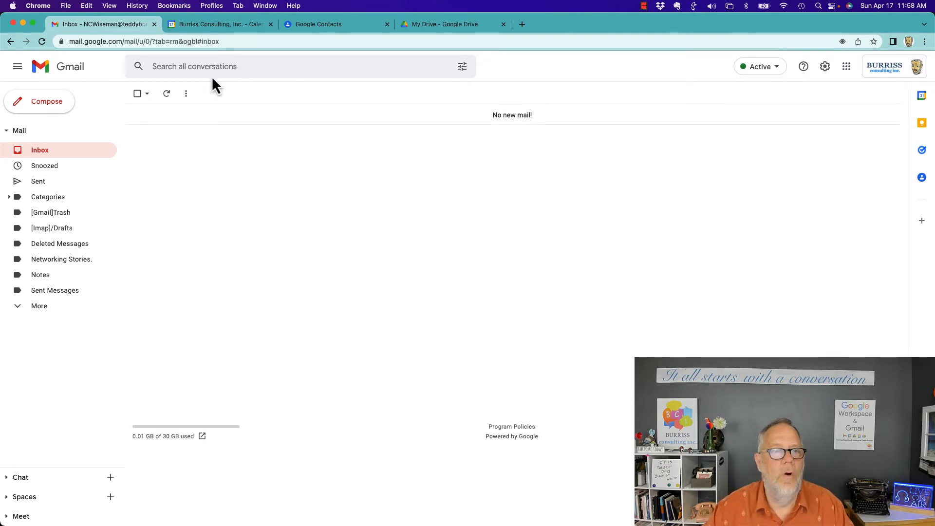
mouse_move(186, 165)
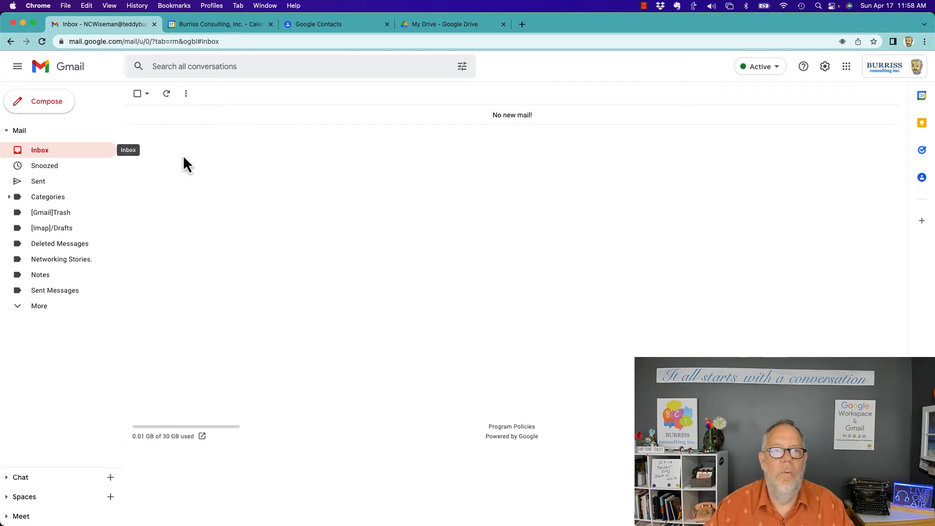
mouse_move(67, 369)
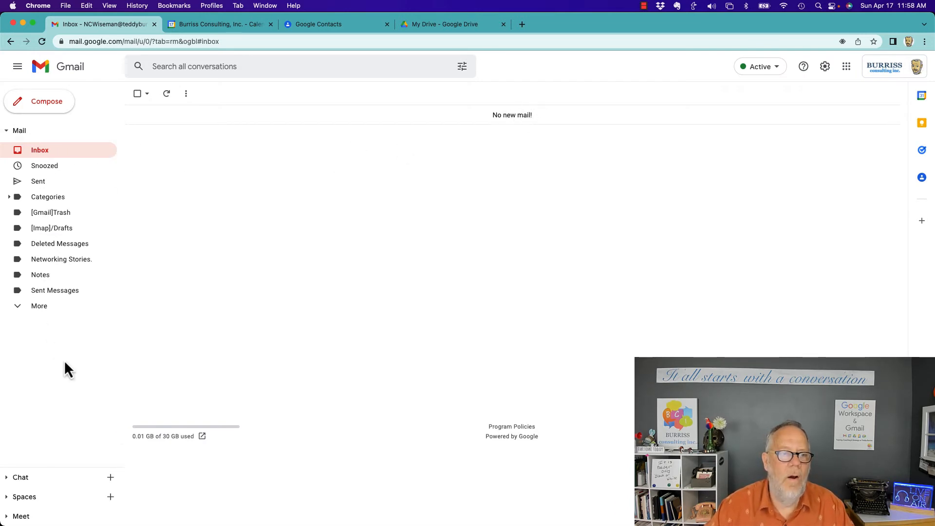
mouse_move(365, 264)
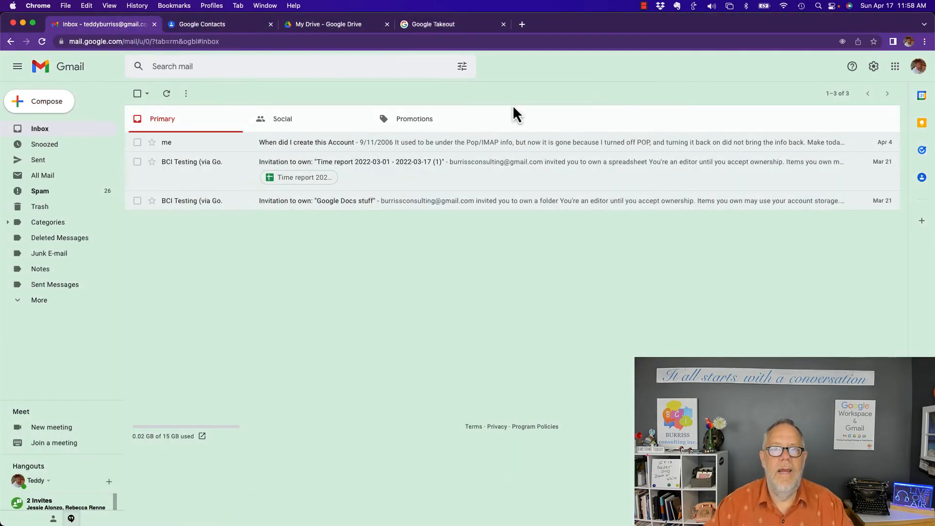
Step: Open the personal Gmail account's full settings on the Accounts and Import tab
click(872, 67)
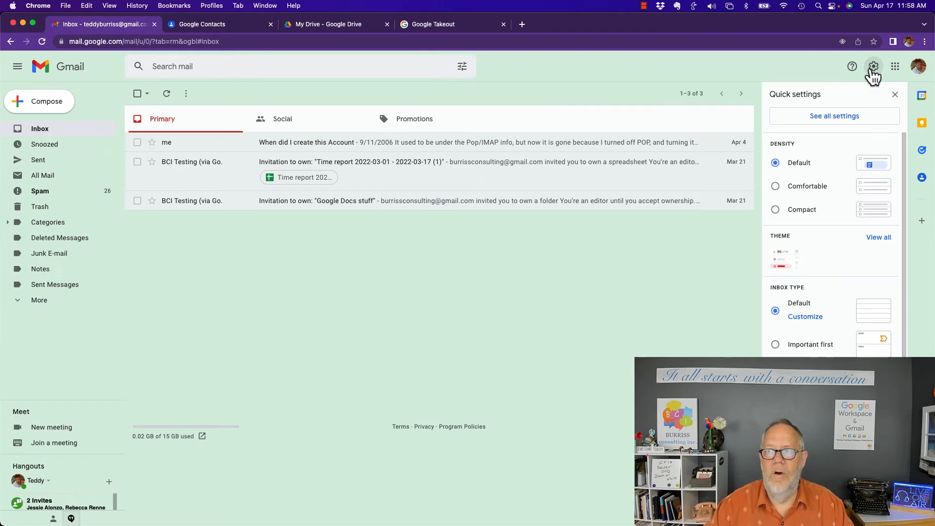
click(834, 116)
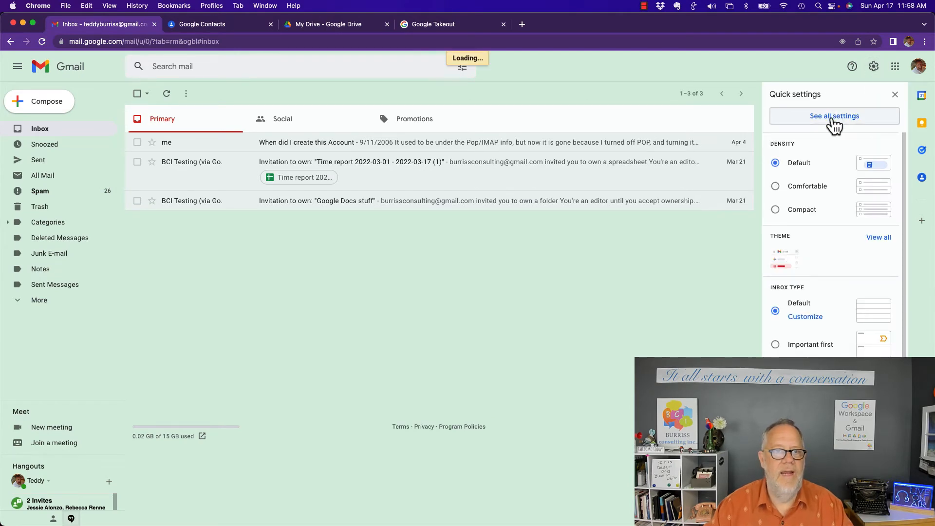
click(833, 116)
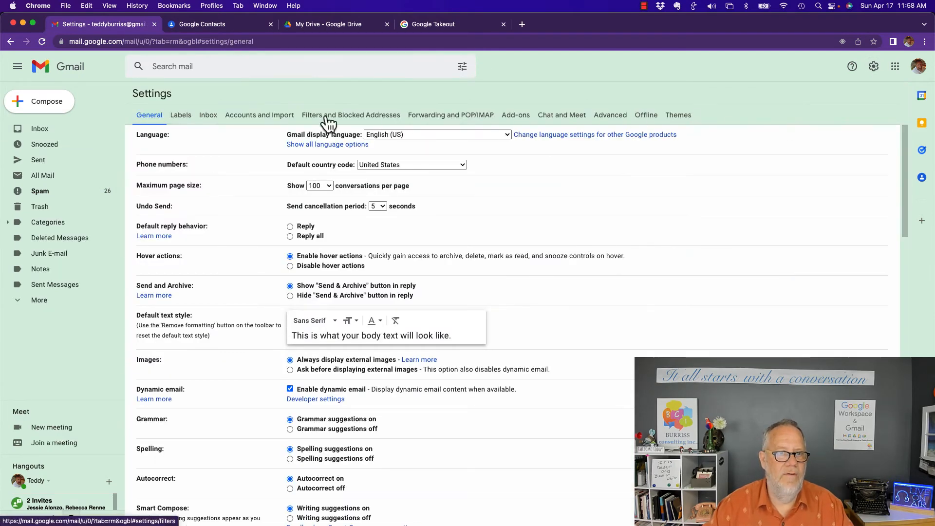
click(259, 115)
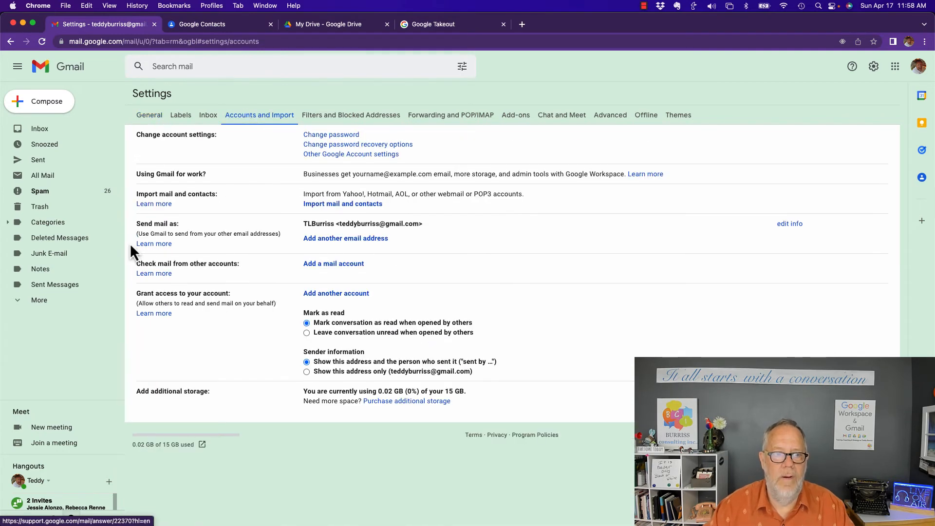
mouse_move(212, 200)
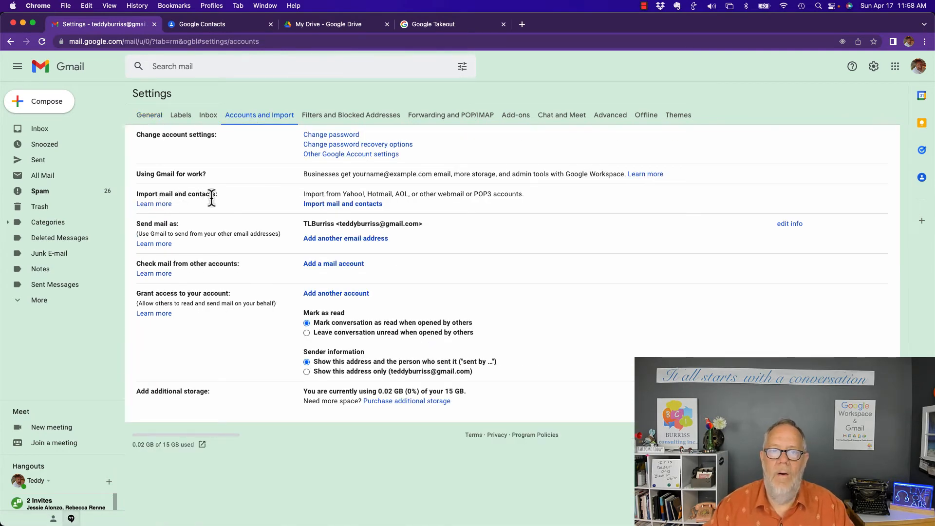
mouse_move(342, 204)
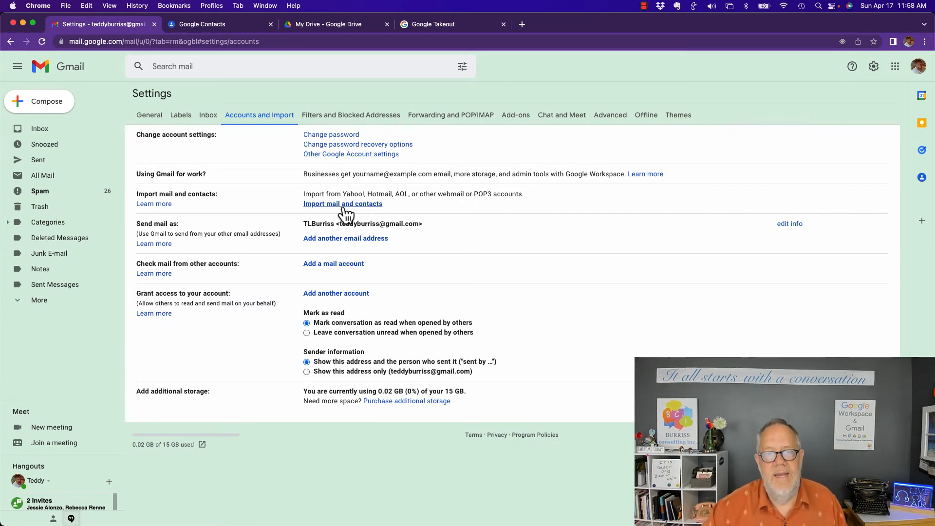
Step: Start the Import mail and contacts wizard, then close its sign-in window without importing
click(342, 203)
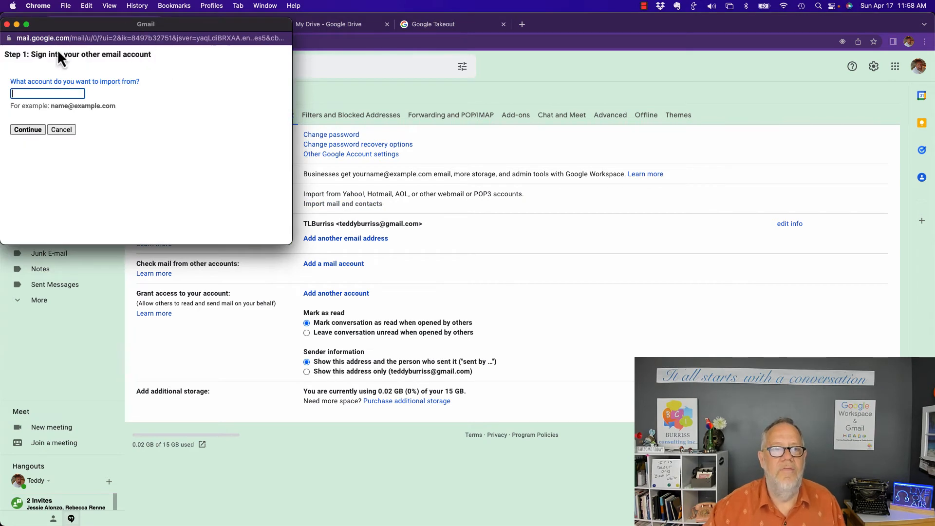
mouse_move(131, 97)
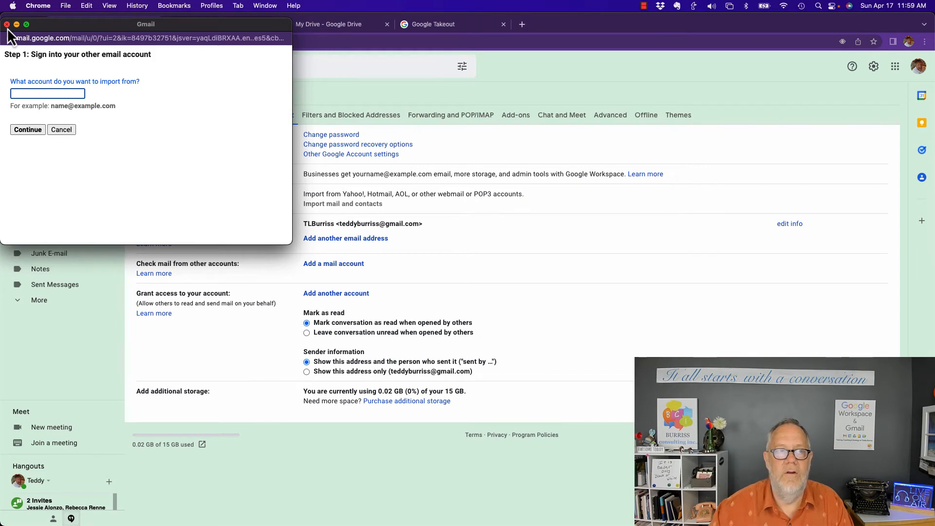
click(264, 6)
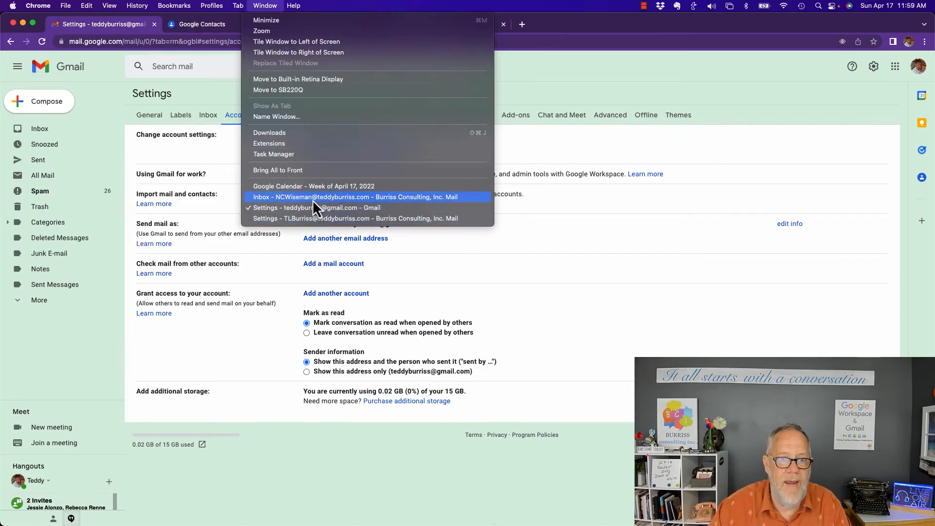
Step: View the Workspace mailbox's Accounts settings with its three send-as addresses, then go to its Calendar
click(355, 196)
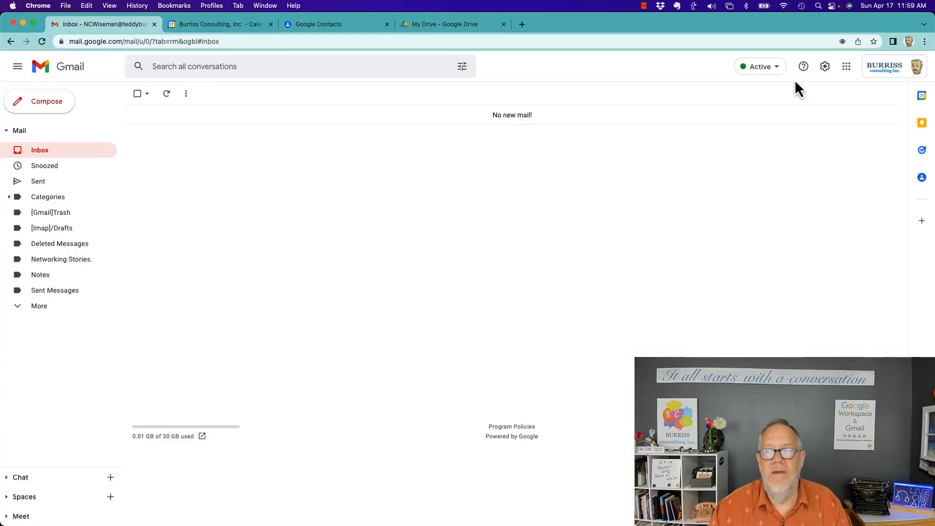
click(824, 66)
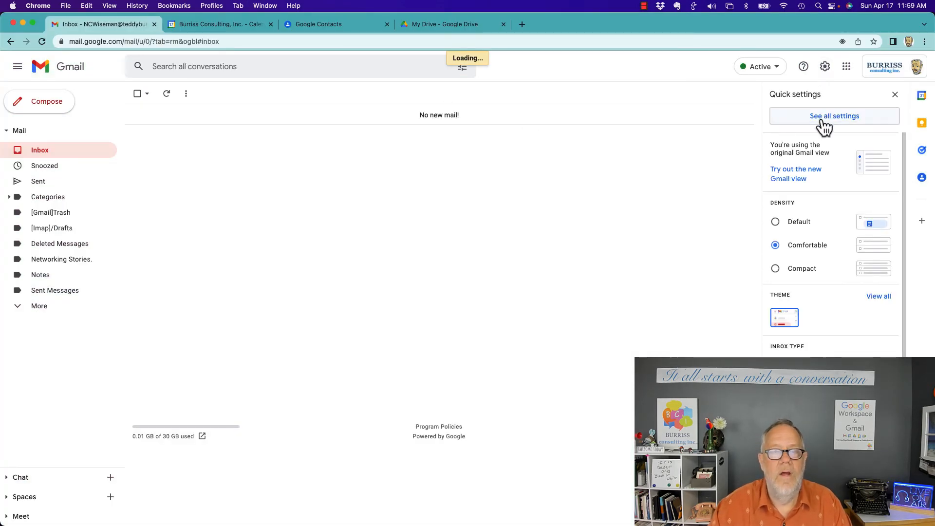
click(834, 116)
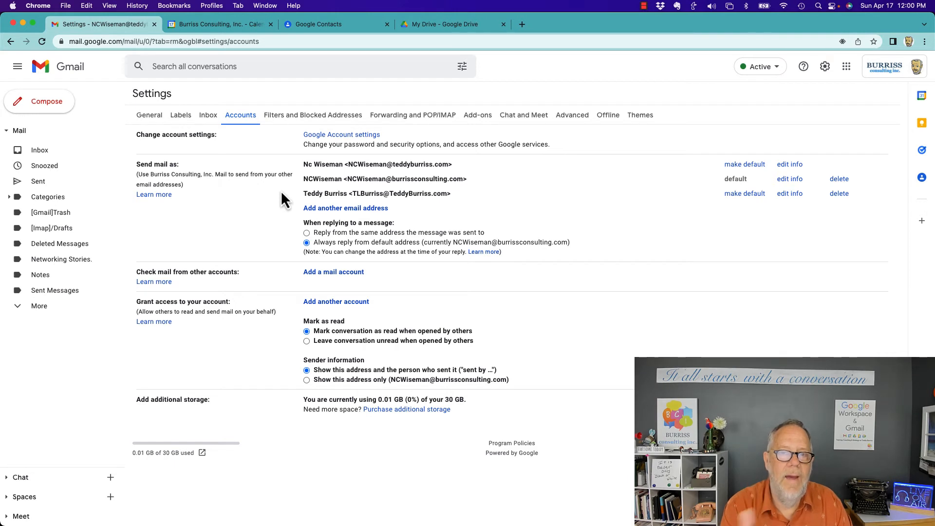
mouse_move(164, 32)
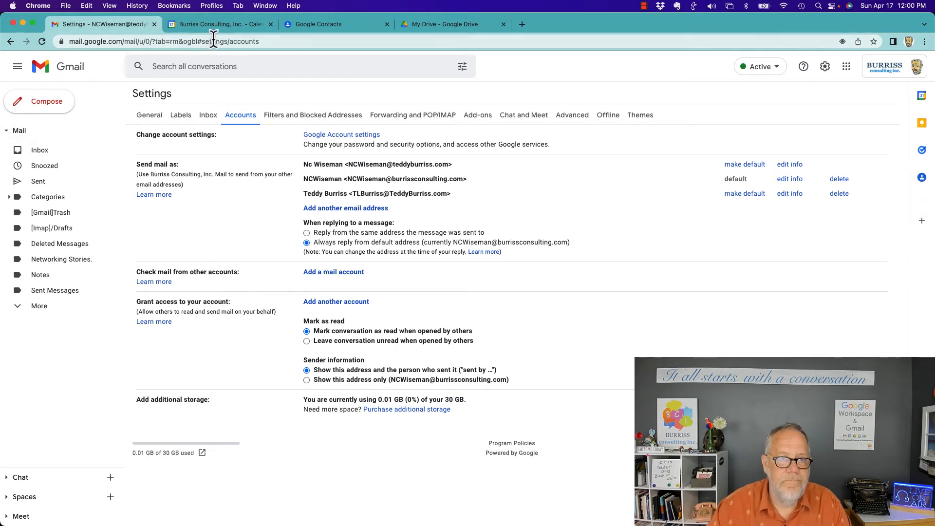
click(220, 24)
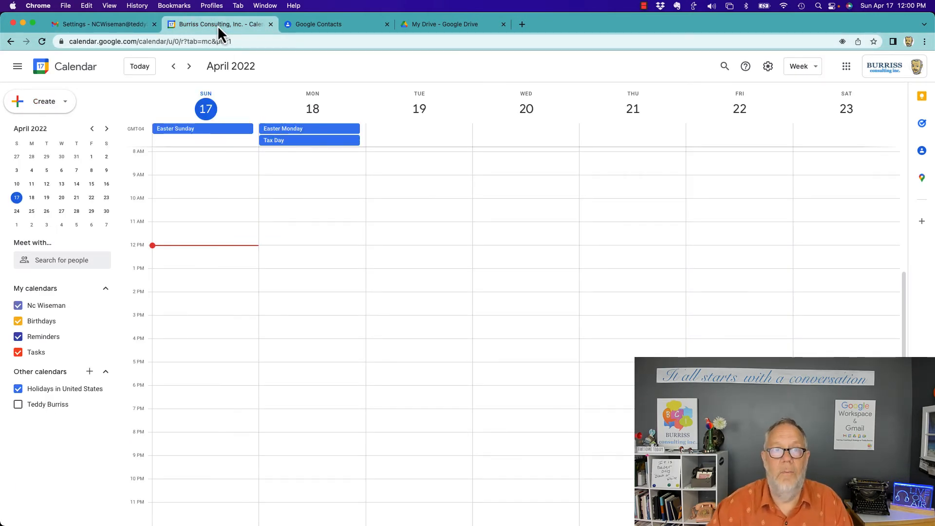
Step: Open Calendar's Import & export settings, targeting the Nc Wiseman calendar
click(767, 67)
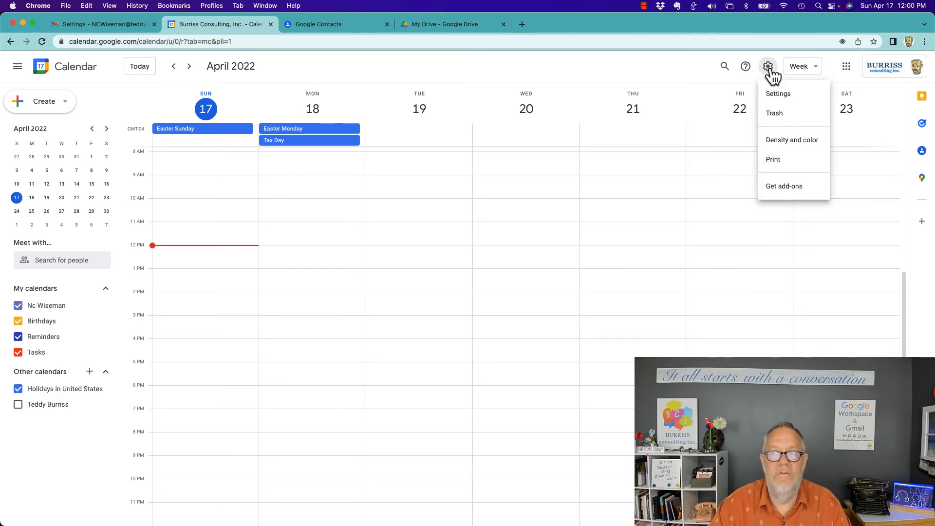
click(777, 93)
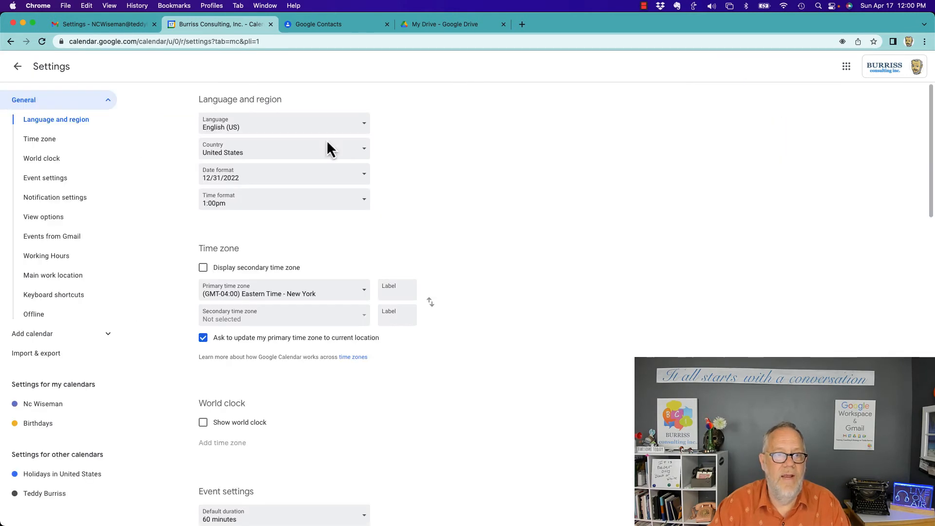
click(36, 353)
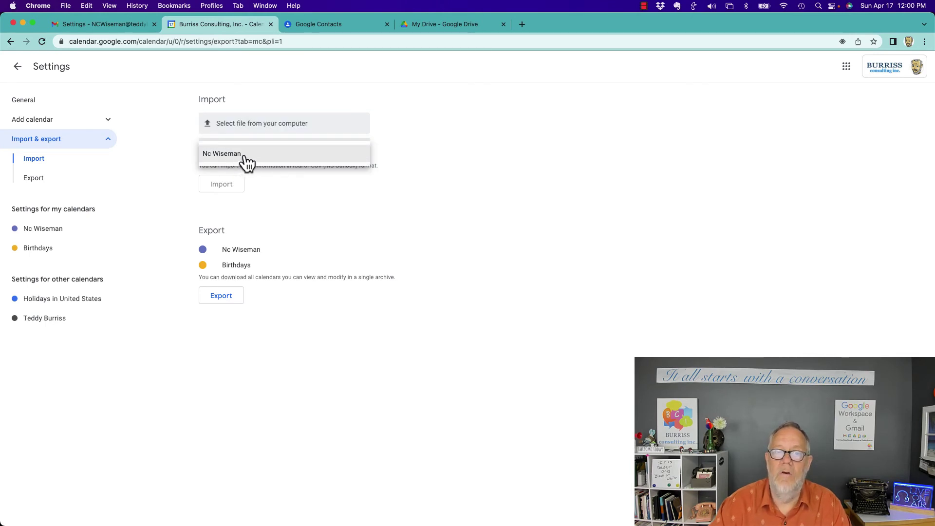
mouse_move(258, 162)
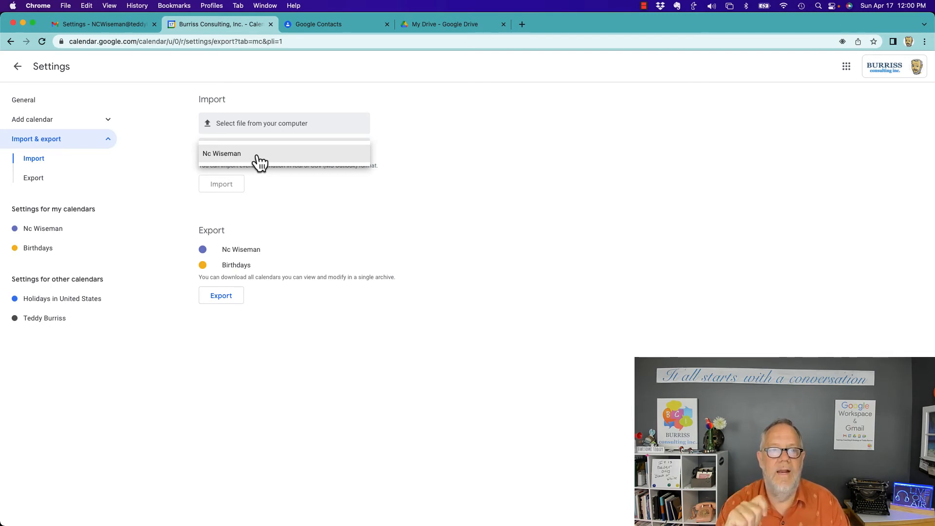
mouse_move(456, 121)
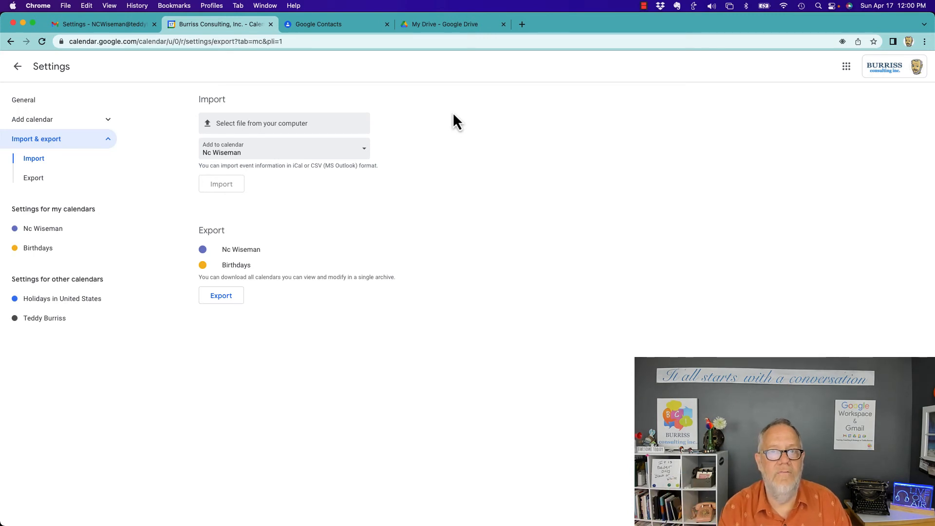
mouse_move(340, 142)
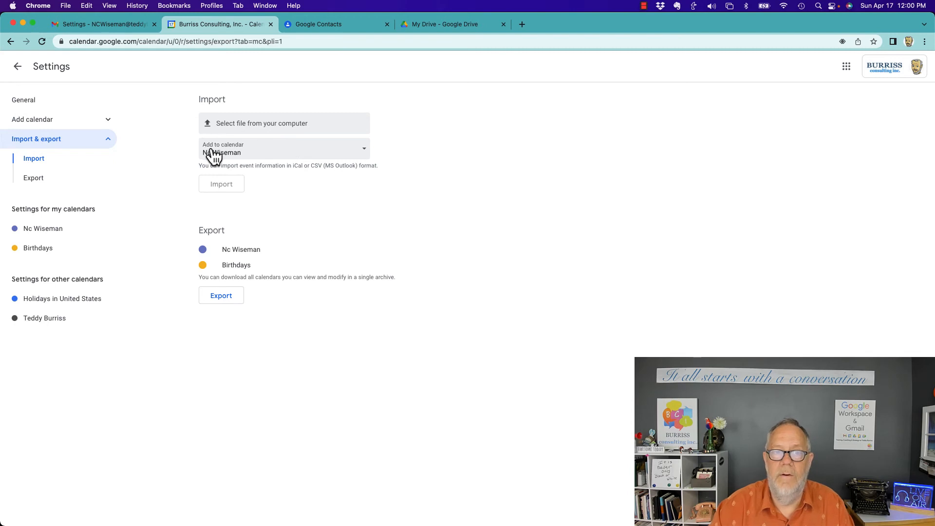
mouse_move(273, 156)
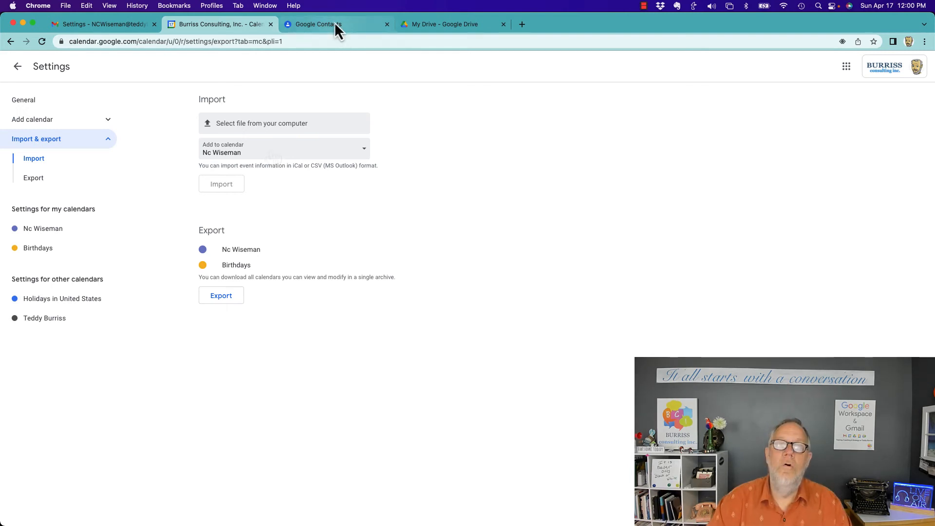
Step: Switch to Google Contacts and open the Import contacts dialog for a CSV or vCard file
click(316, 25)
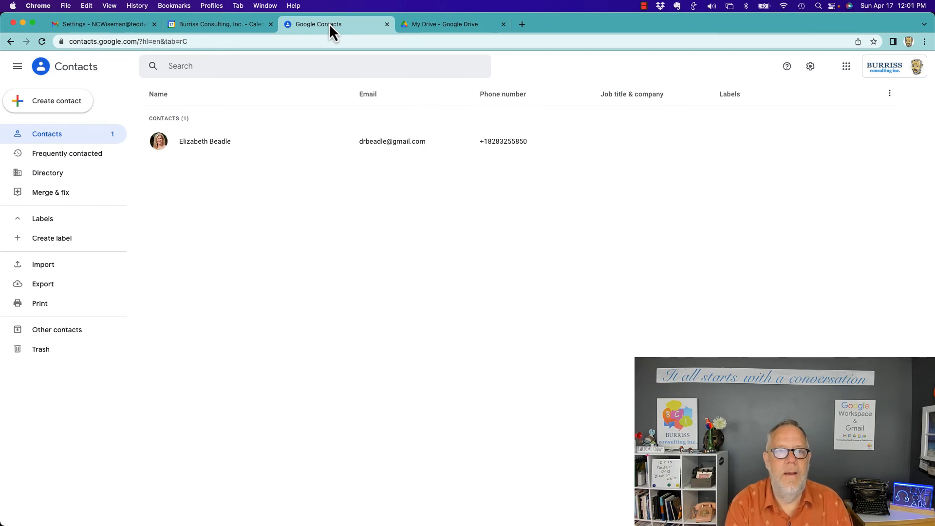
mouse_move(317, 32)
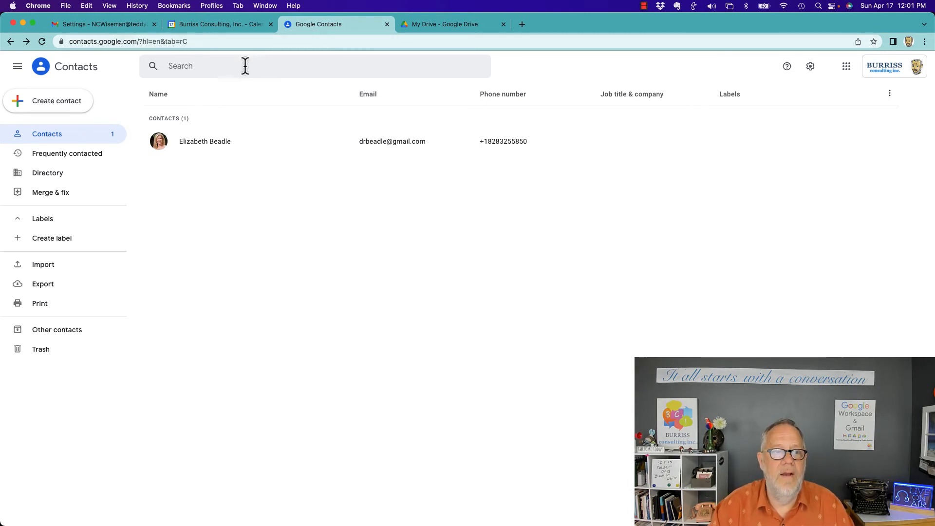
mouse_move(337, 97)
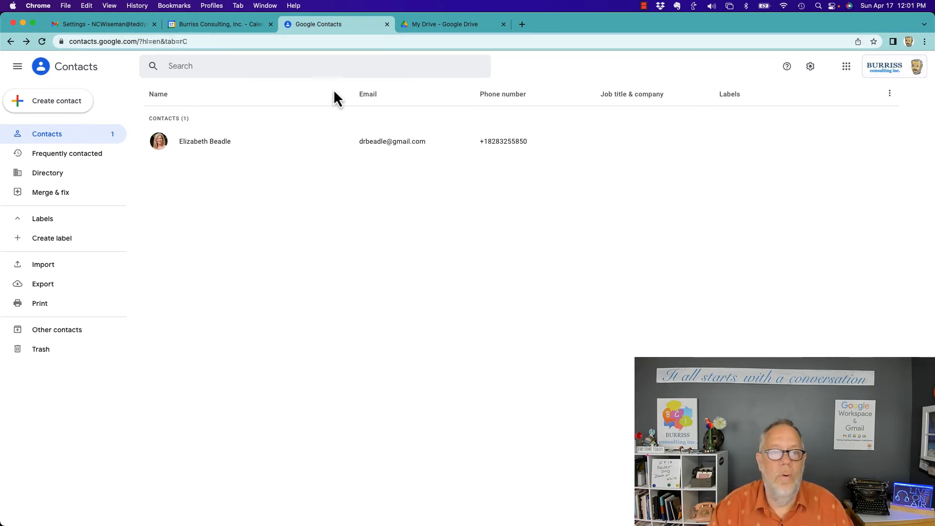
mouse_move(43, 264)
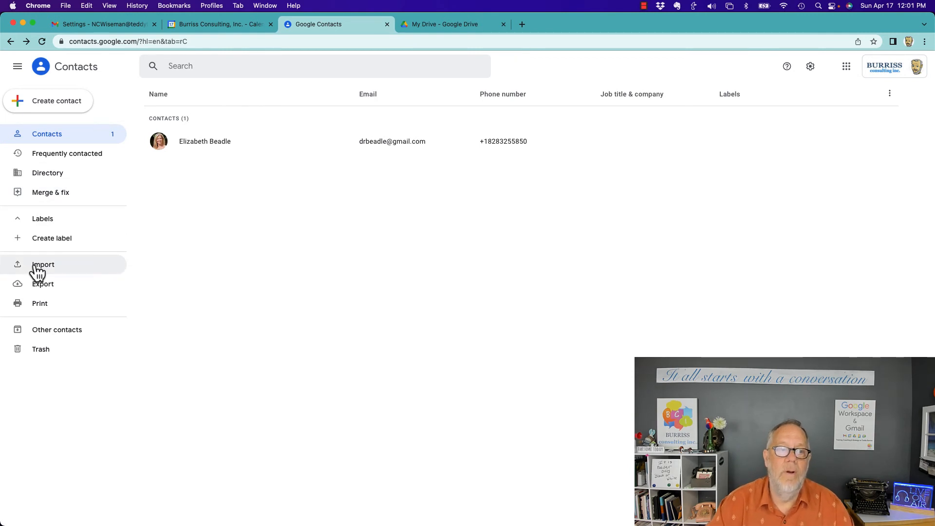
click(43, 264)
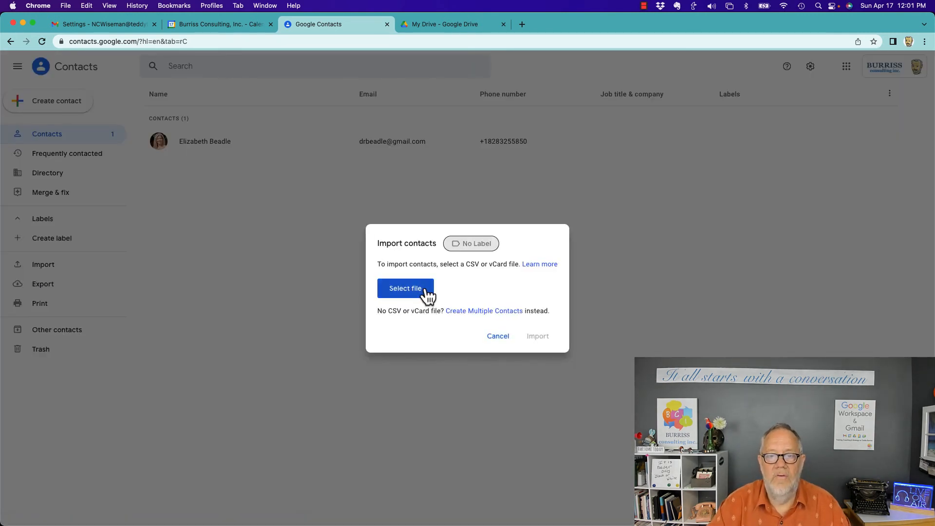
mouse_move(473, 247)
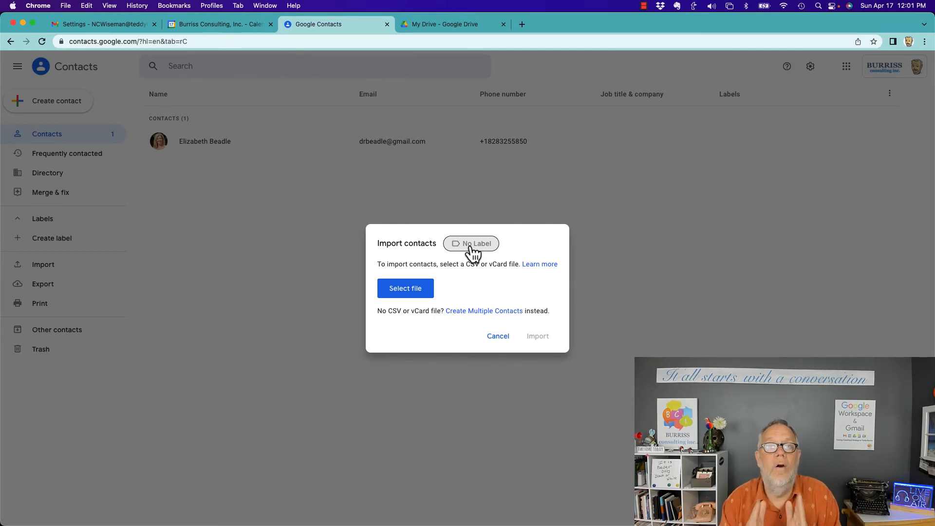
mouse_move(508, 310)
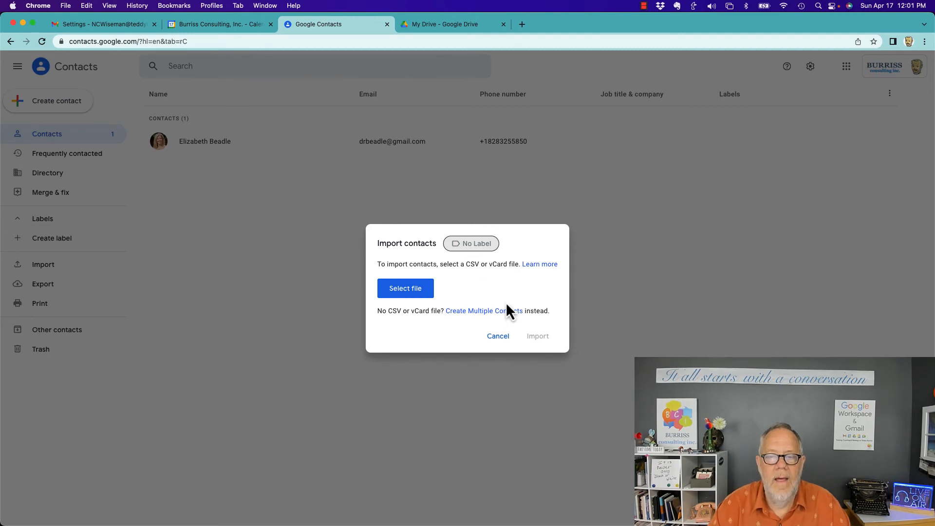
mouse_move(537, 341)
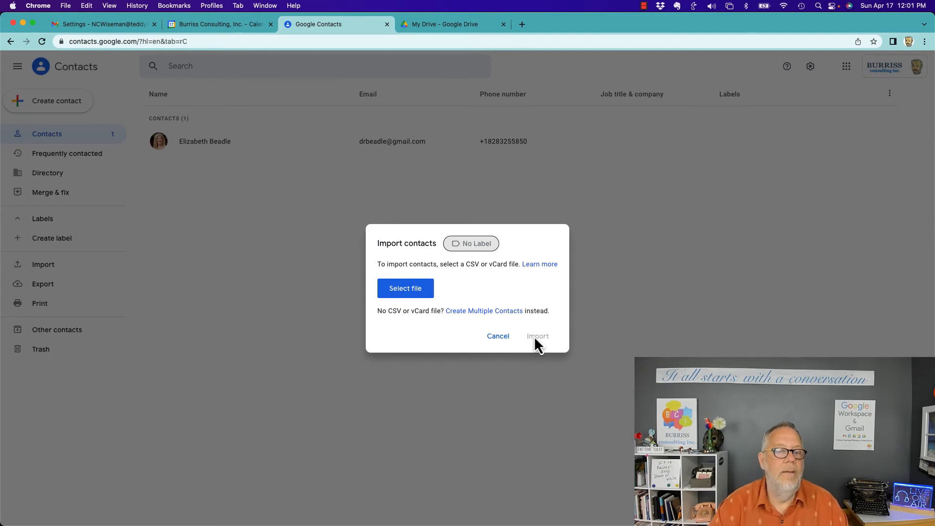
Step: Enable 'Convert uploaded files to Google Docs editor format' in Drive settings and close them
click(449, 23)
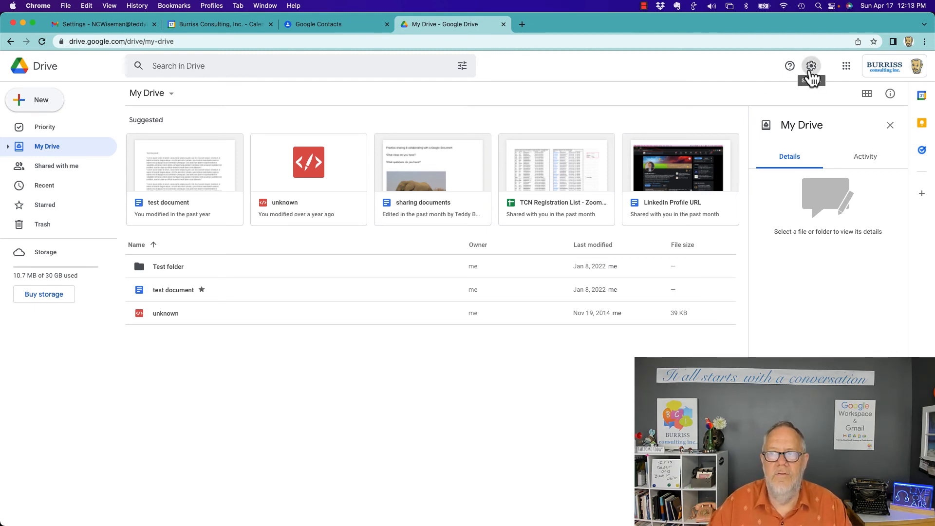
click(811, 66)
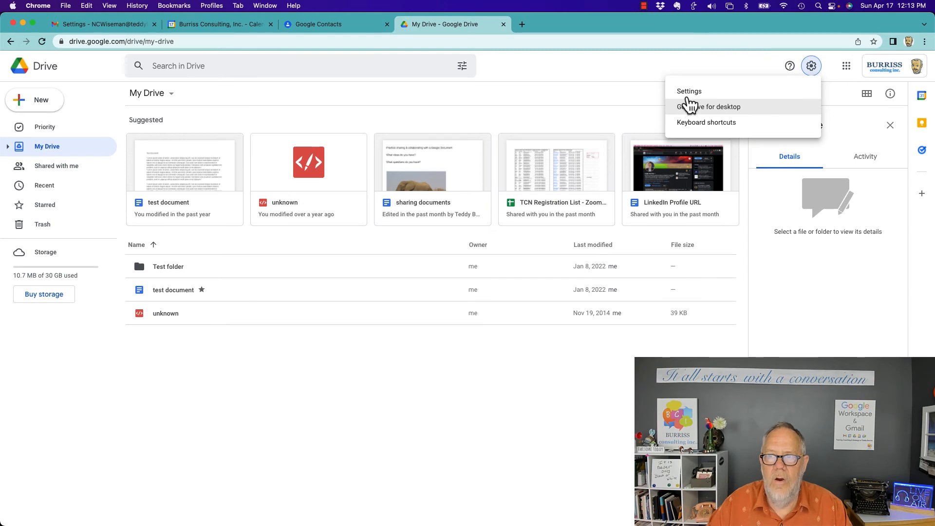
click(688, 91)
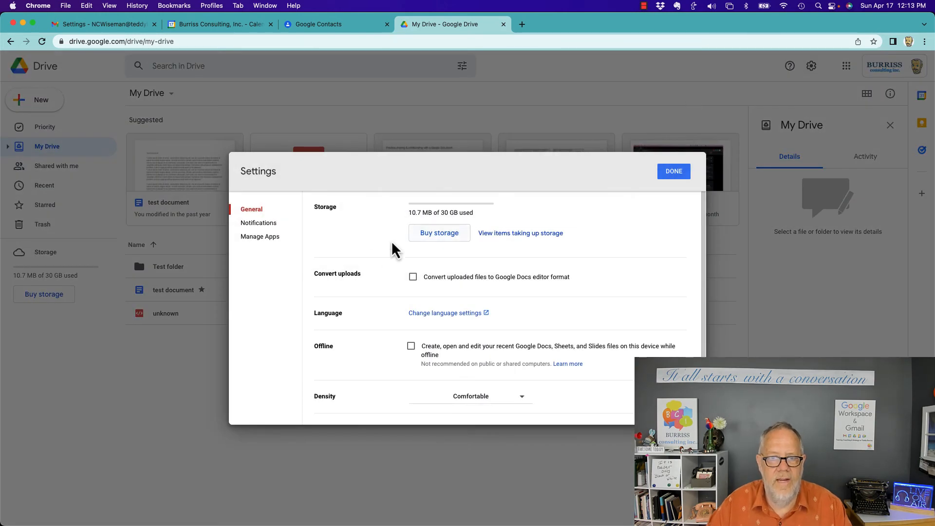
scroll(down, 3)
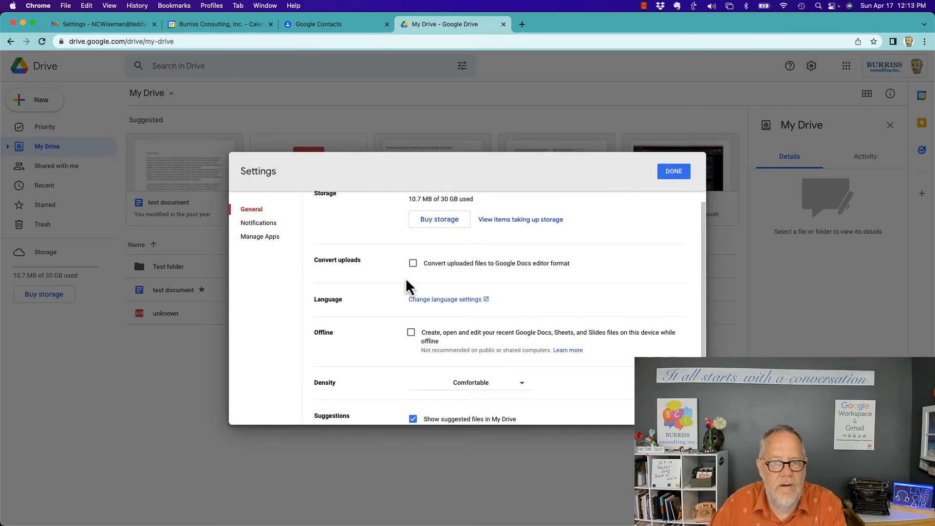
mouse_move(427, 265)
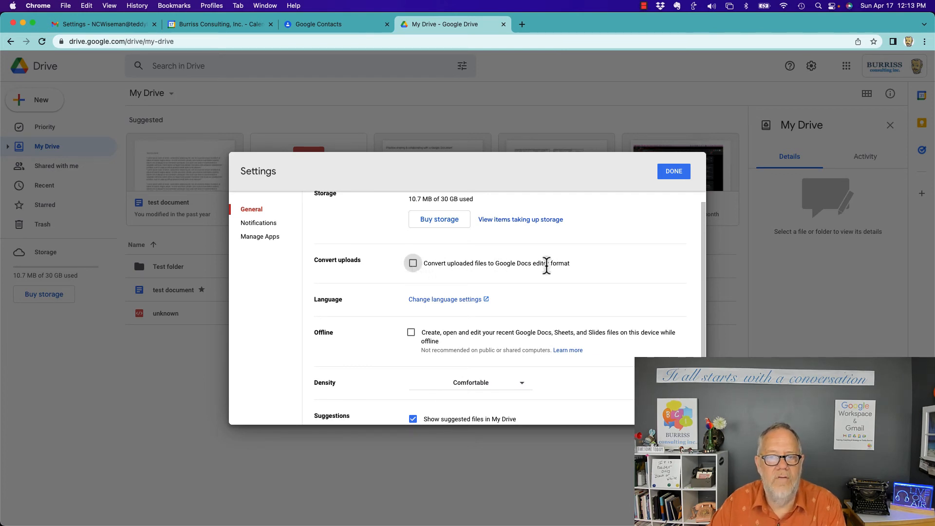
click(413, 263)
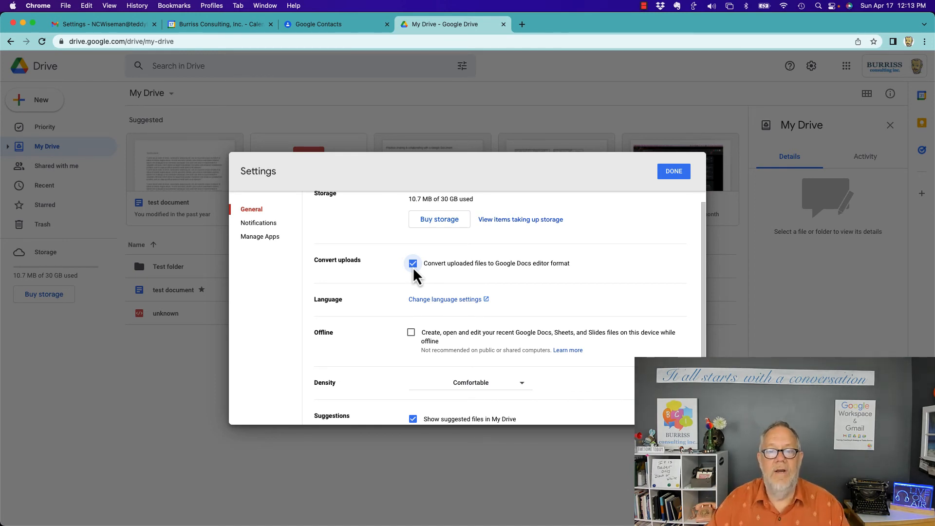
mouse_move(394, 275)
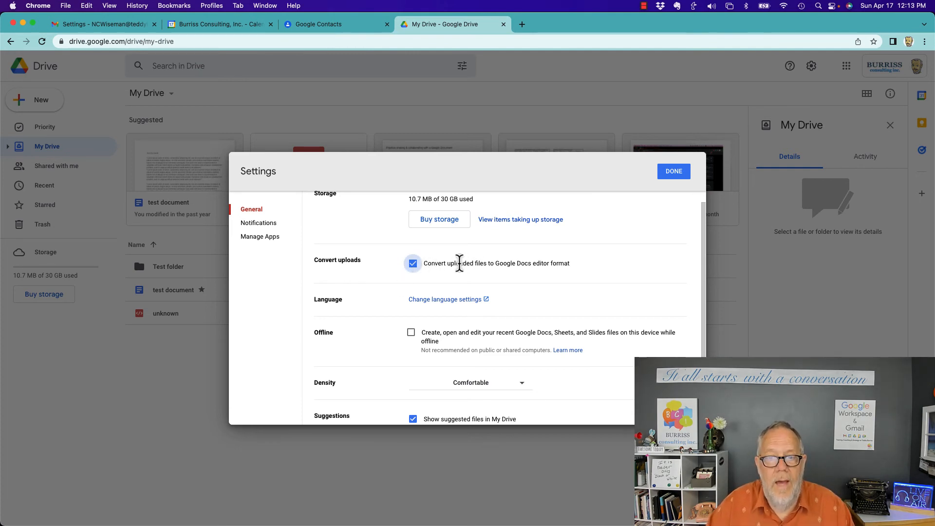
click(412, 263)
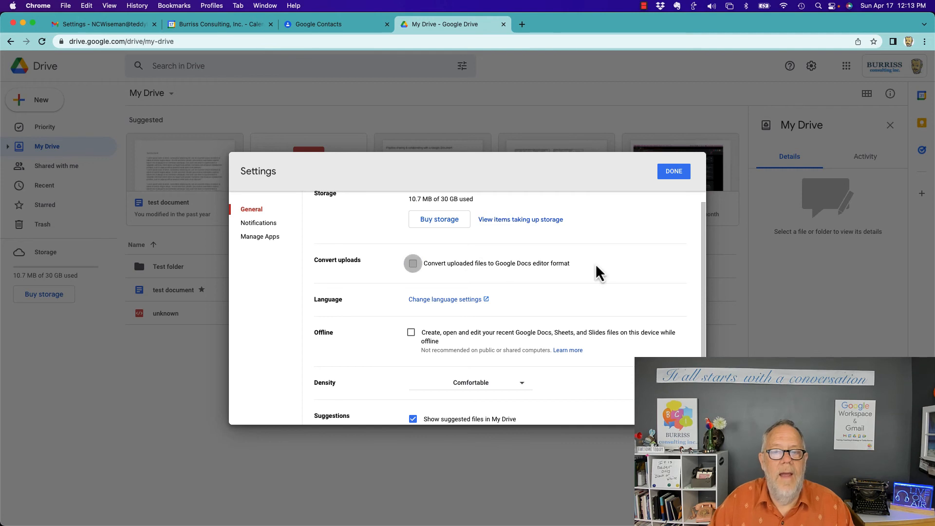
click(412, 263)
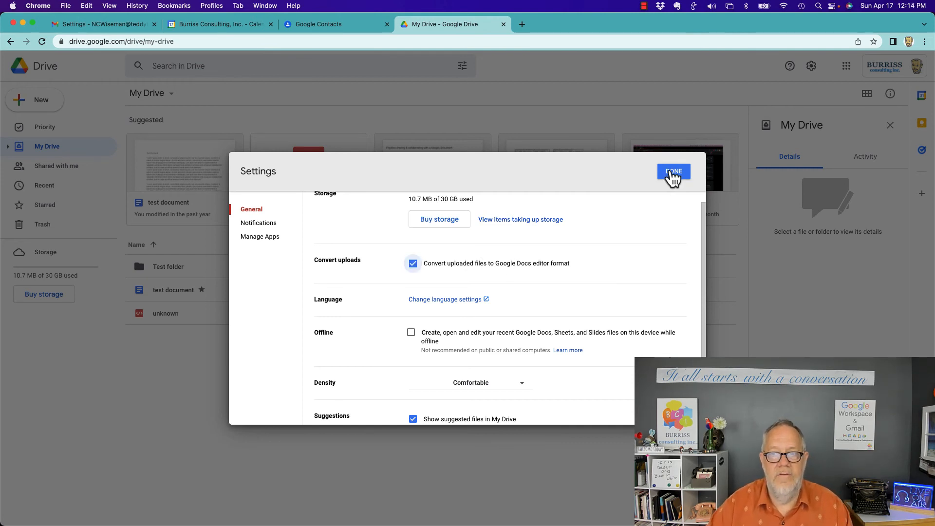
click(673, 172)
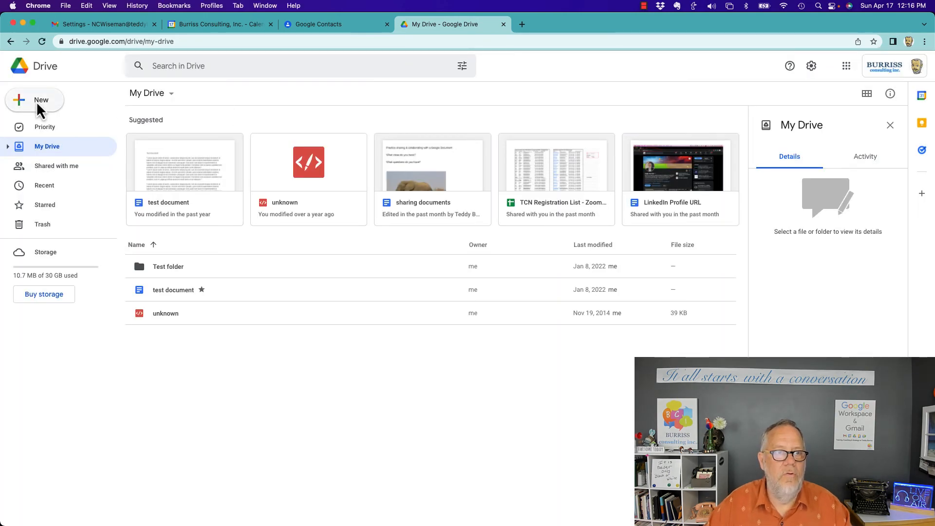
Step: Upload the Takeout 'Google Docs stuff' folder, confirming all 28 files, into My Drive
click(35, 100)
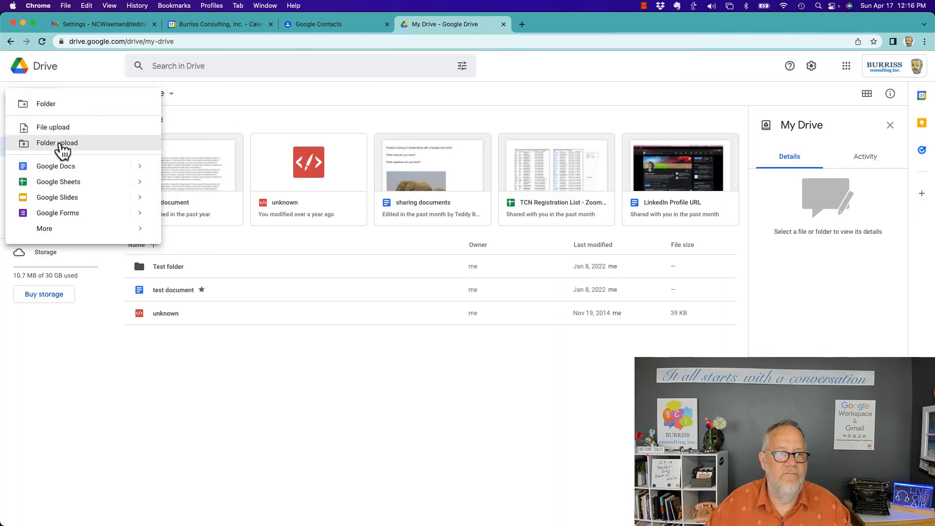
click(56, 143)
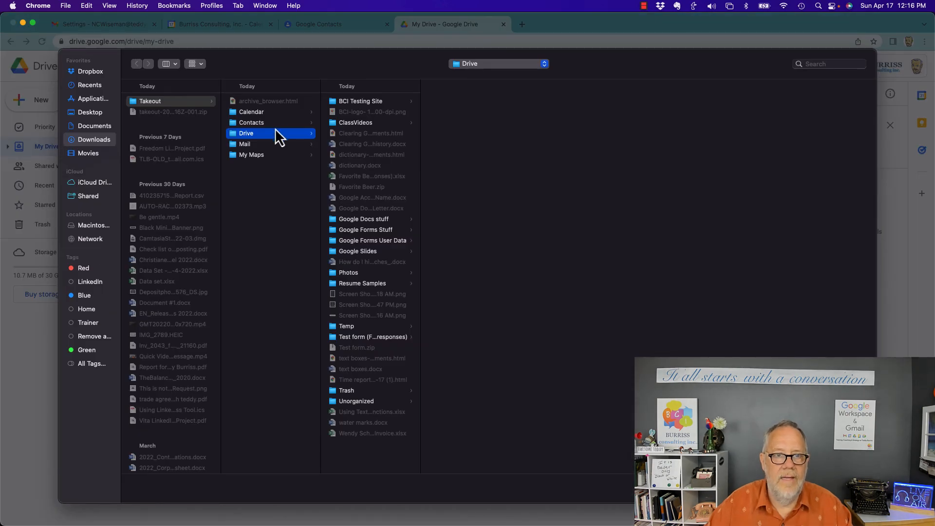
click(363, 219)
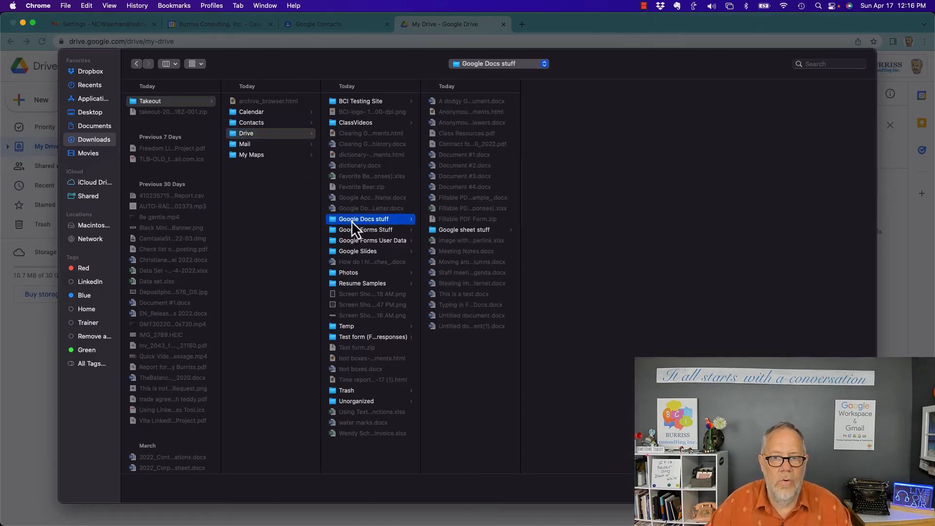
mouse_move(480, 190)
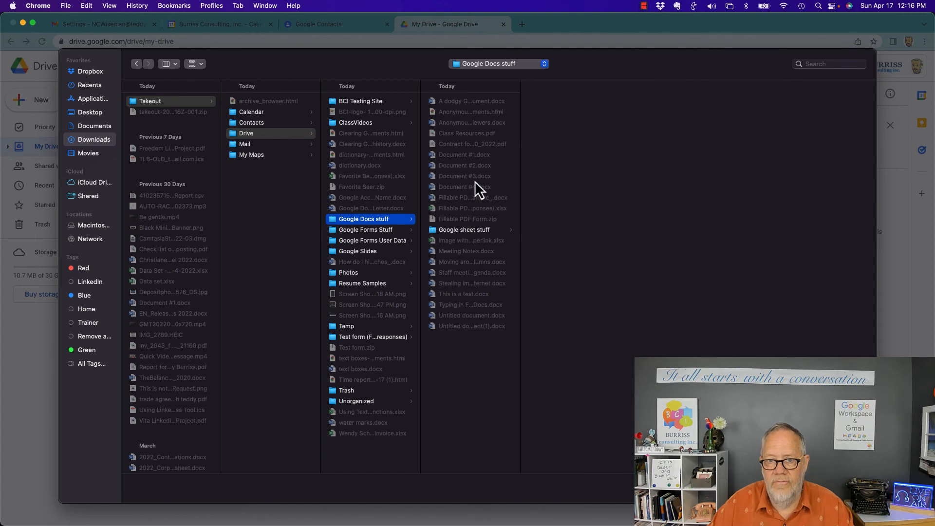
click(465, 230)
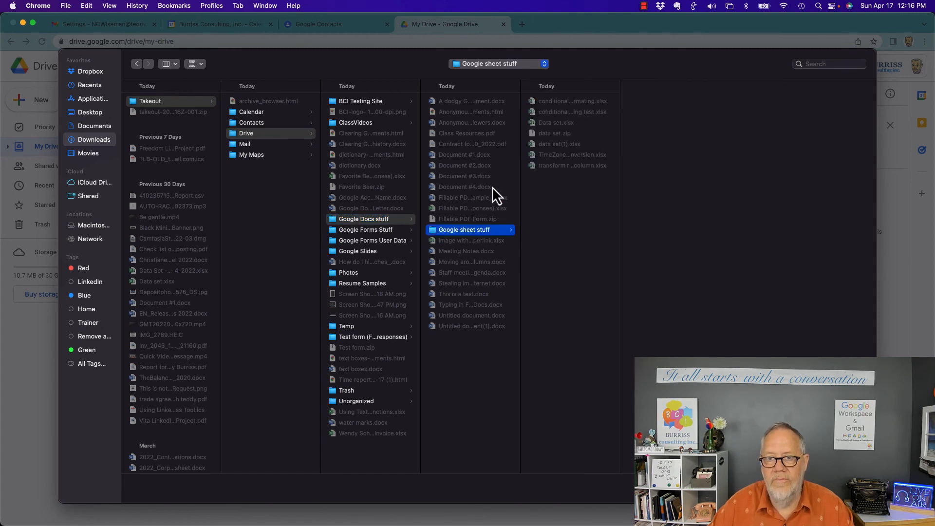
click(364, 219)
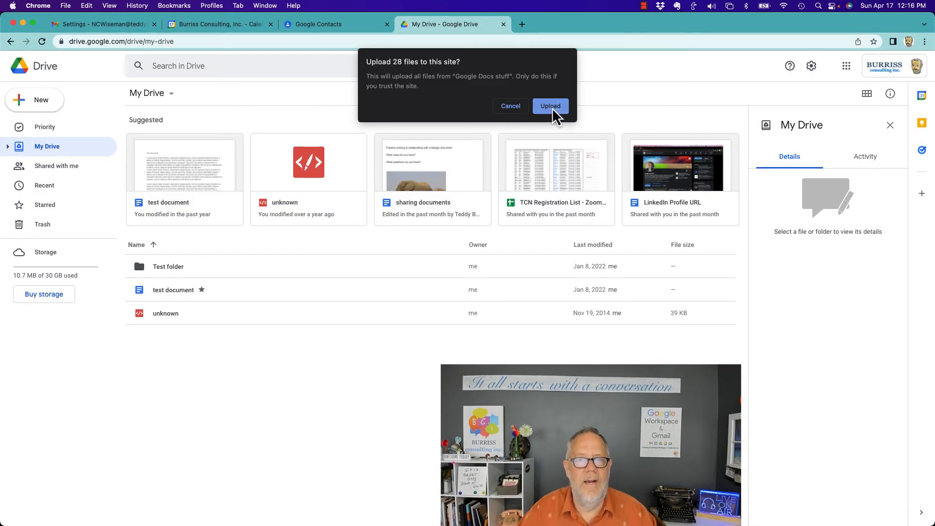
click(549, 106)
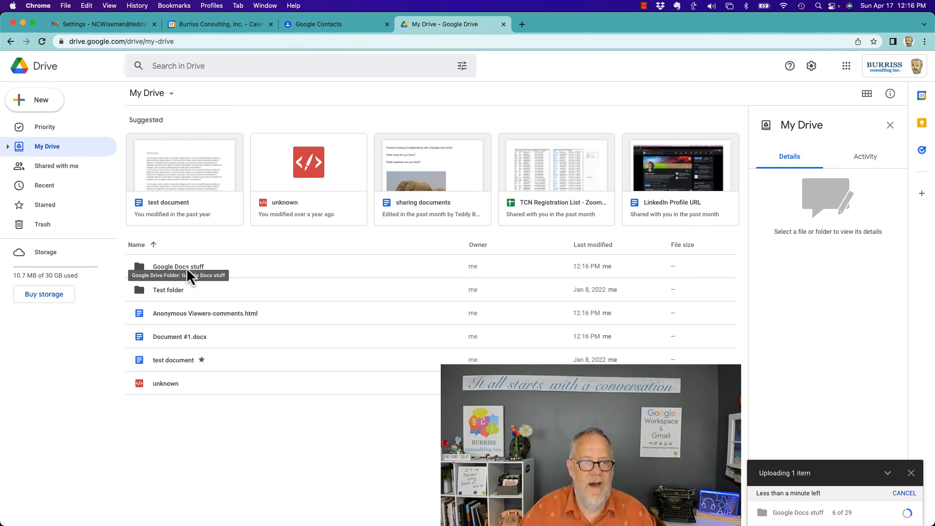
Step: Drag 'Google sheet stuff' from inside 'Google Docs stuff' onto My Drive in the sidebar
double_click(178, 266)
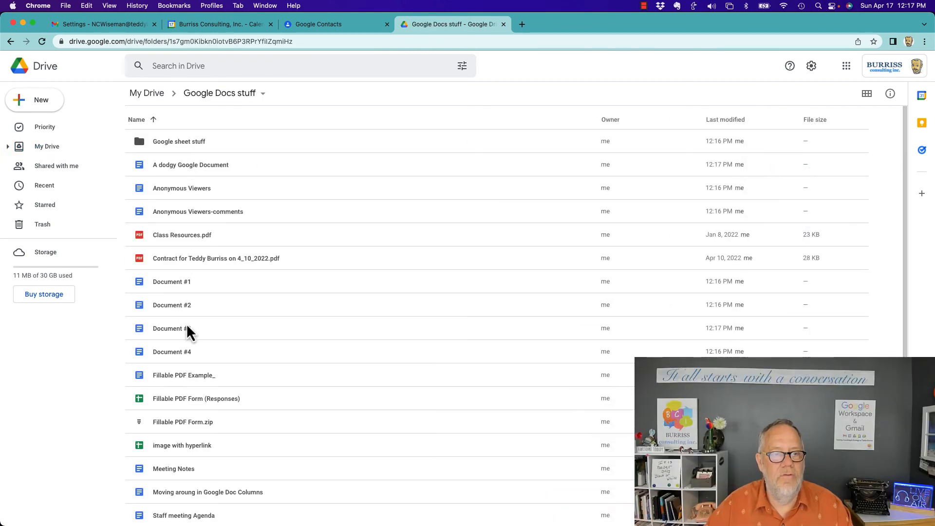
mouse_move(143, 152)
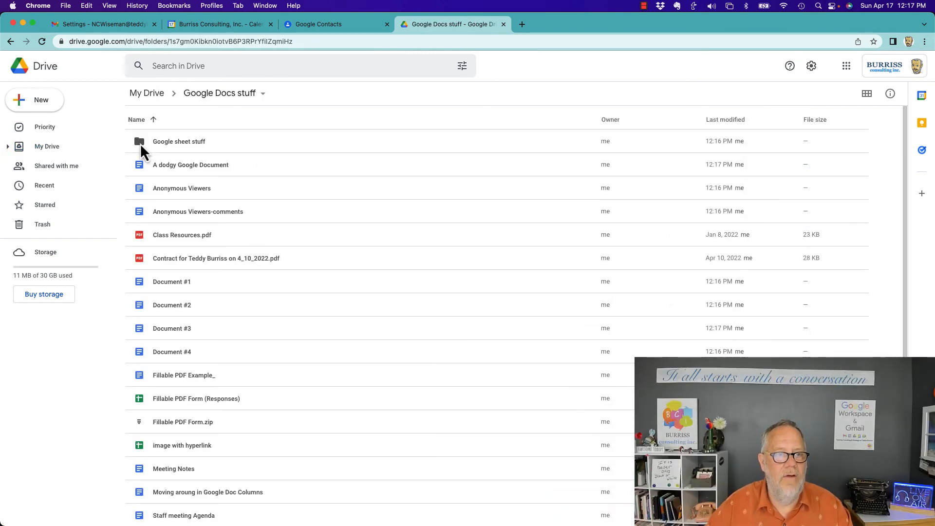
double_click(178, 141)
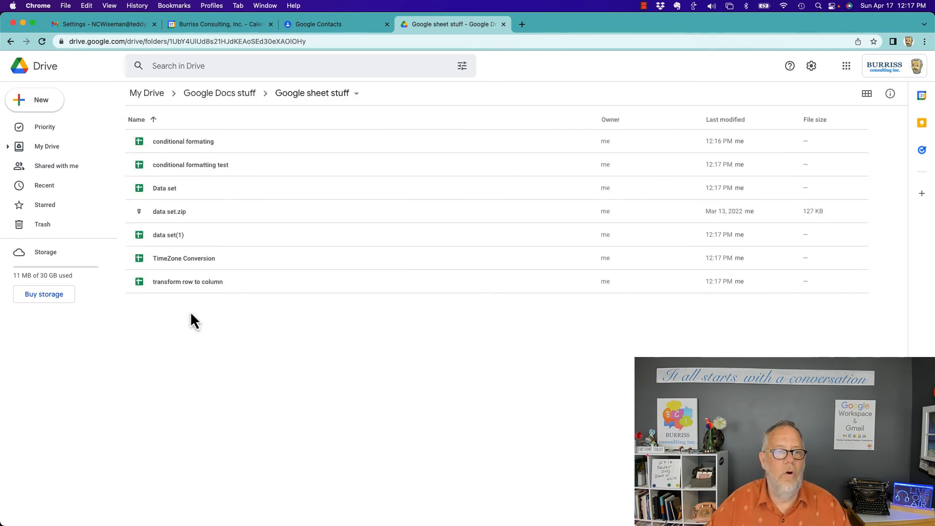
click(219, 93)
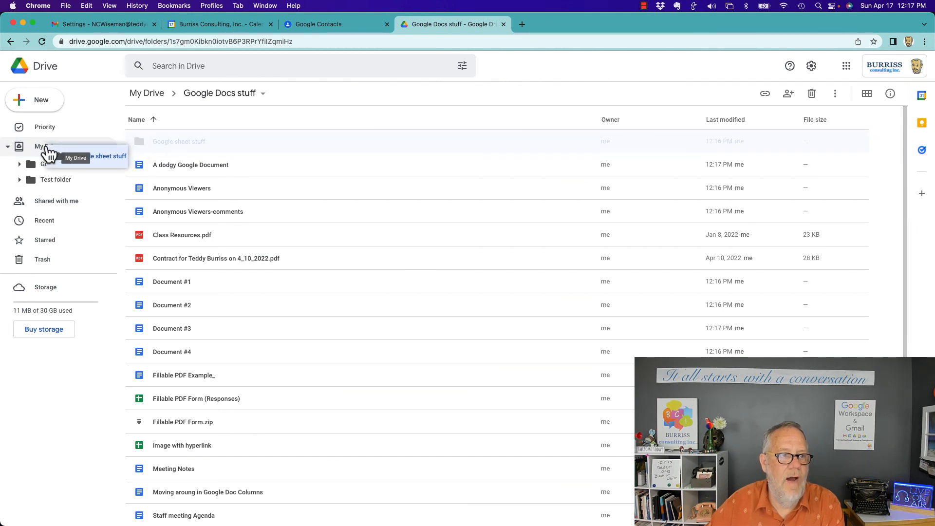
drag(179, 141, 47, 146)
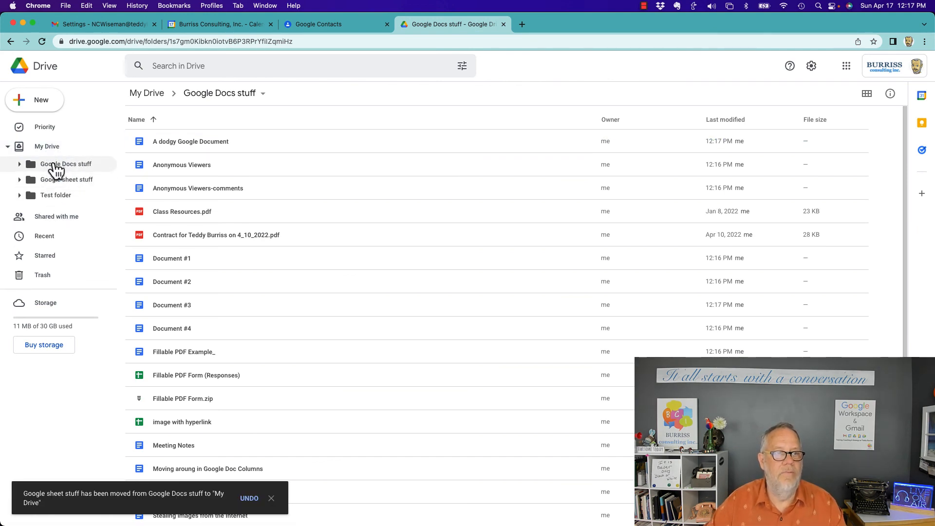
click(47, 146)
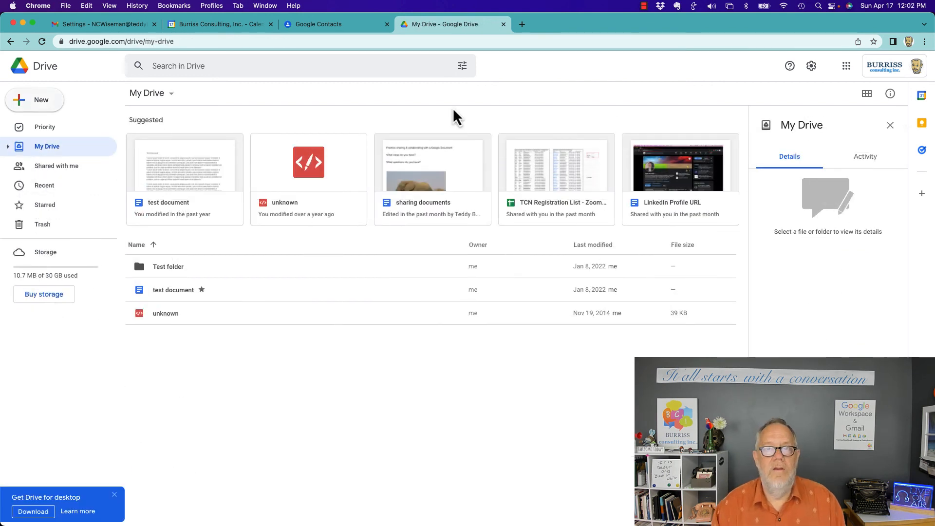